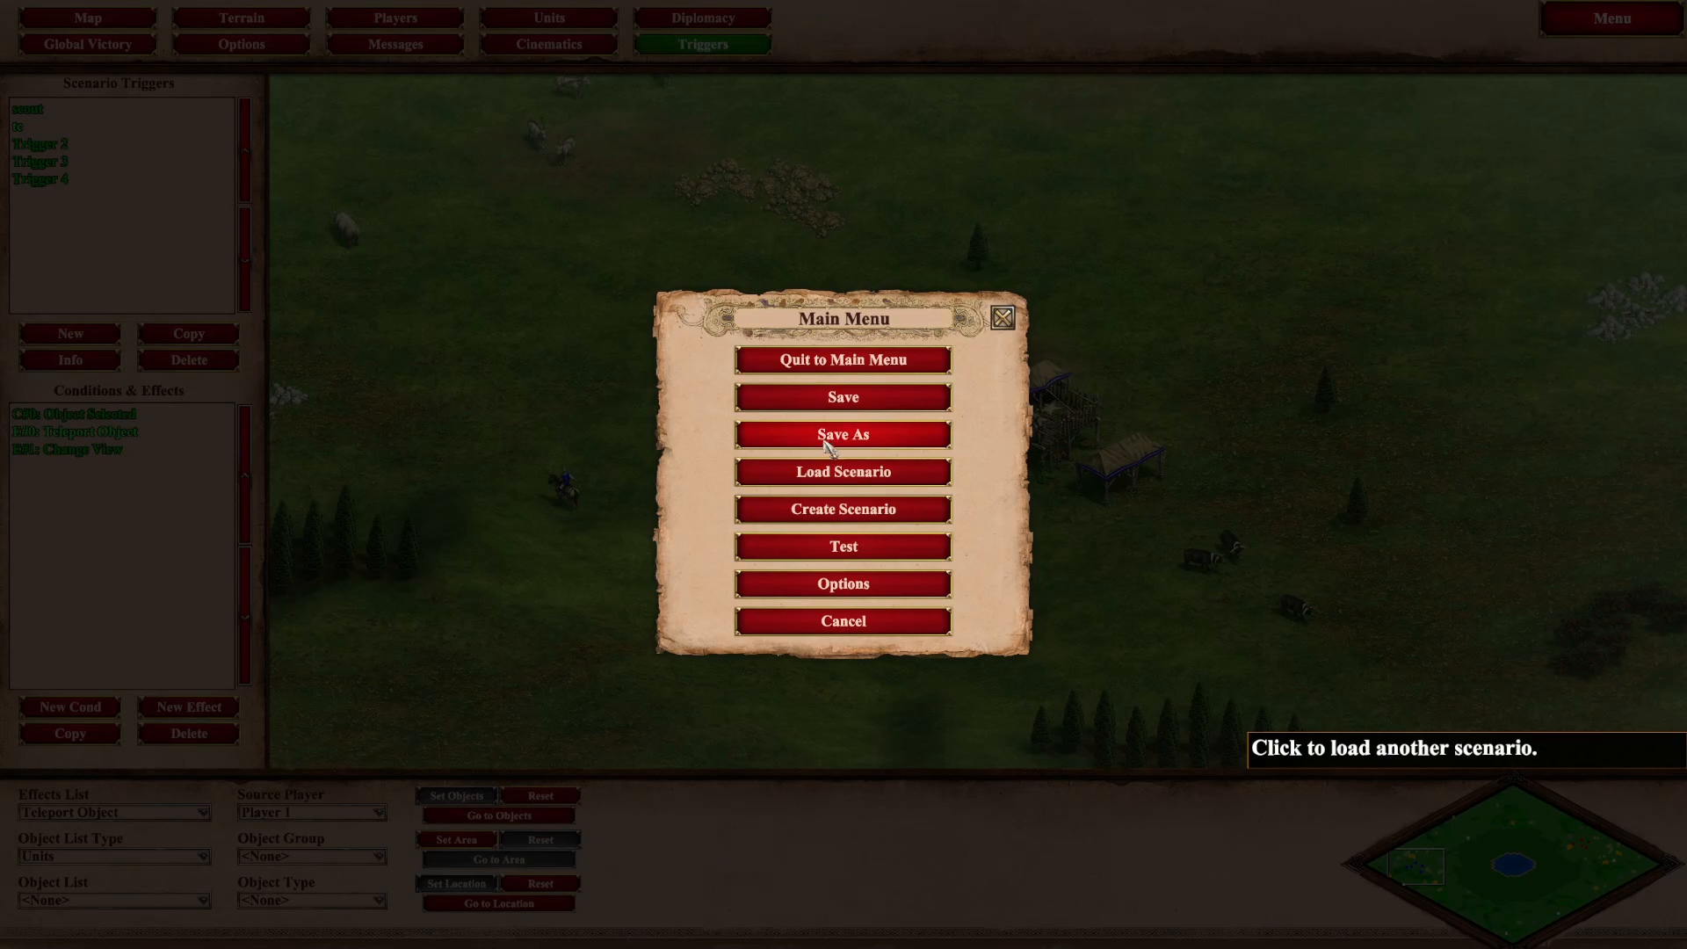
Test-play the scenario, selecting the town center and queuing a villager, then return to the editor.
left_click(843, 359)
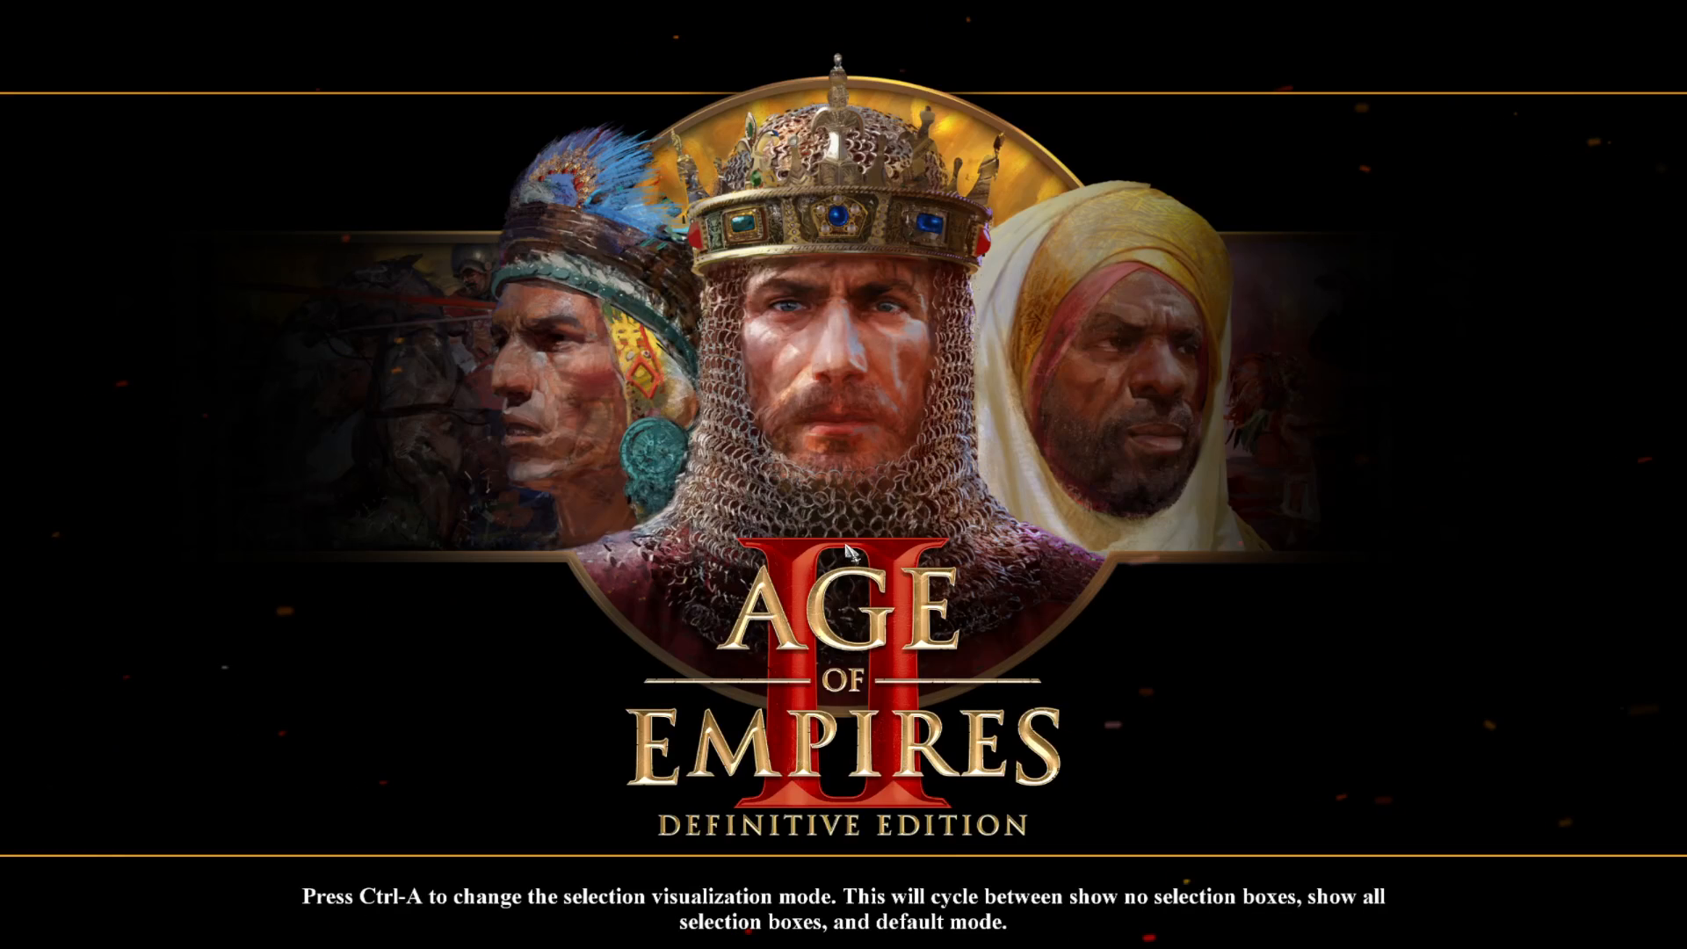
mouse_move(853, 552)
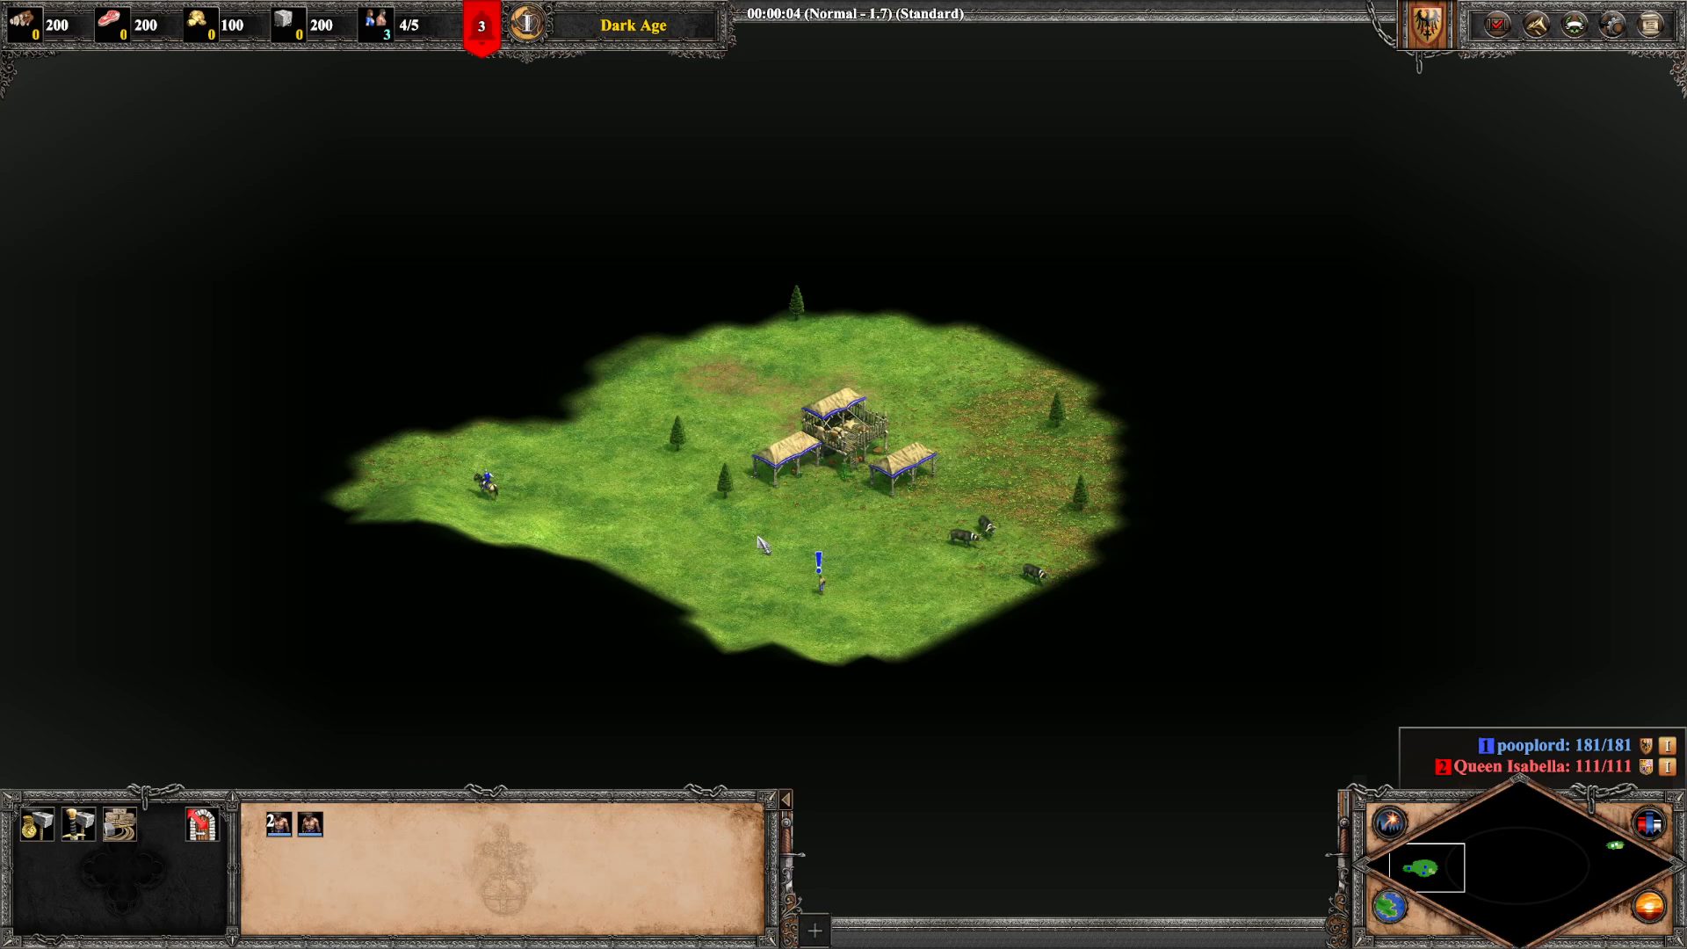
left_click(485, 487)
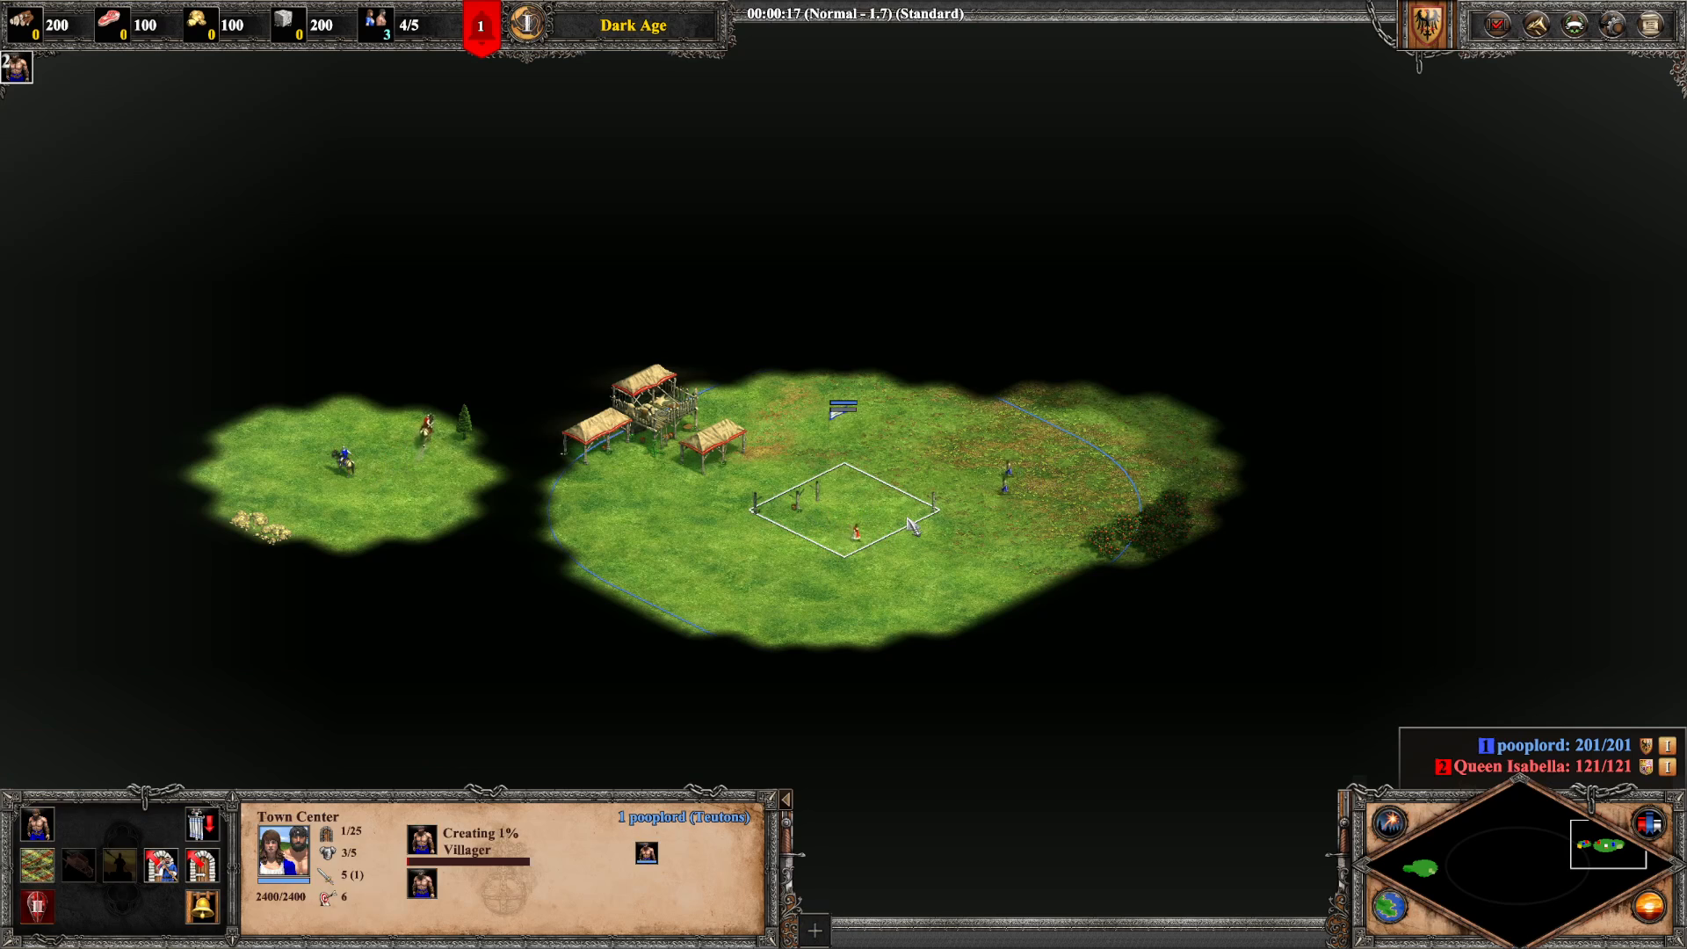
left_click(842, 512)
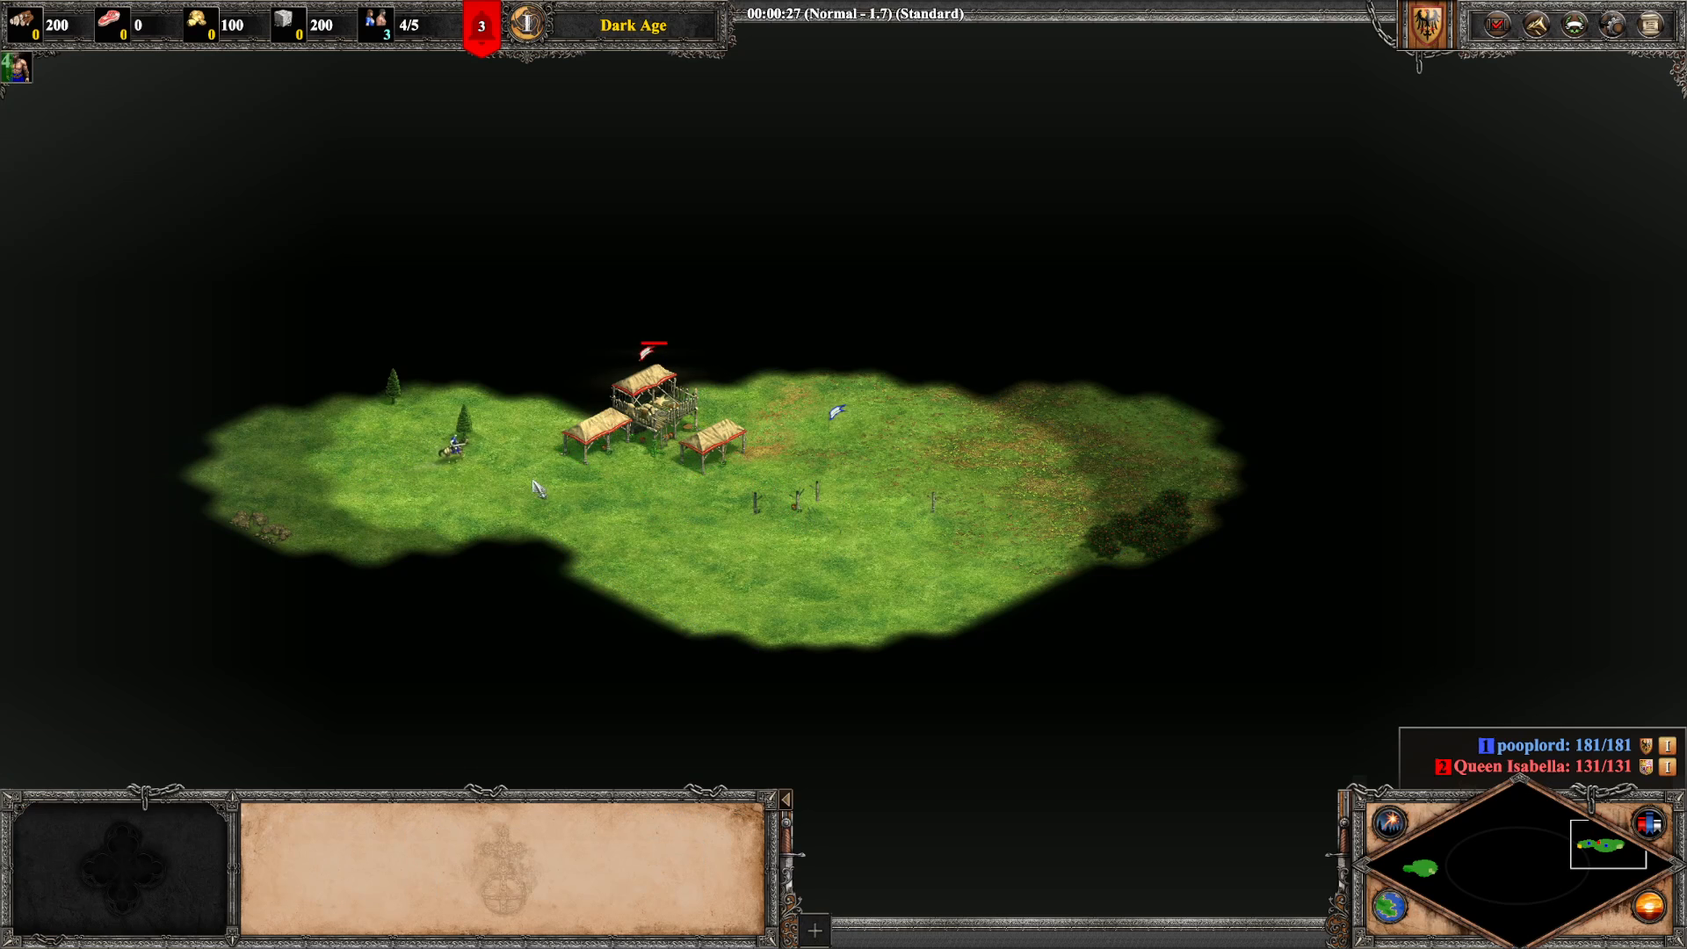
left_click(524, 407)
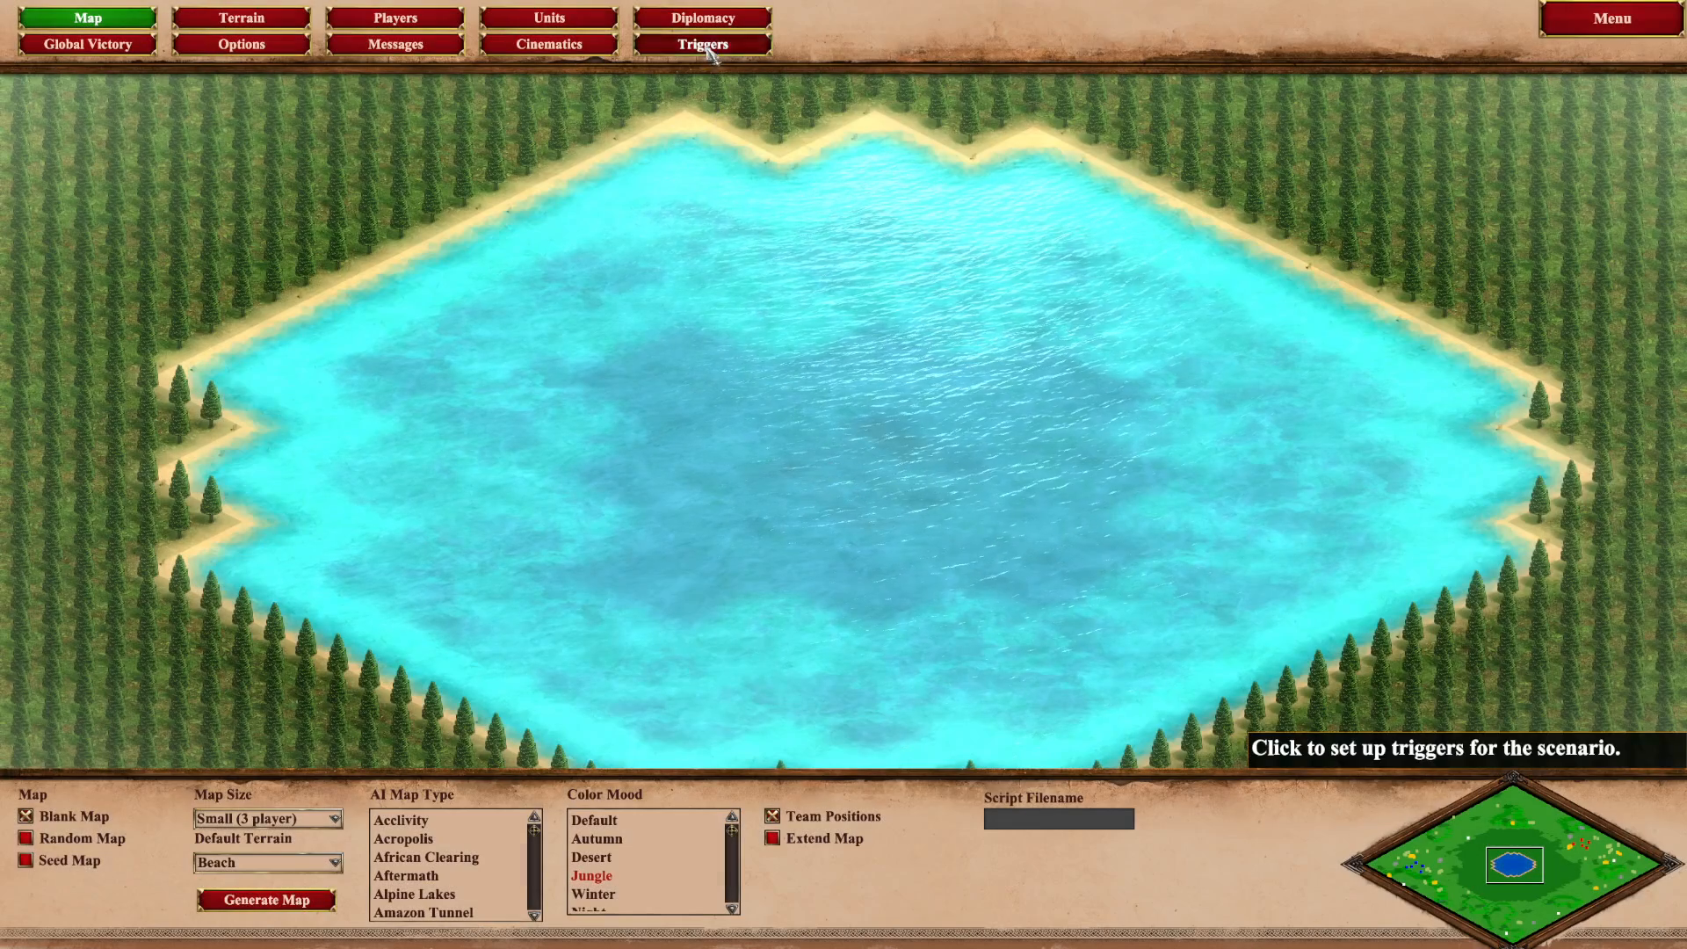
Review the tc trigger's Object Selected condition and Teleport Object effect in the Triggers list.
left_click(703, 44)
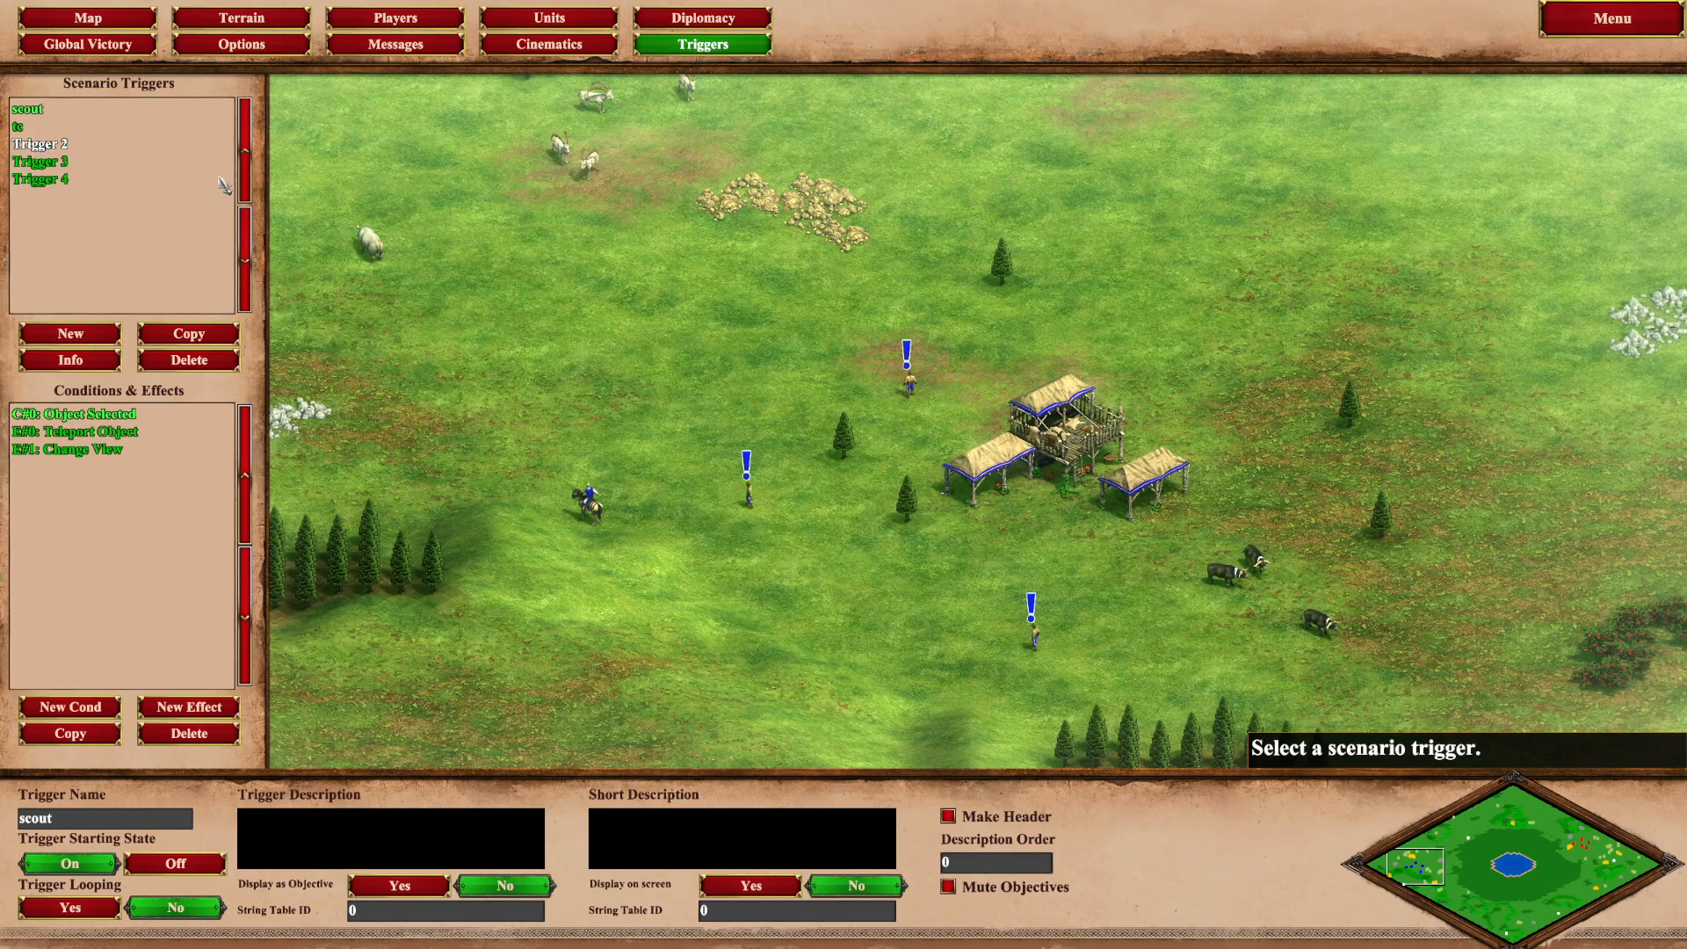
left_click(19, 127)
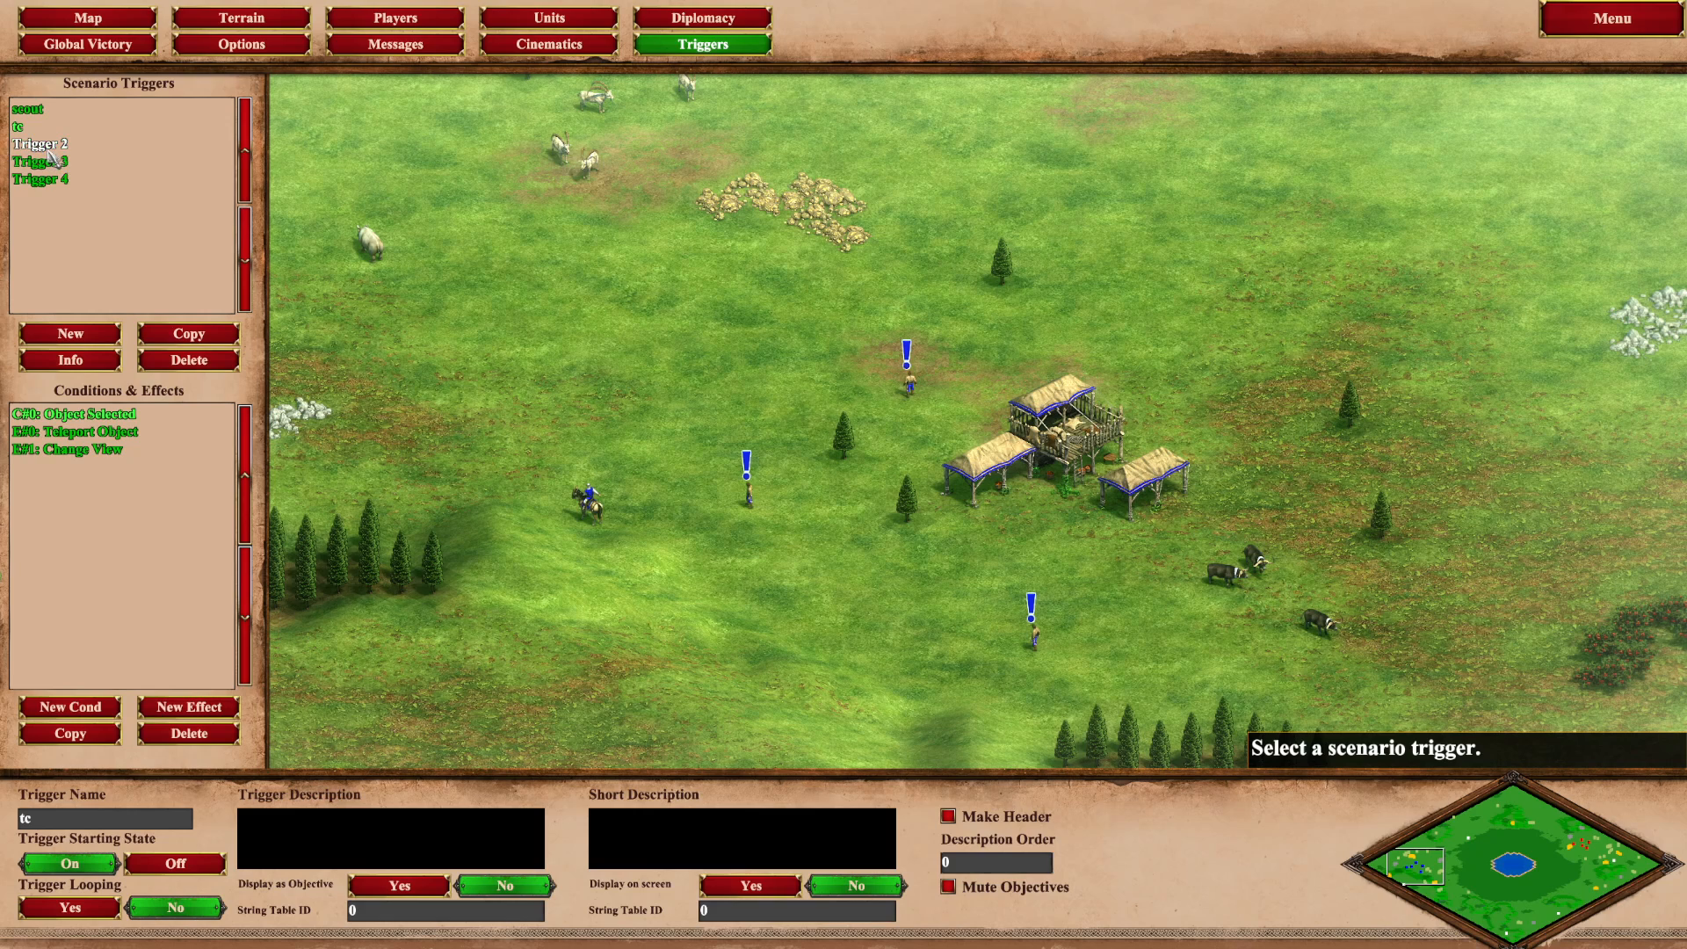
left_click(41, 179)
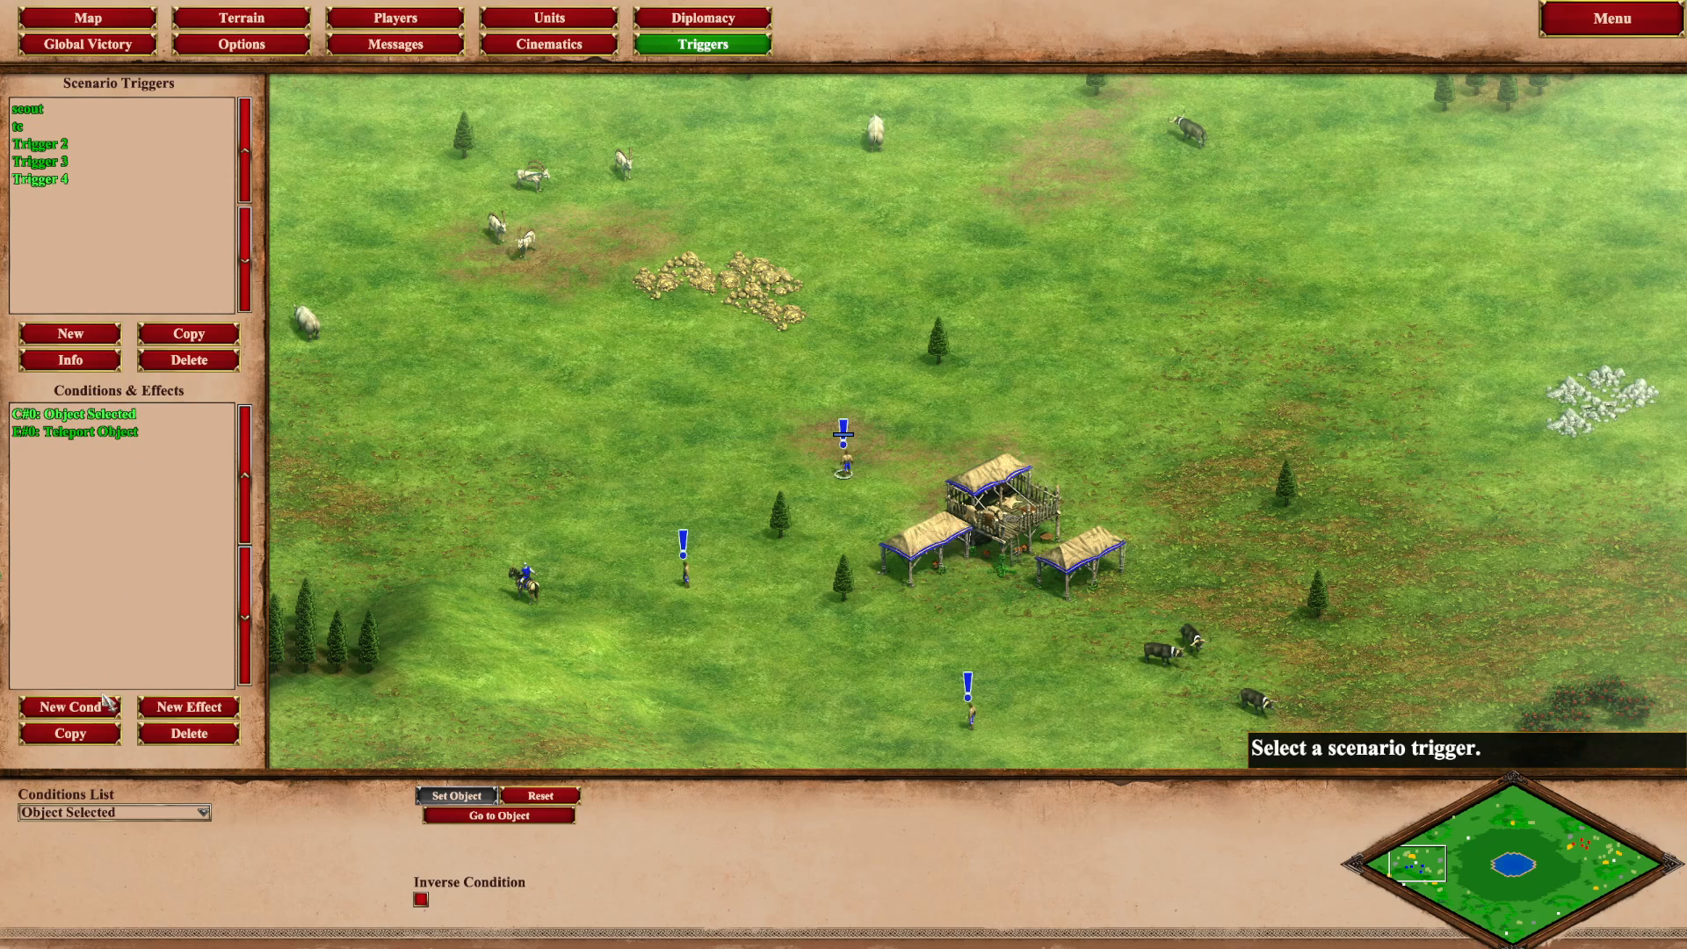
mouse_move(69, 706)
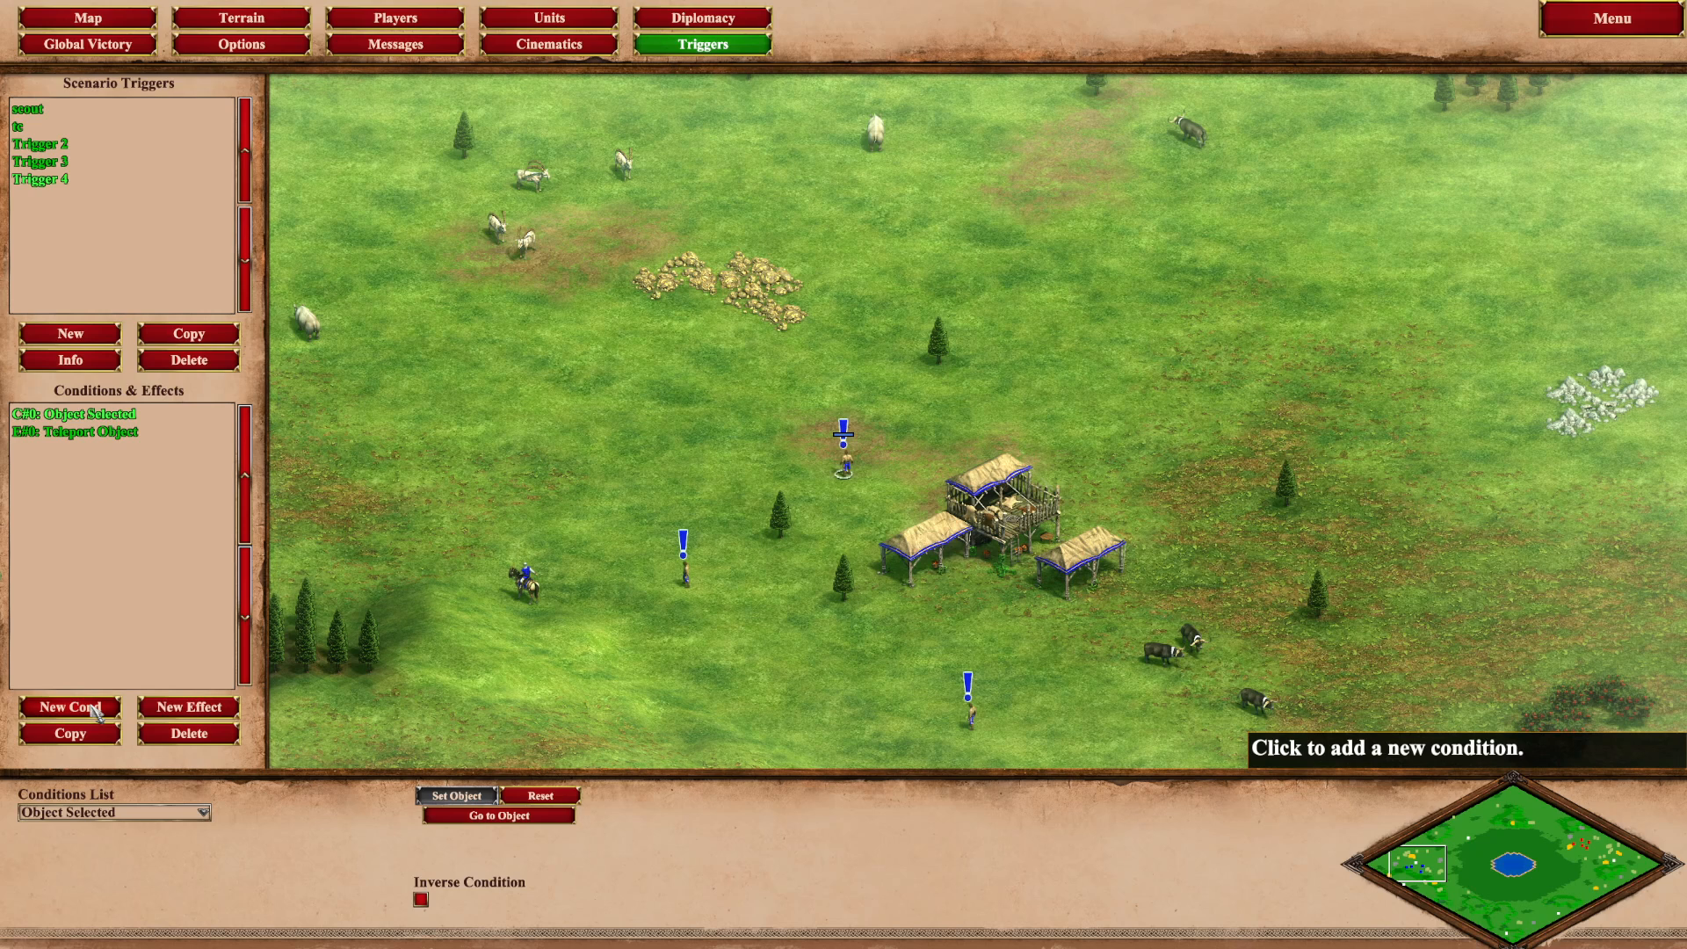
left_click(76, 431)
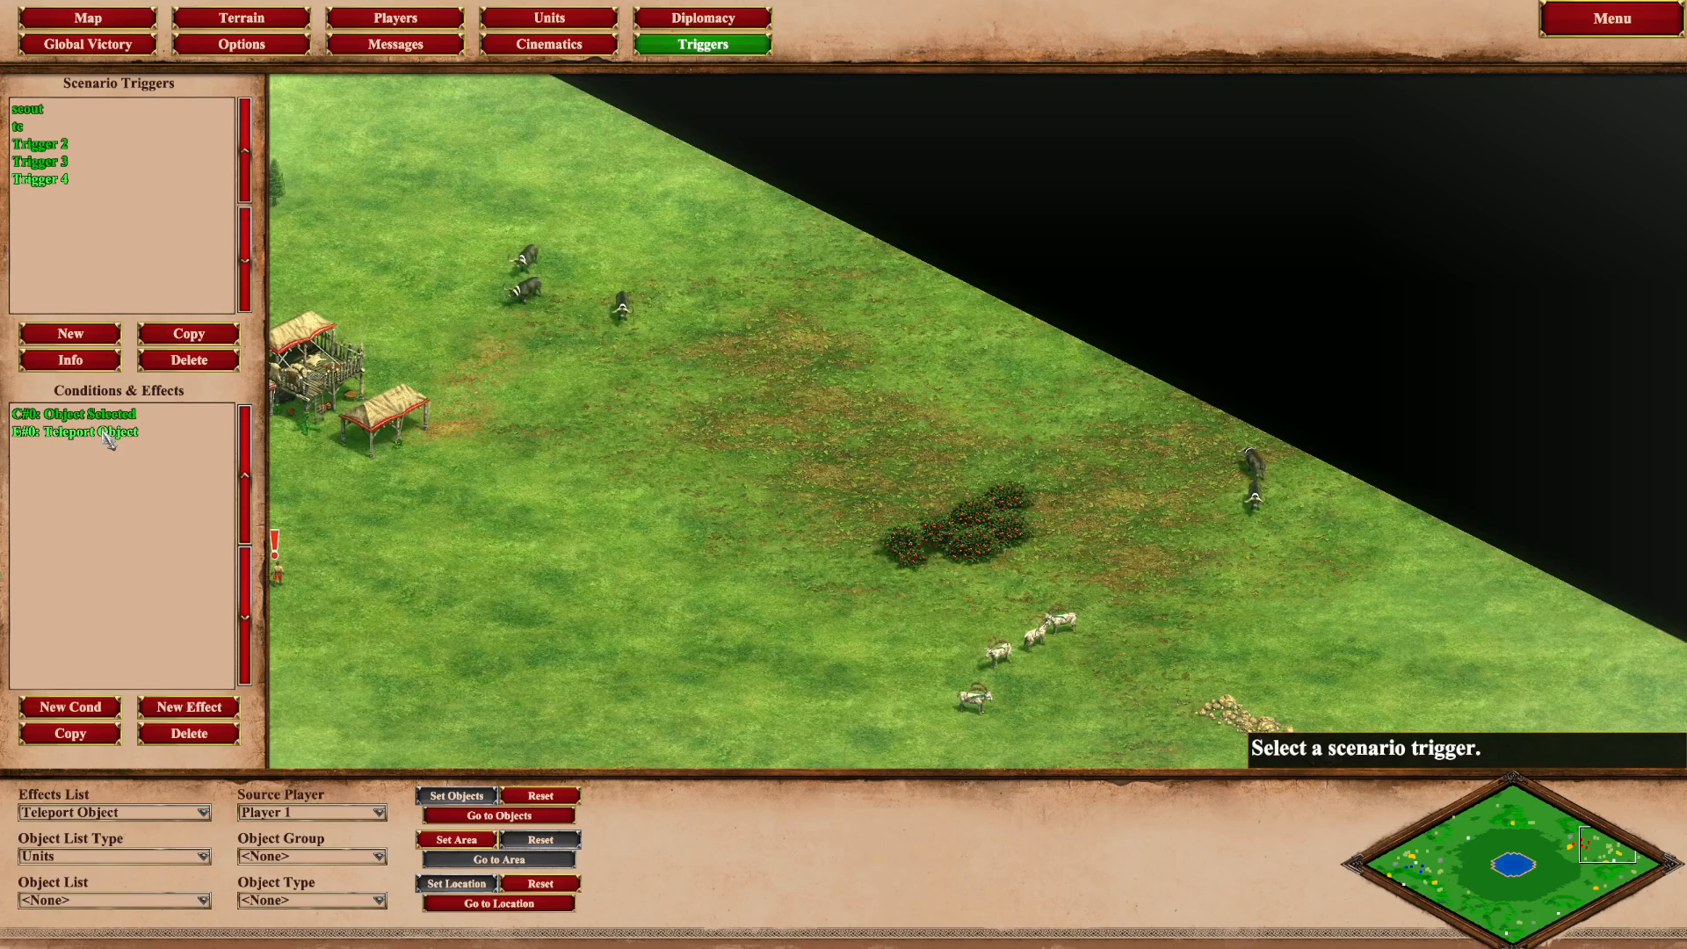
Jump the view to the Change View effect's target, return to the tc trigger and bring up the editor menu.
left_click(457, 795)
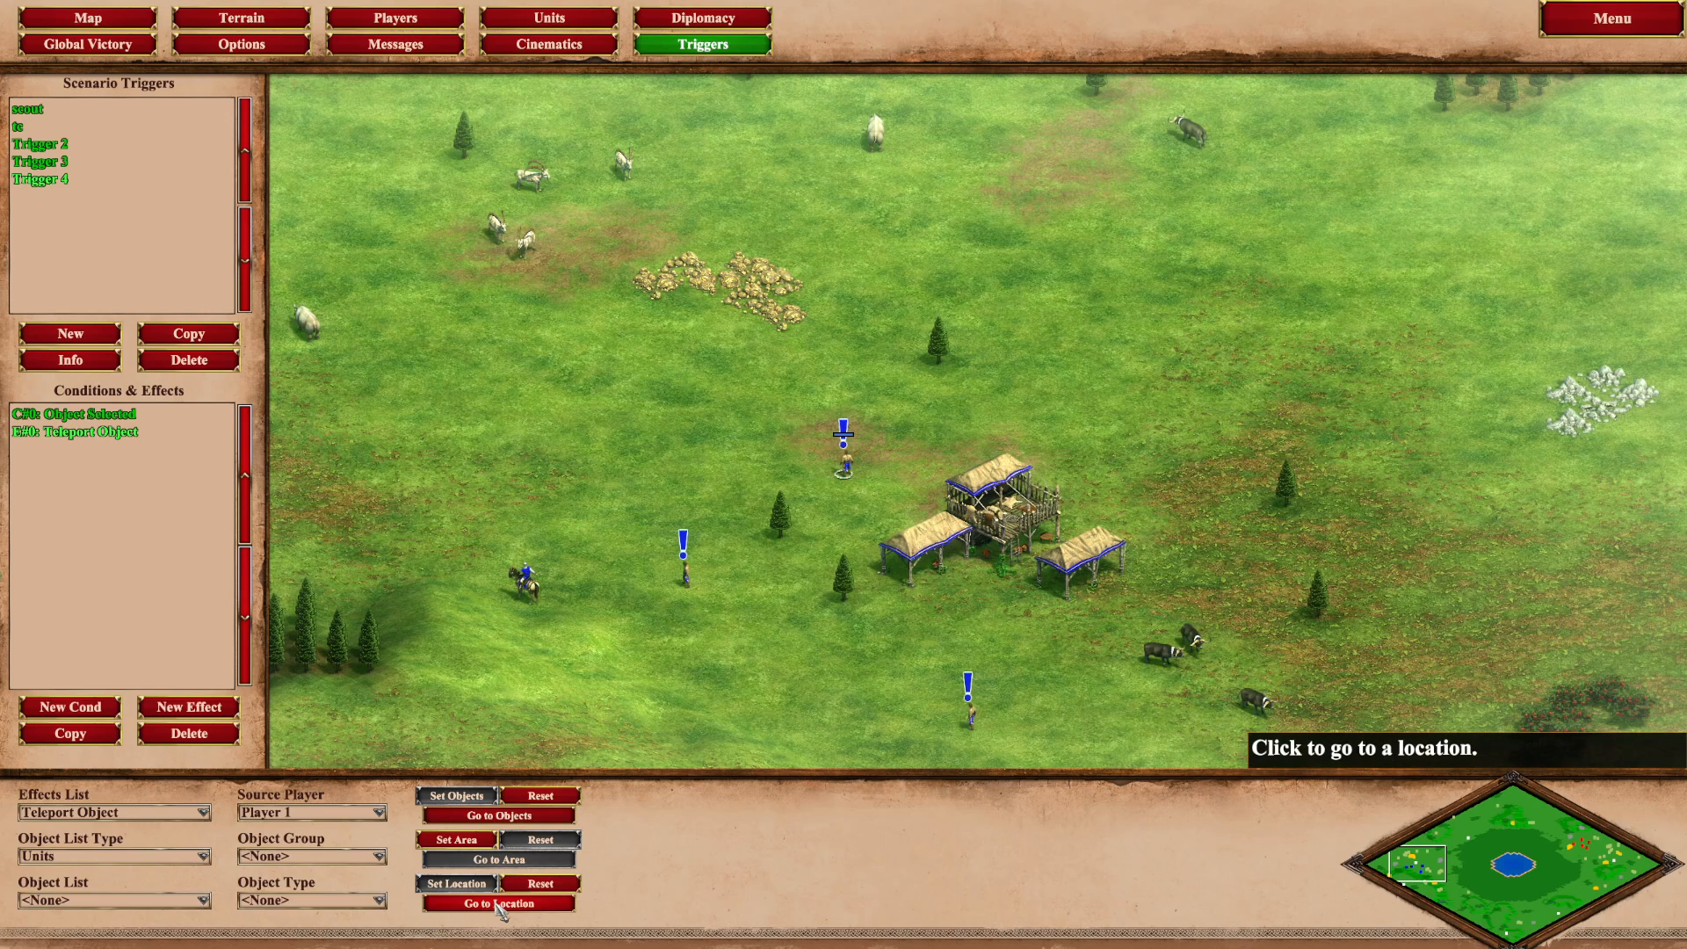
left_click(497, 902)
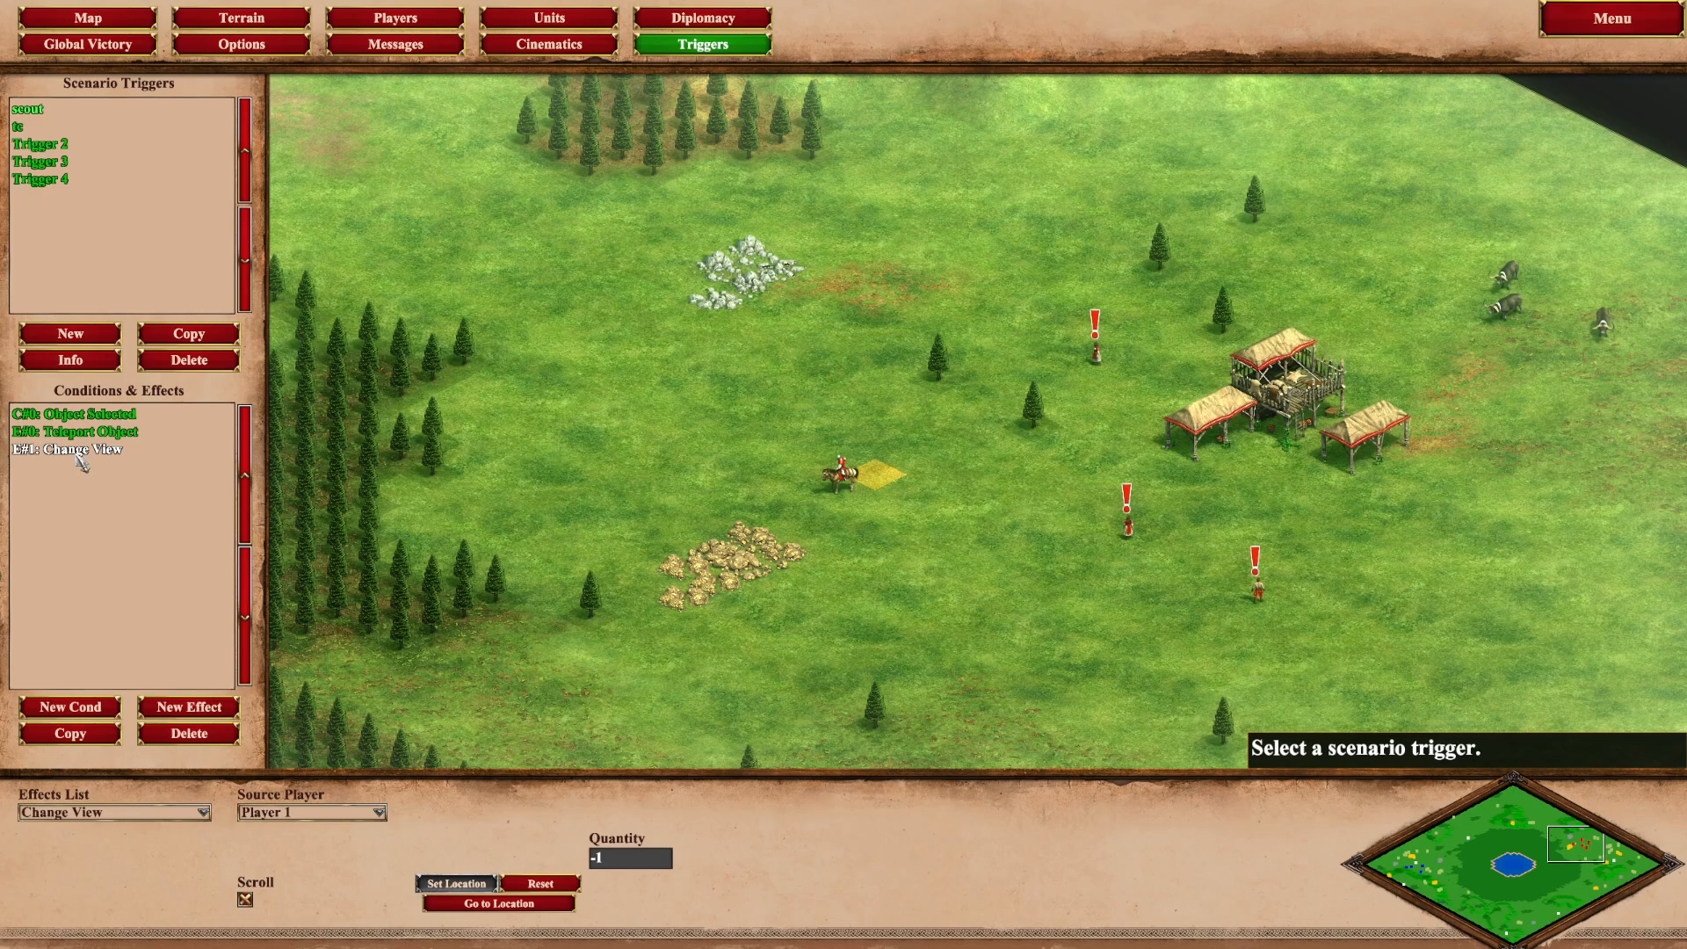
left_click(72, 450)
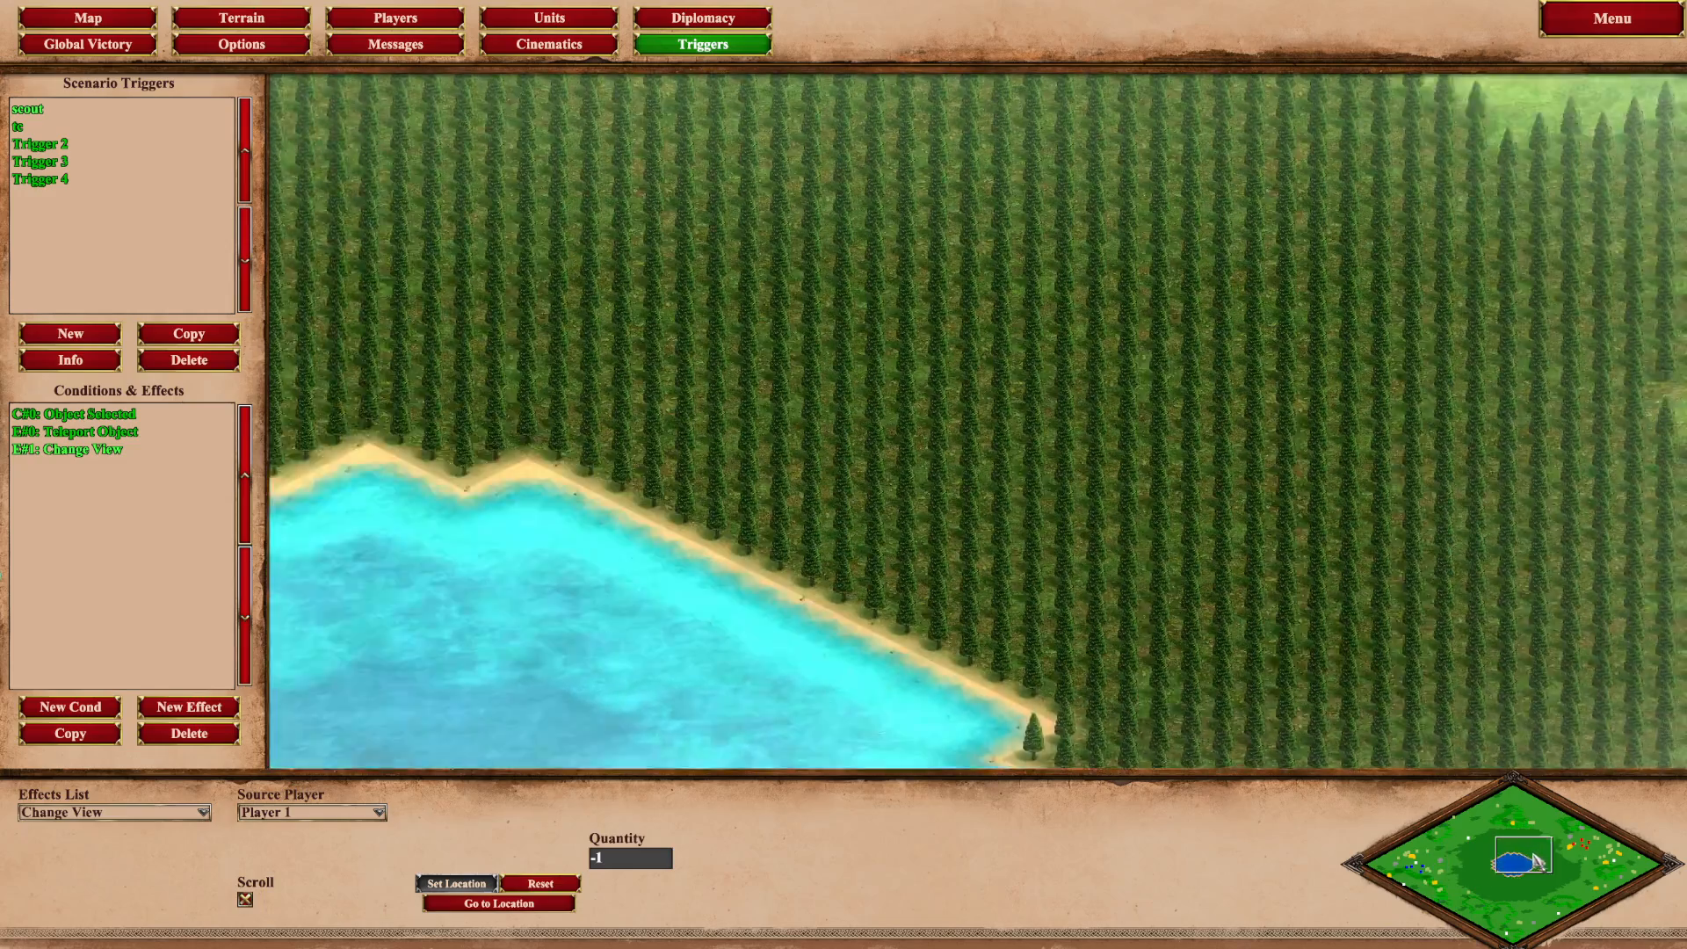
left_click(1578, 853)
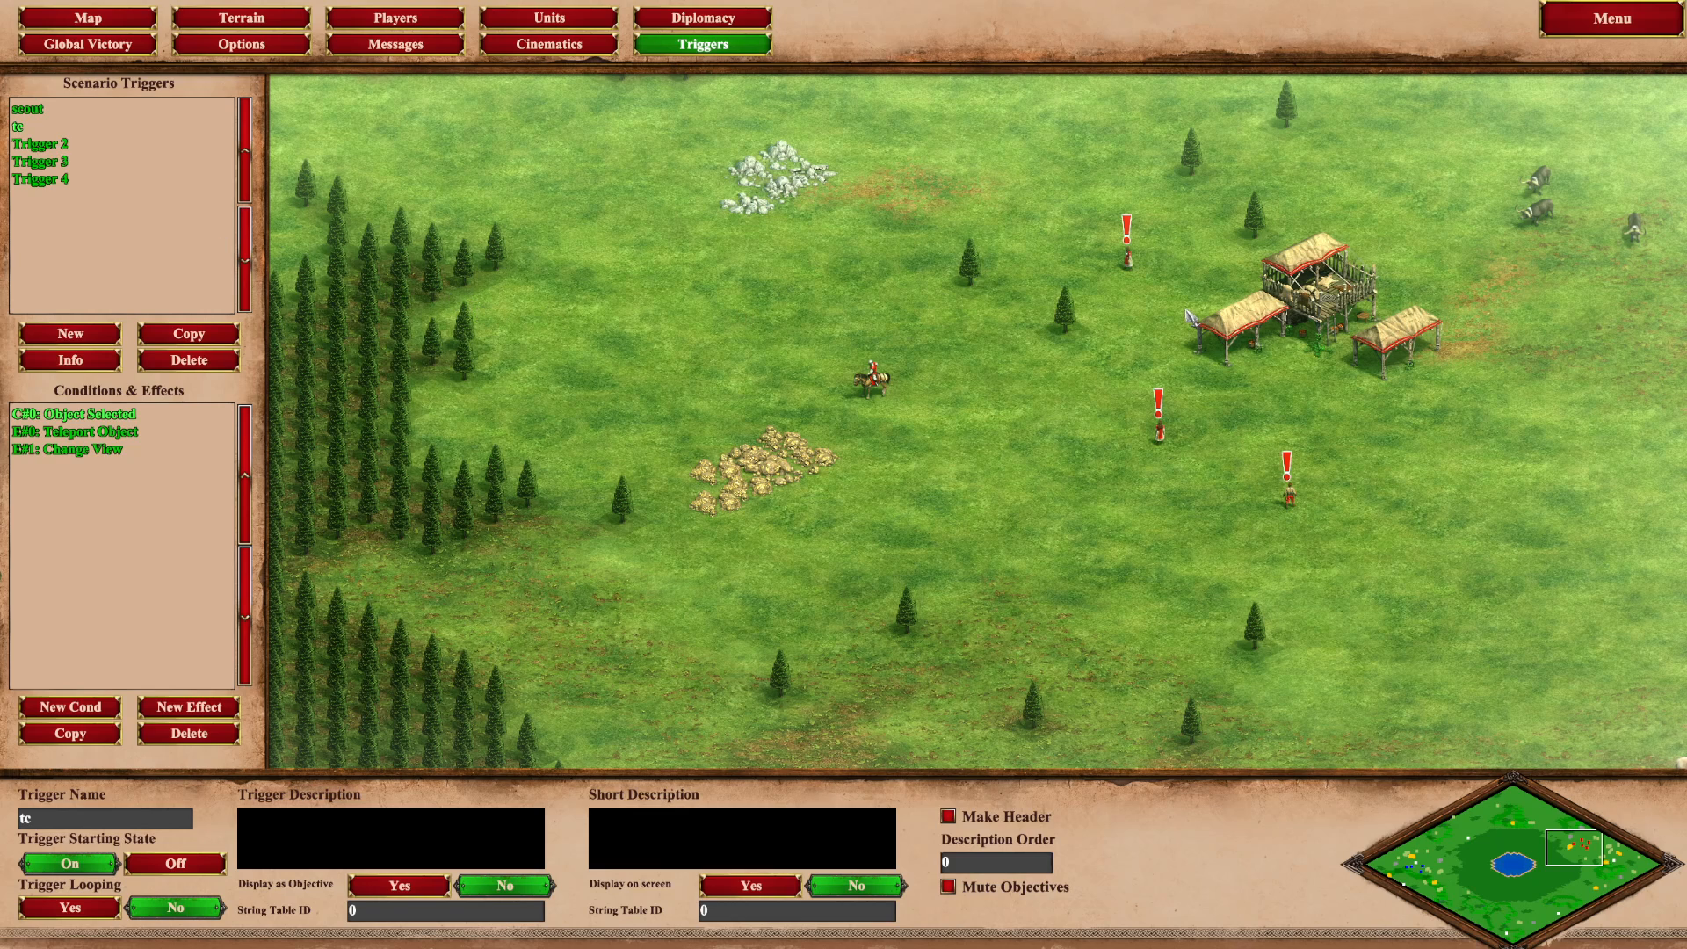
left_click(1609, 19)
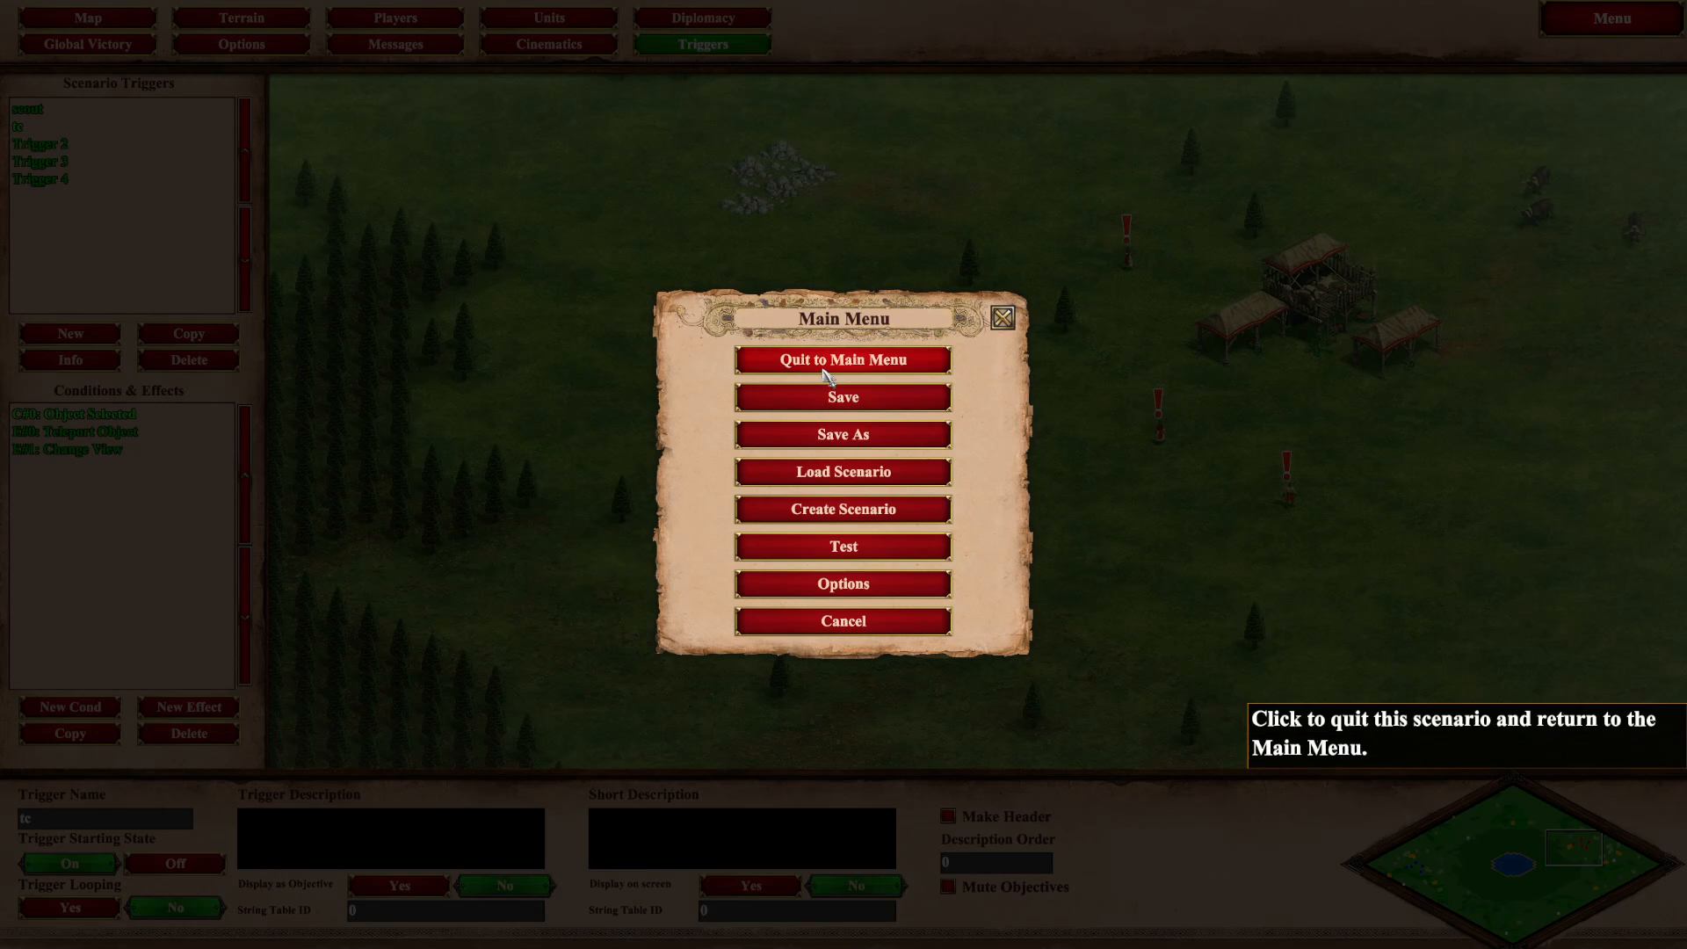
Quit the scenario without saving and create a brand-new blank scenario.
left_click(843, 359)
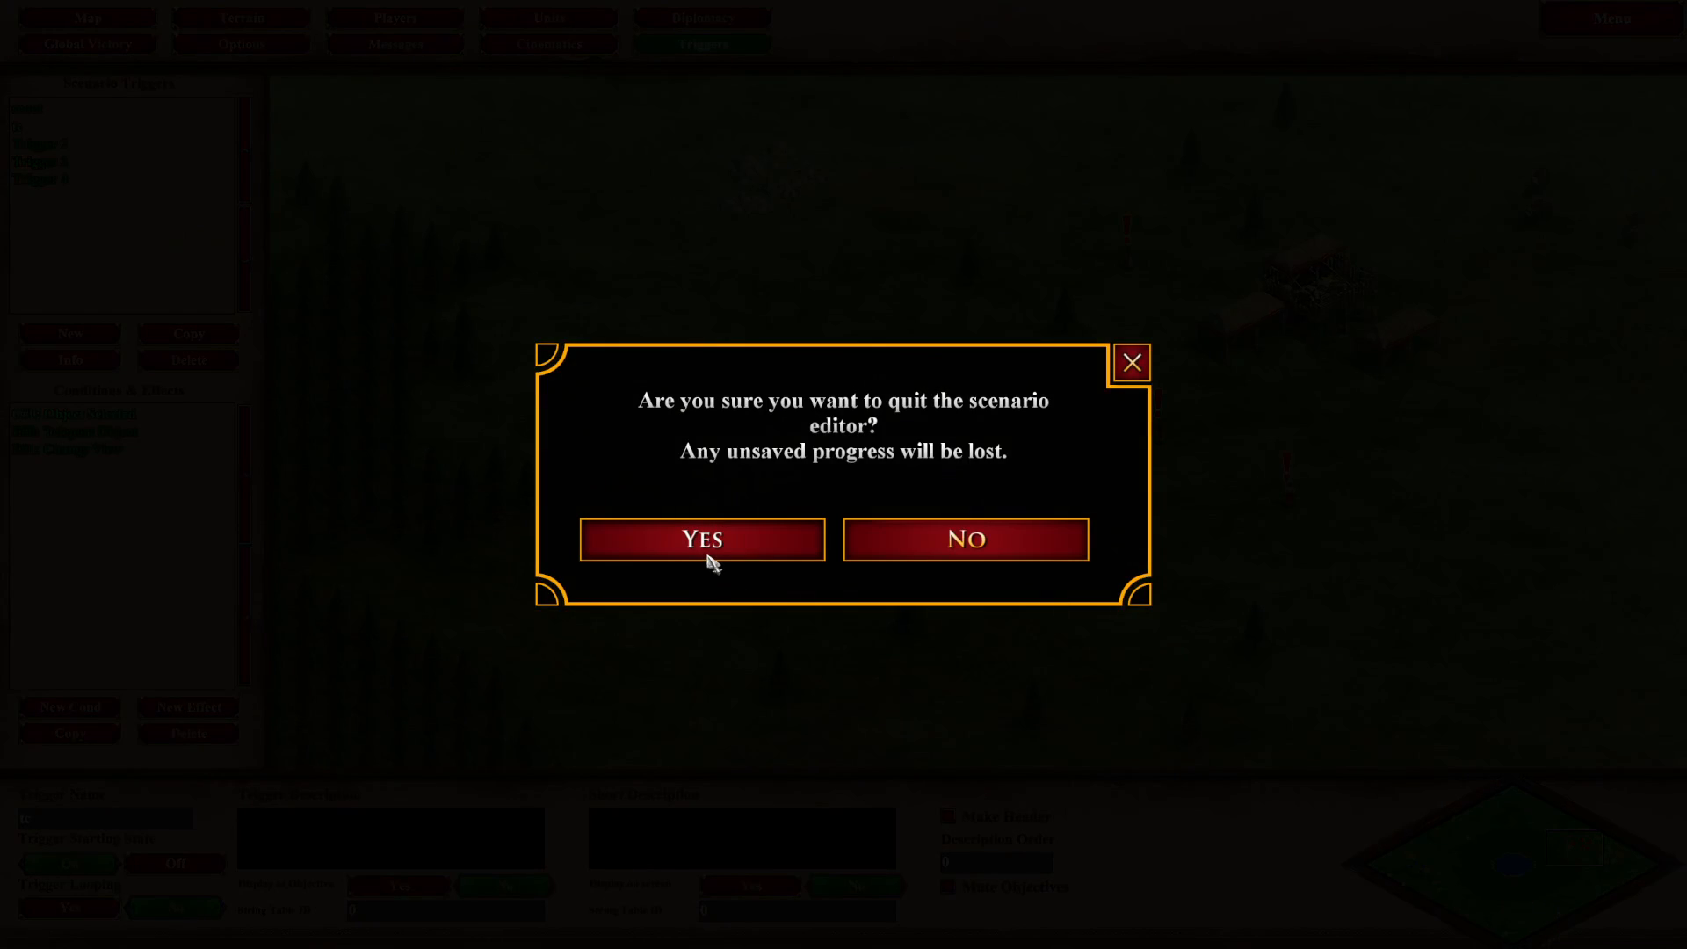
mouse_move(712, 560)
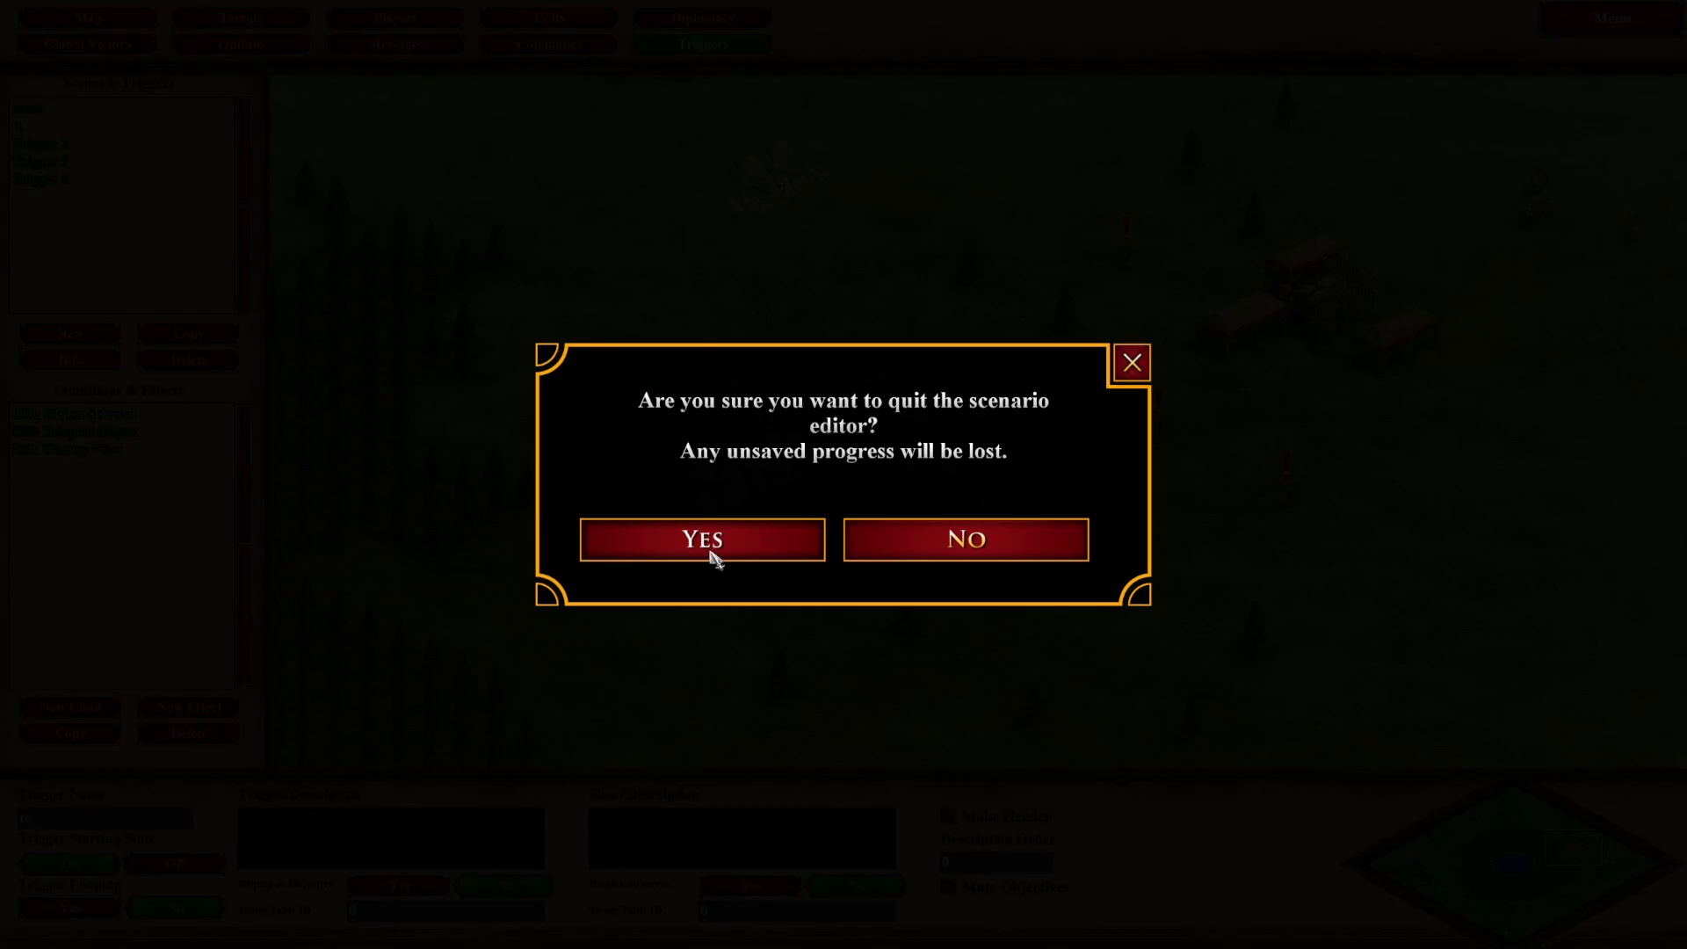
left_click(700, 538)
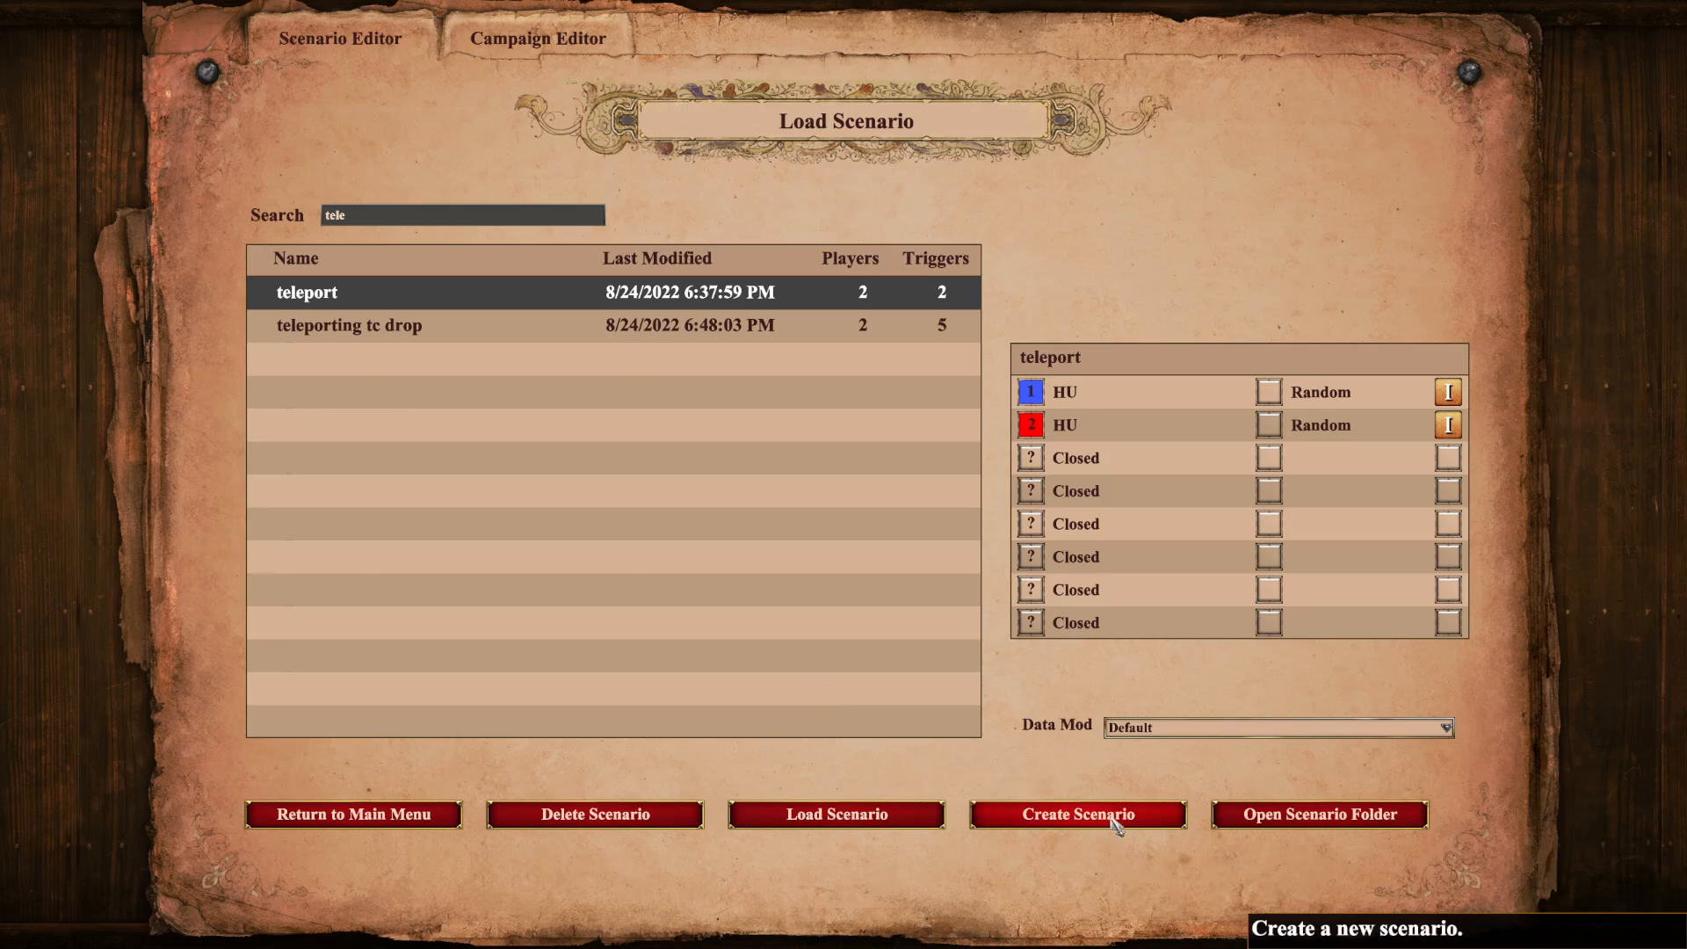
left_click(1077, 814)
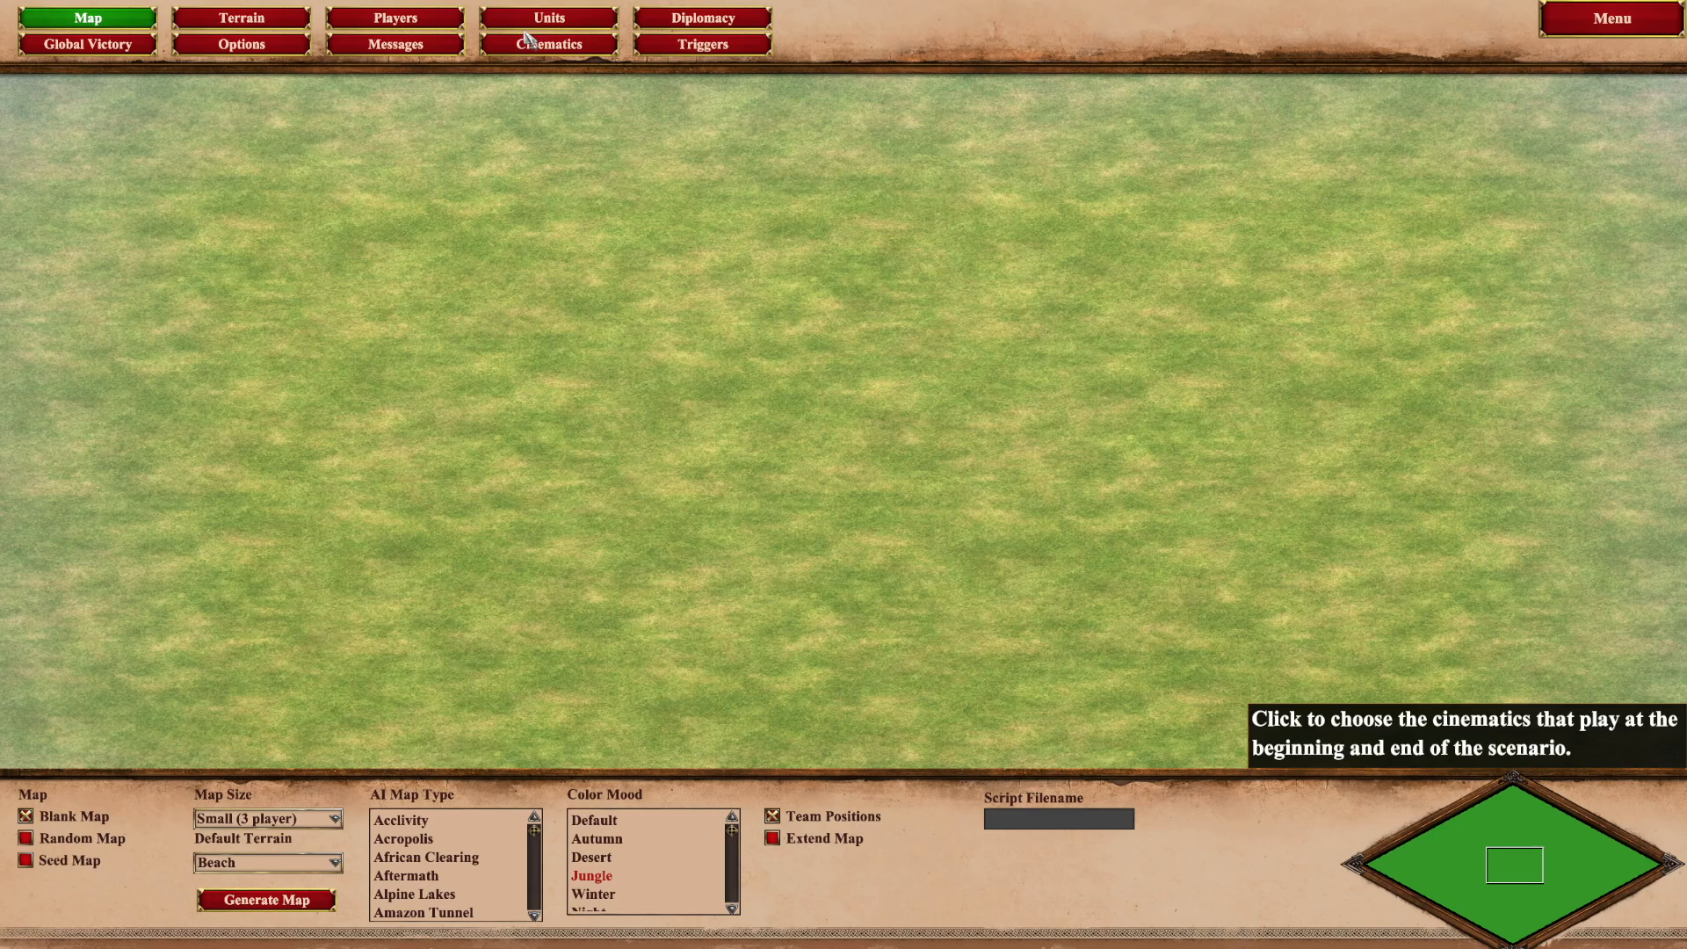
Place a Cobra Car near the map centre and pick the Cavalier for Player 2, then go to Triggers.
left_click(548, 17)
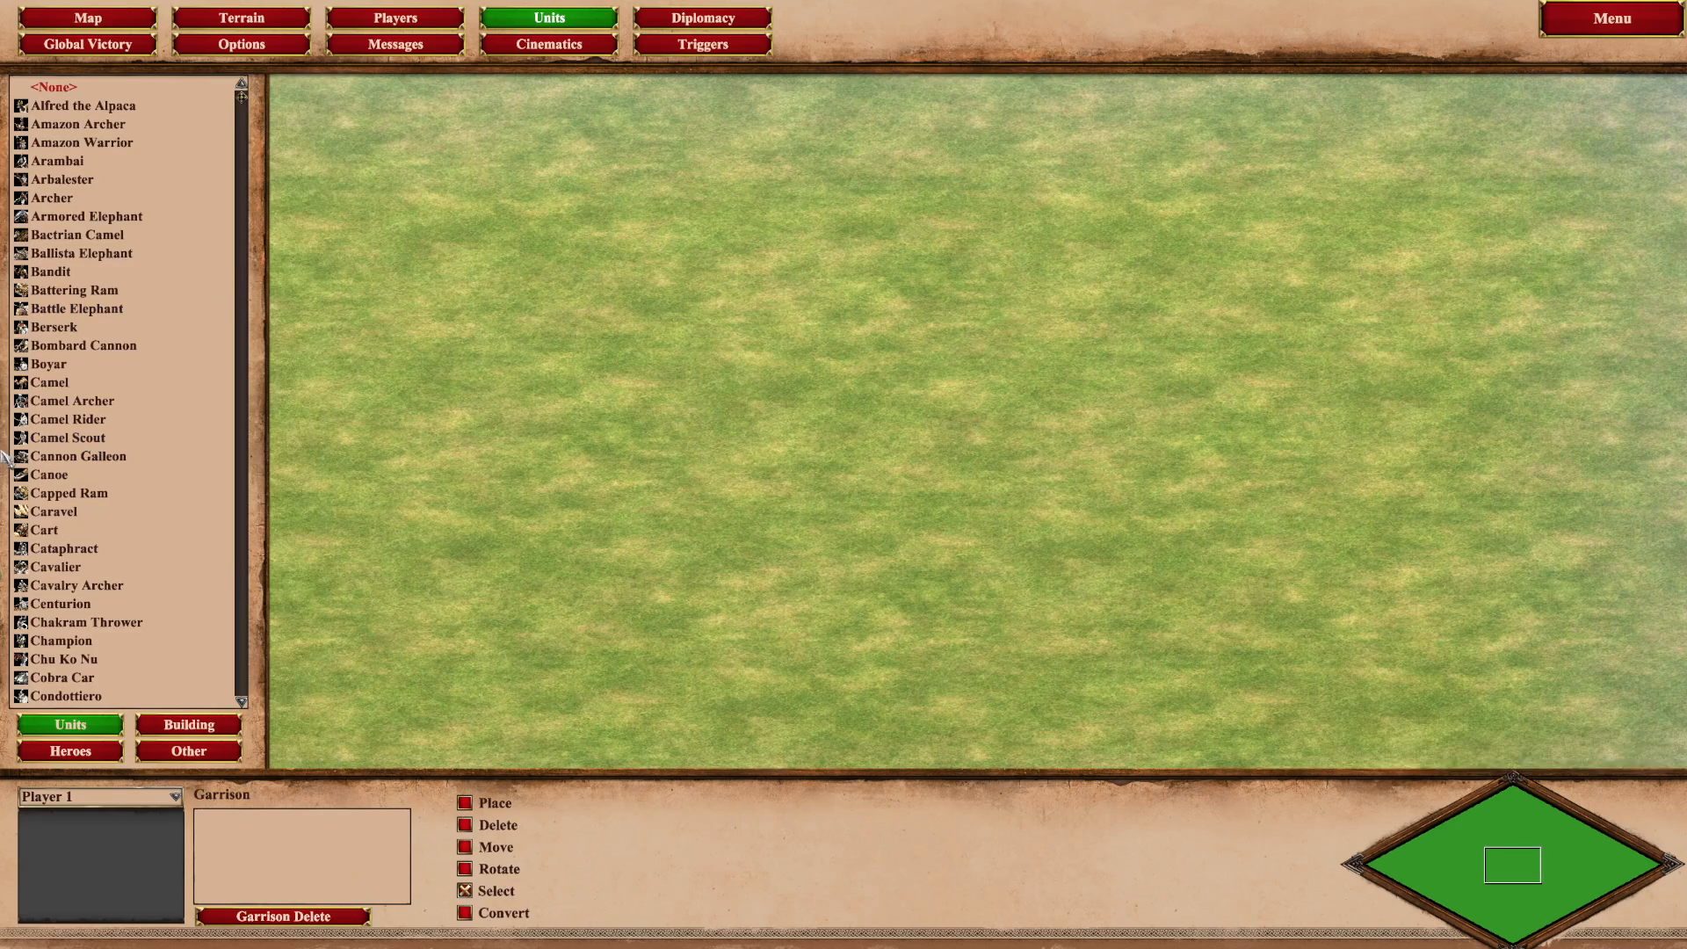
left_click(77, 455)
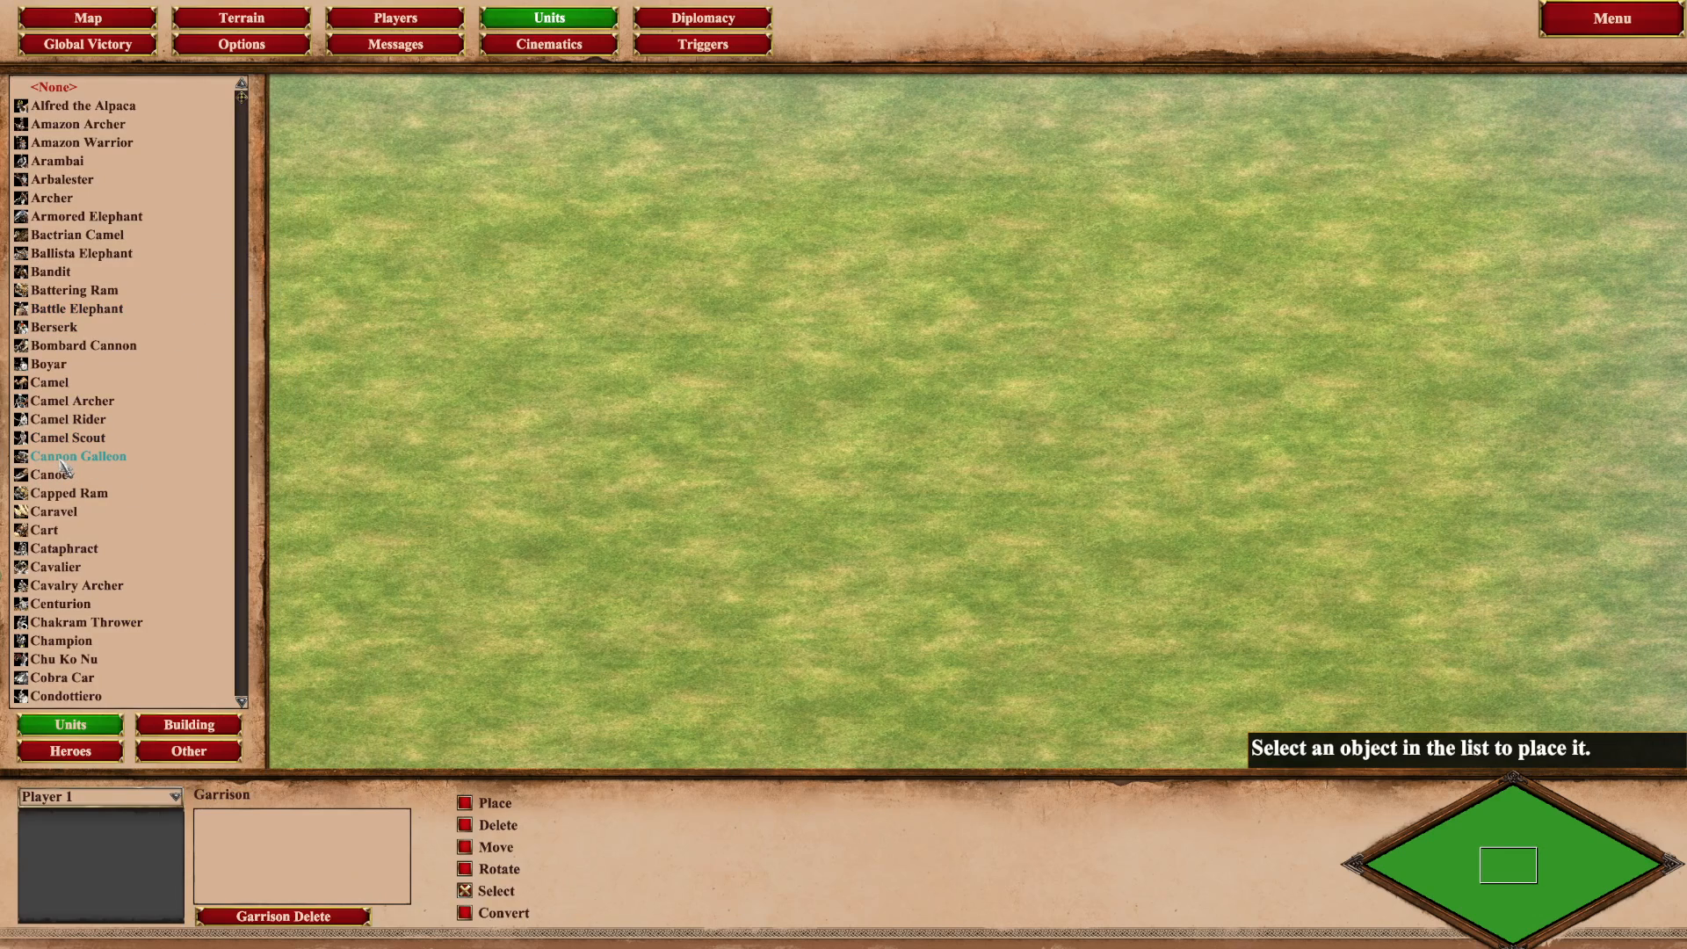
left_click(77, 455)
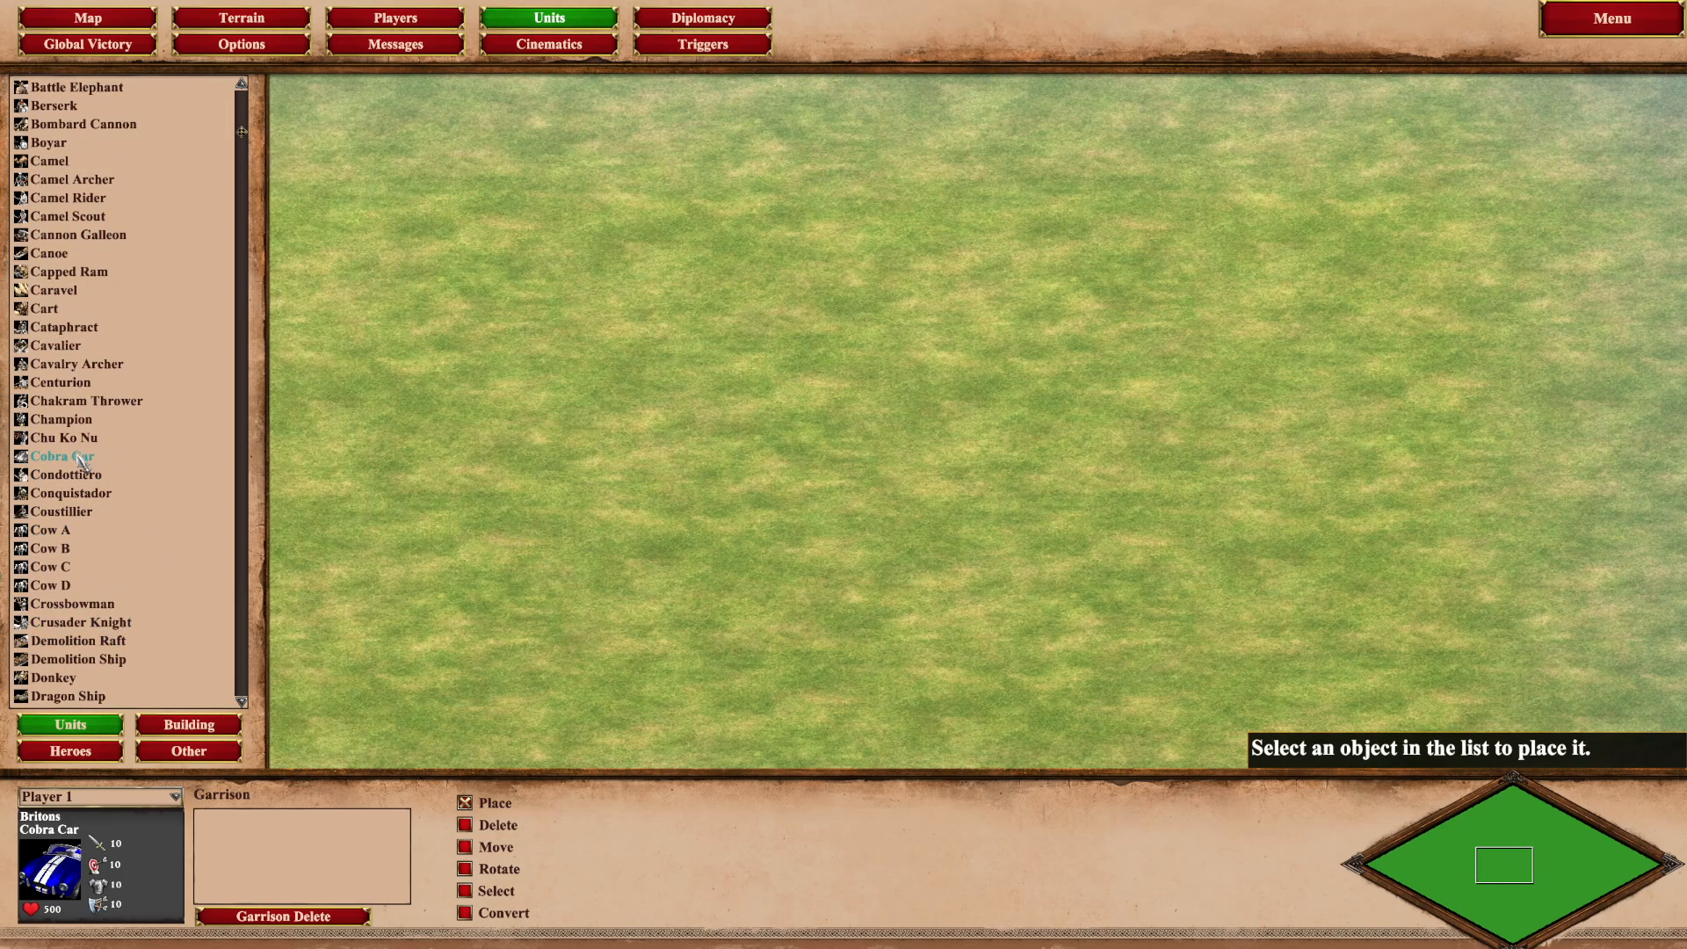
left_click(862, 543)
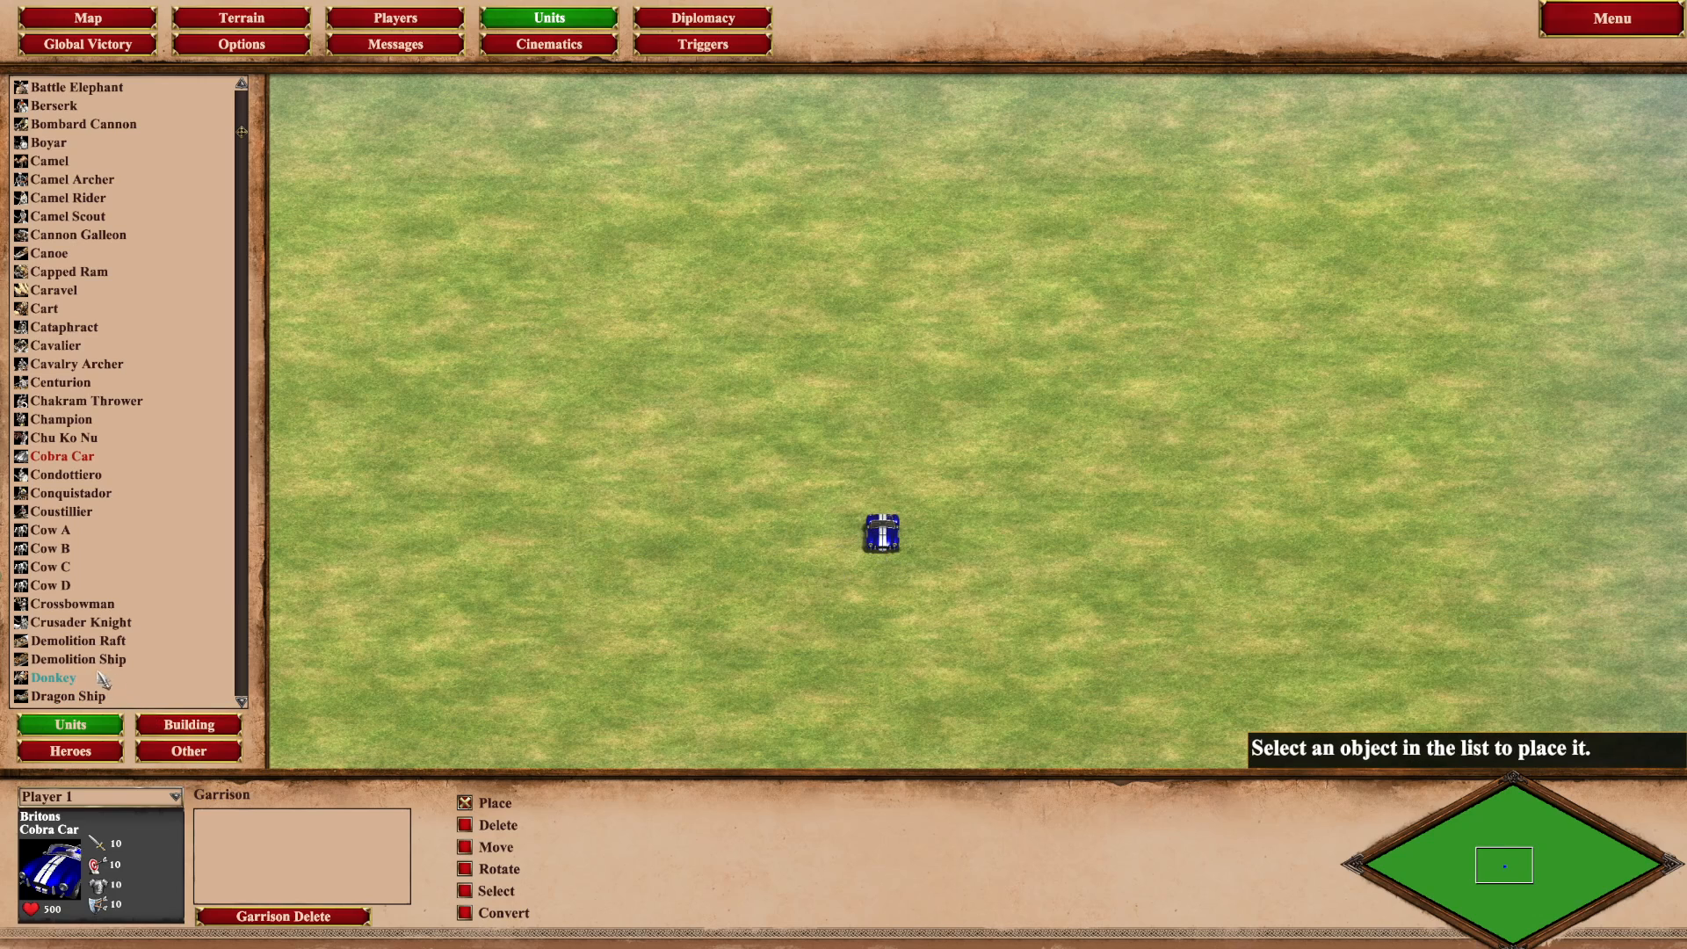
mouse_move(61, 380)
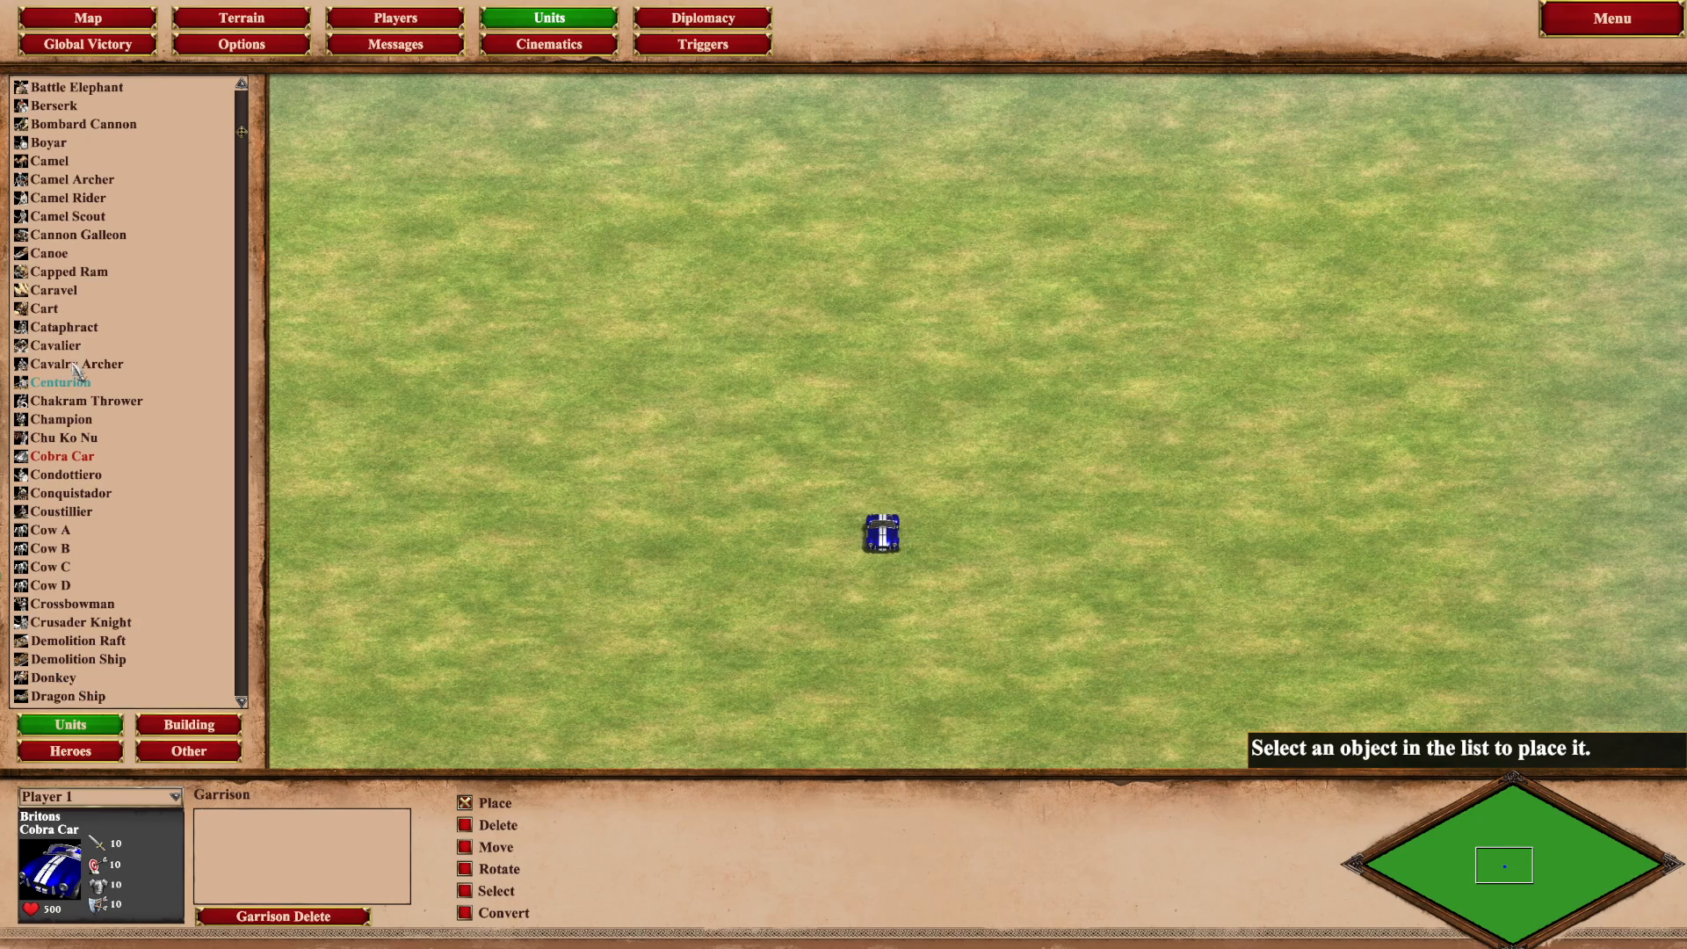
left_click(56, 345)
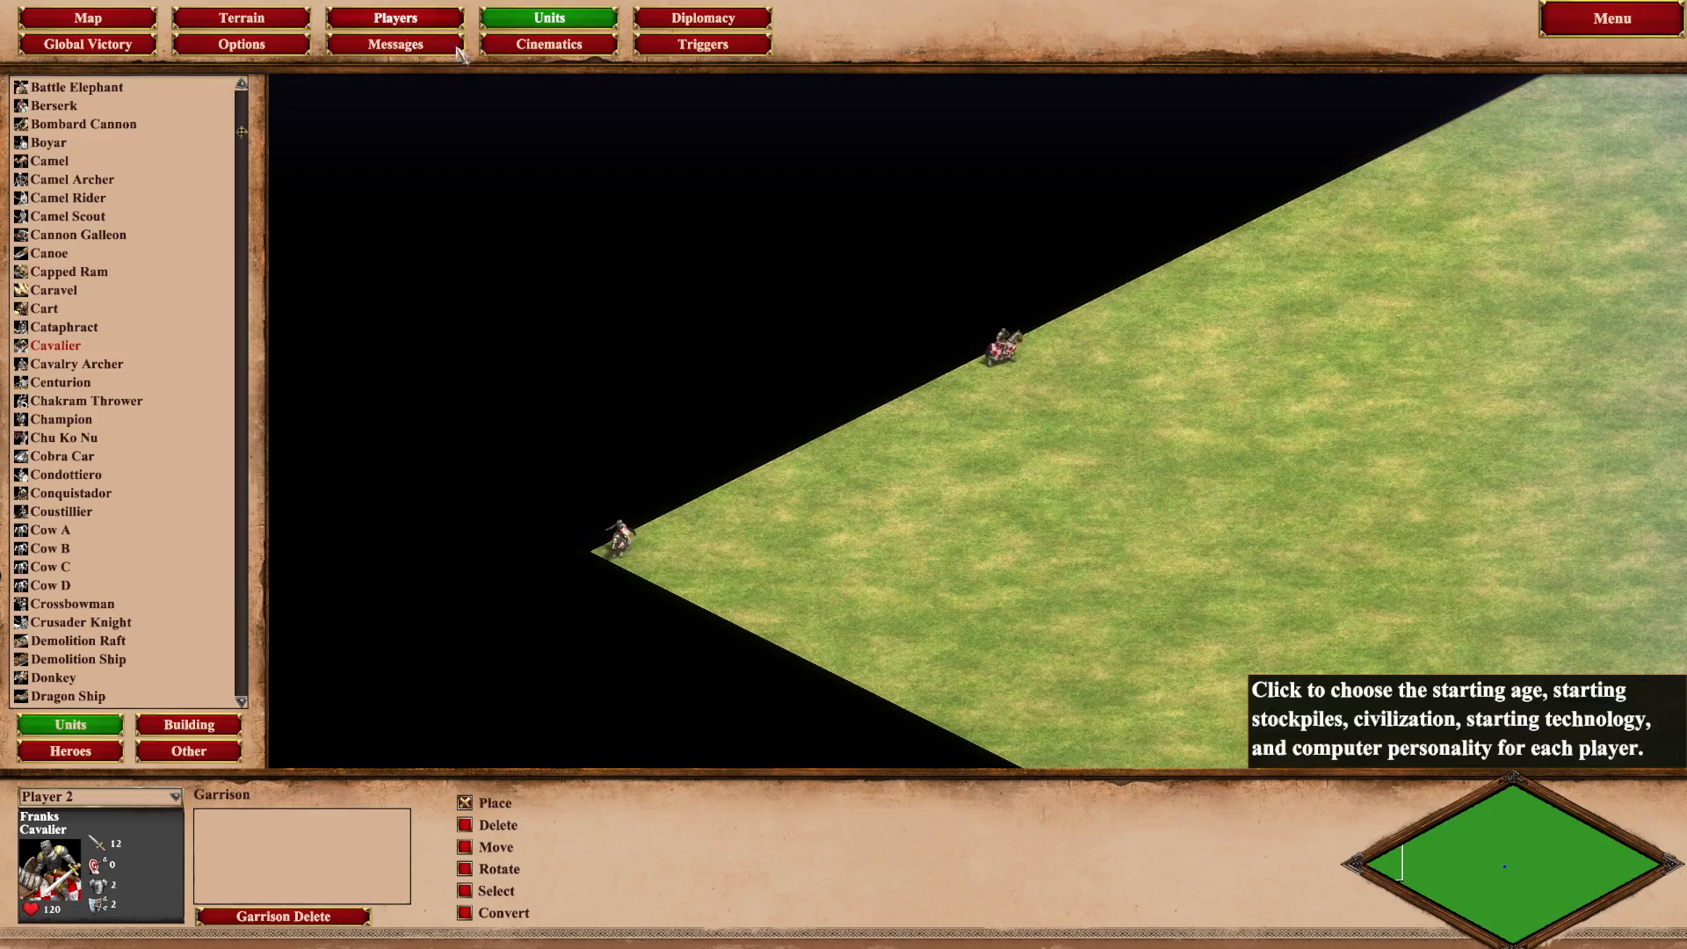
left_click(701, 44)
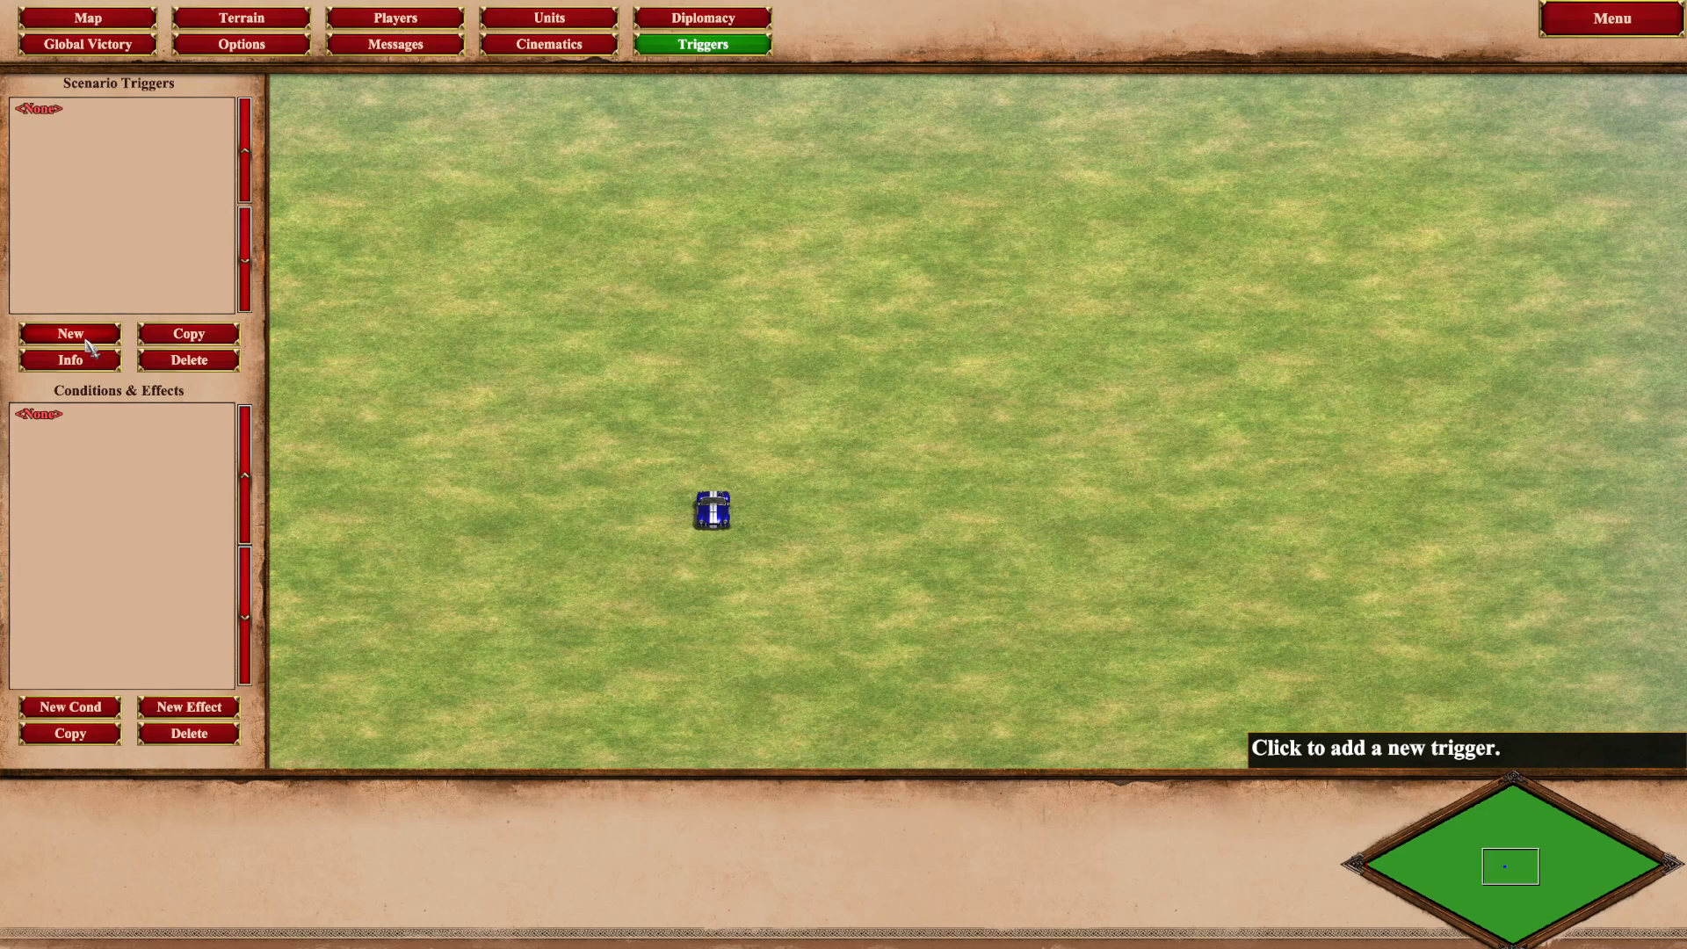
Create a new trigger and rename it to 'teleport'.
left_click(68, 332)
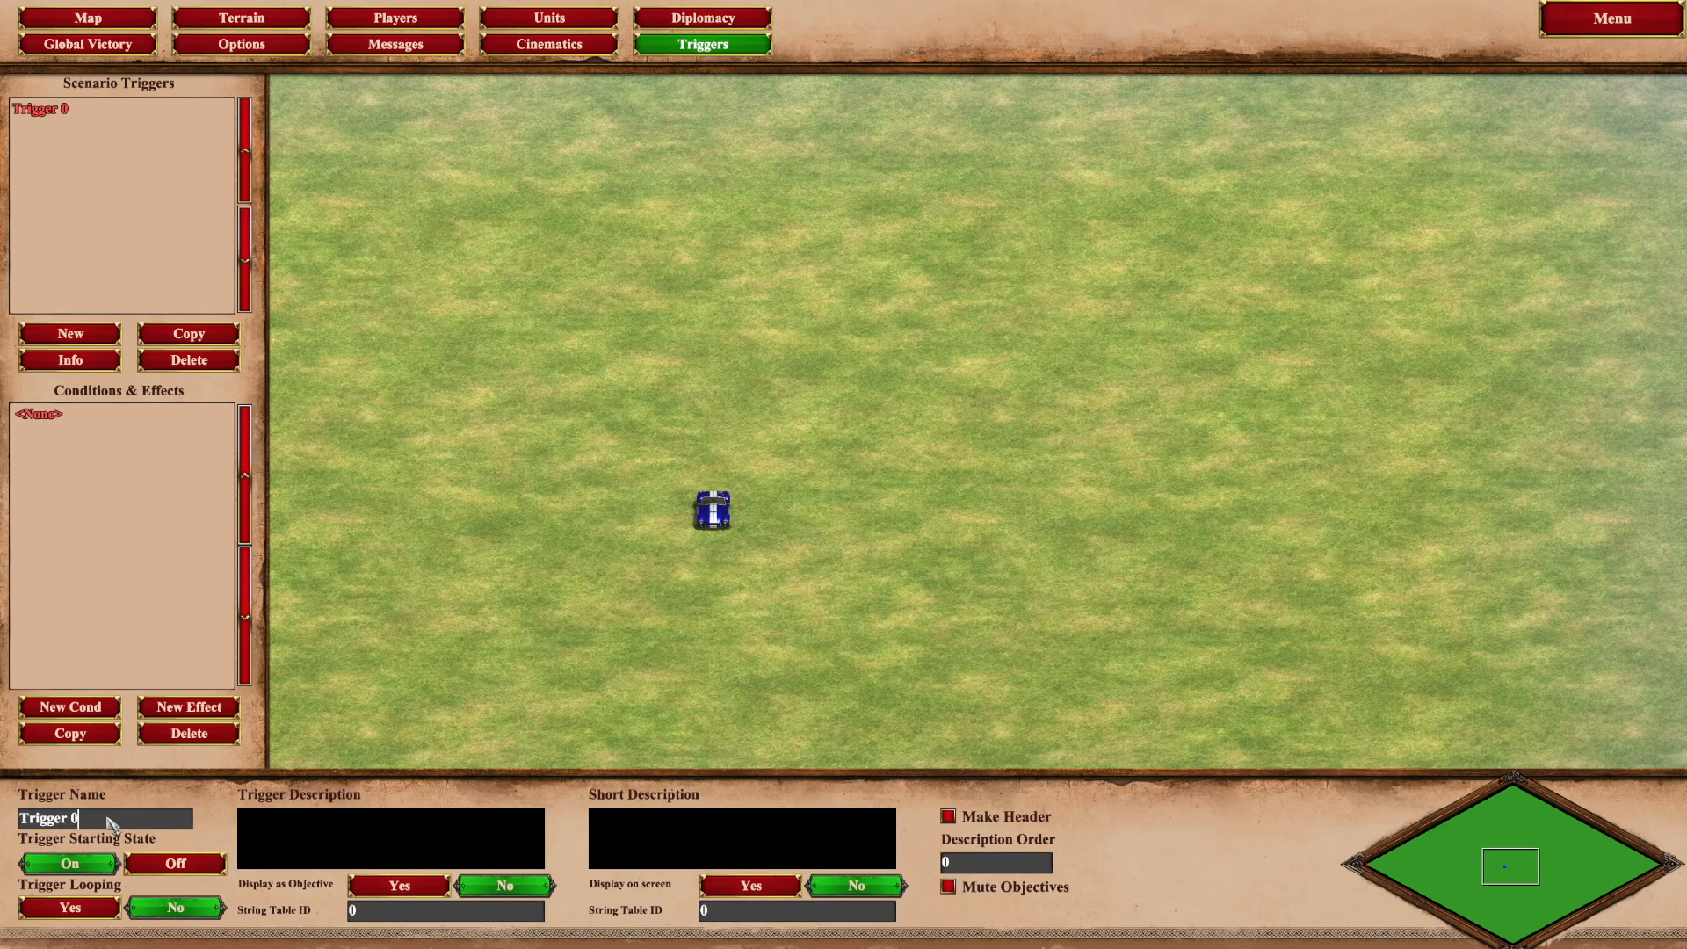
left_click(188, 359)
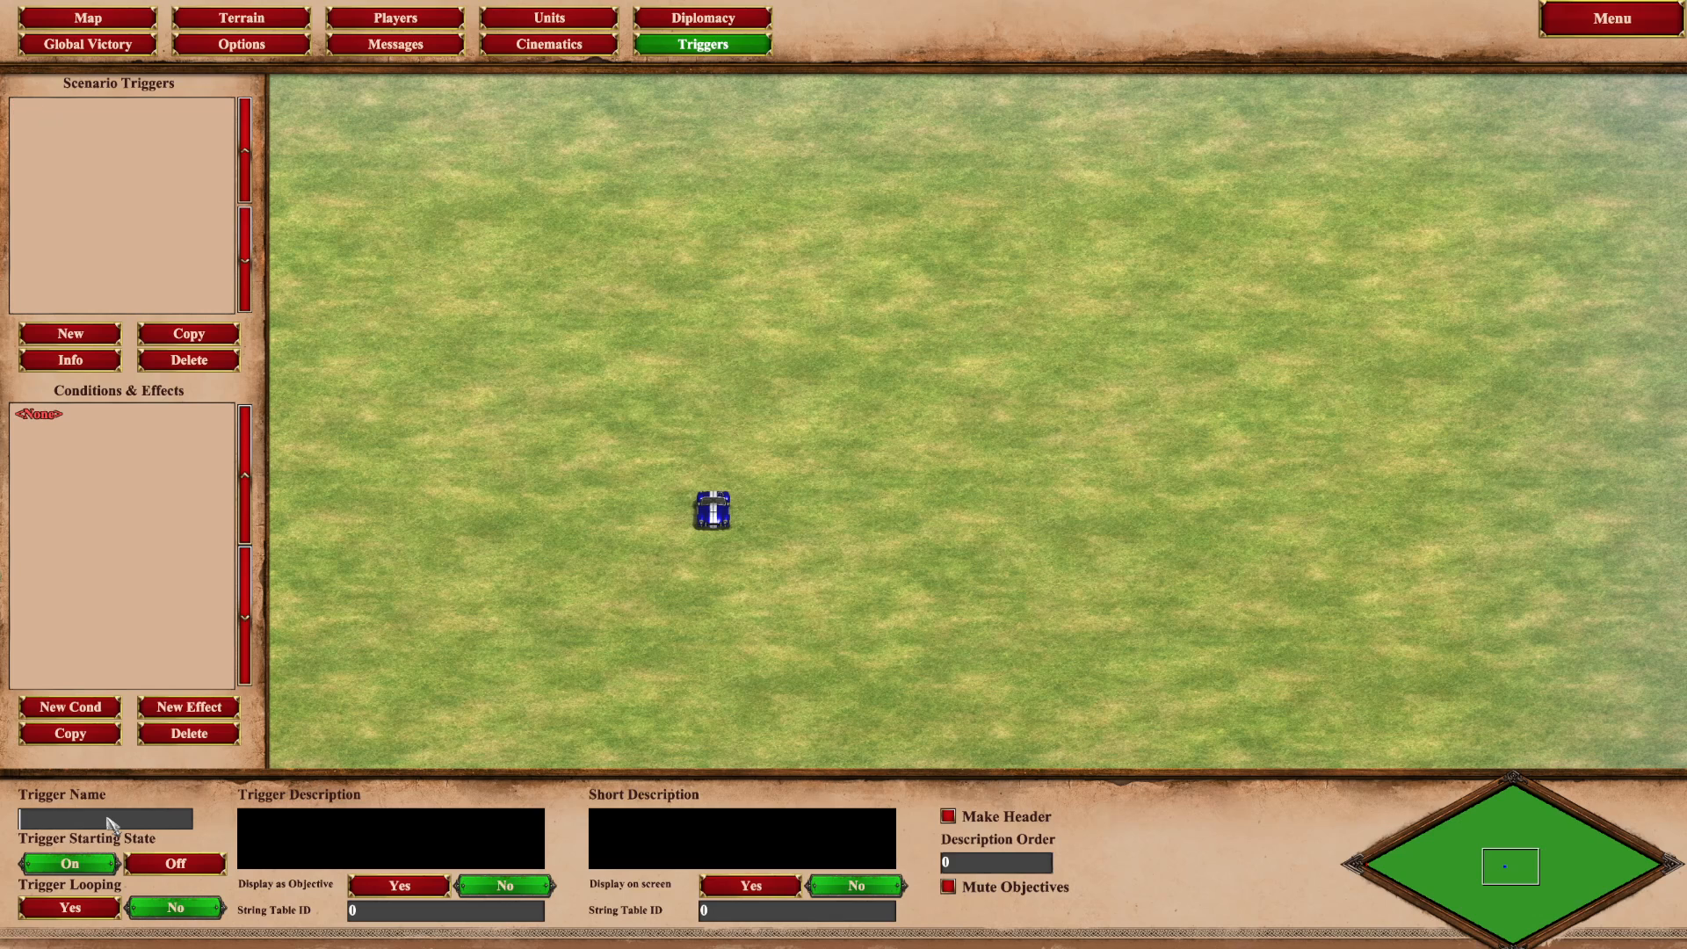
type("teleport")
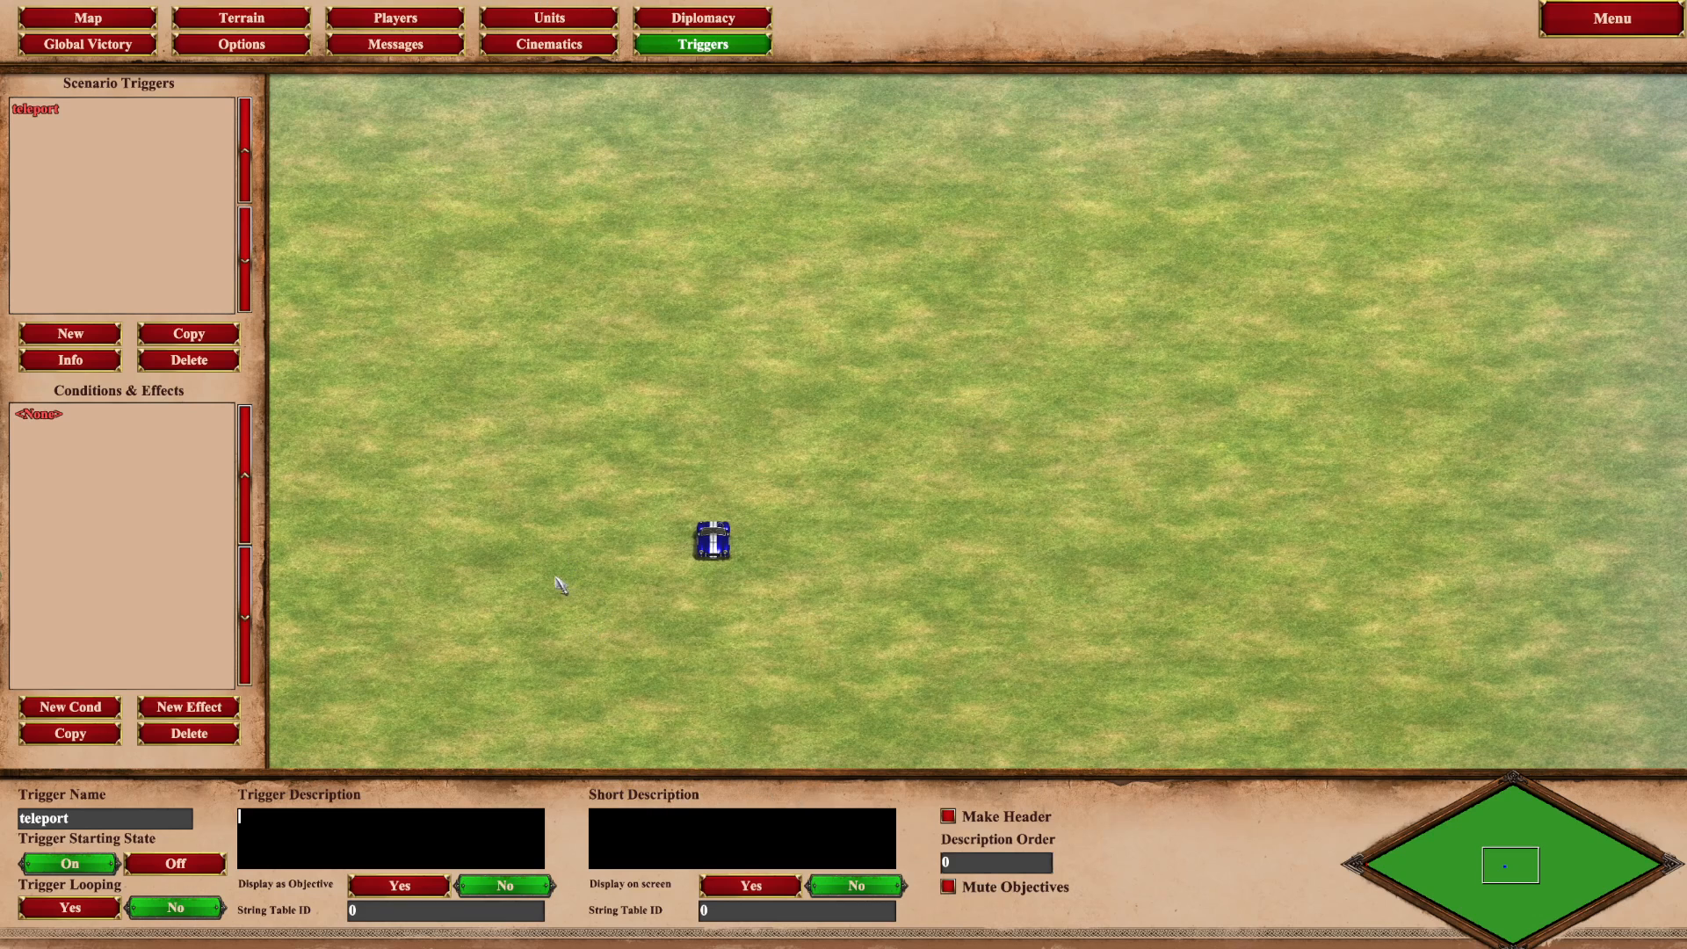
Give the teleport trigger an Object Selected condition targeting the Cobra Car.
left_click(68, 707)
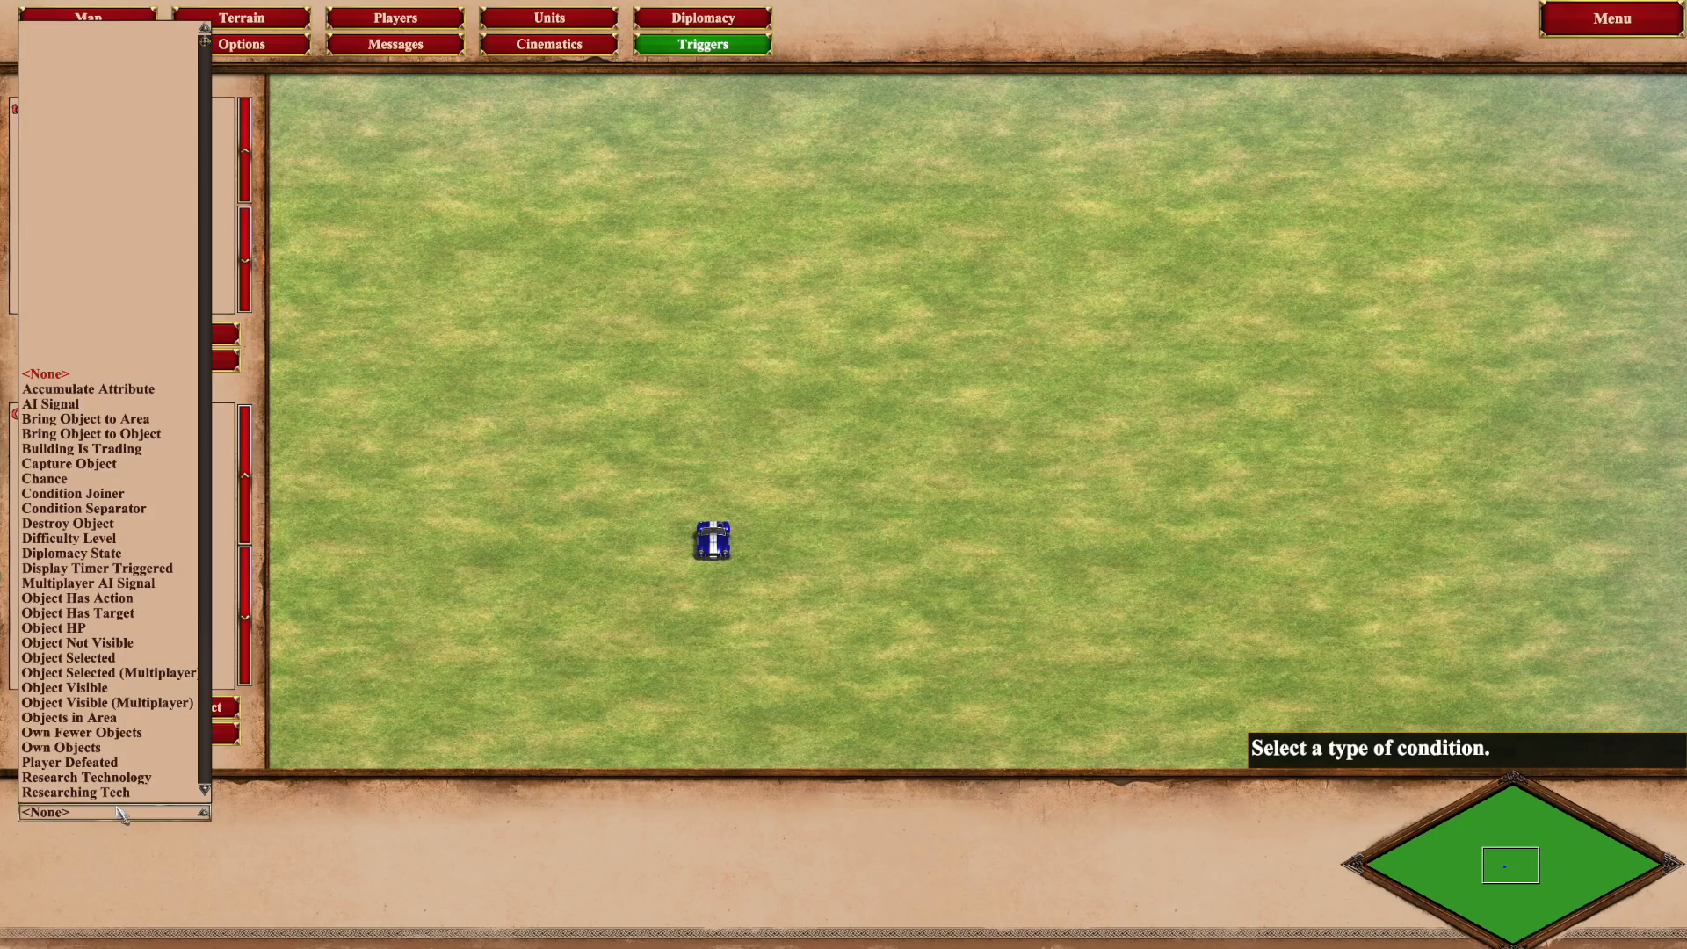
mouse_move(67, 657)
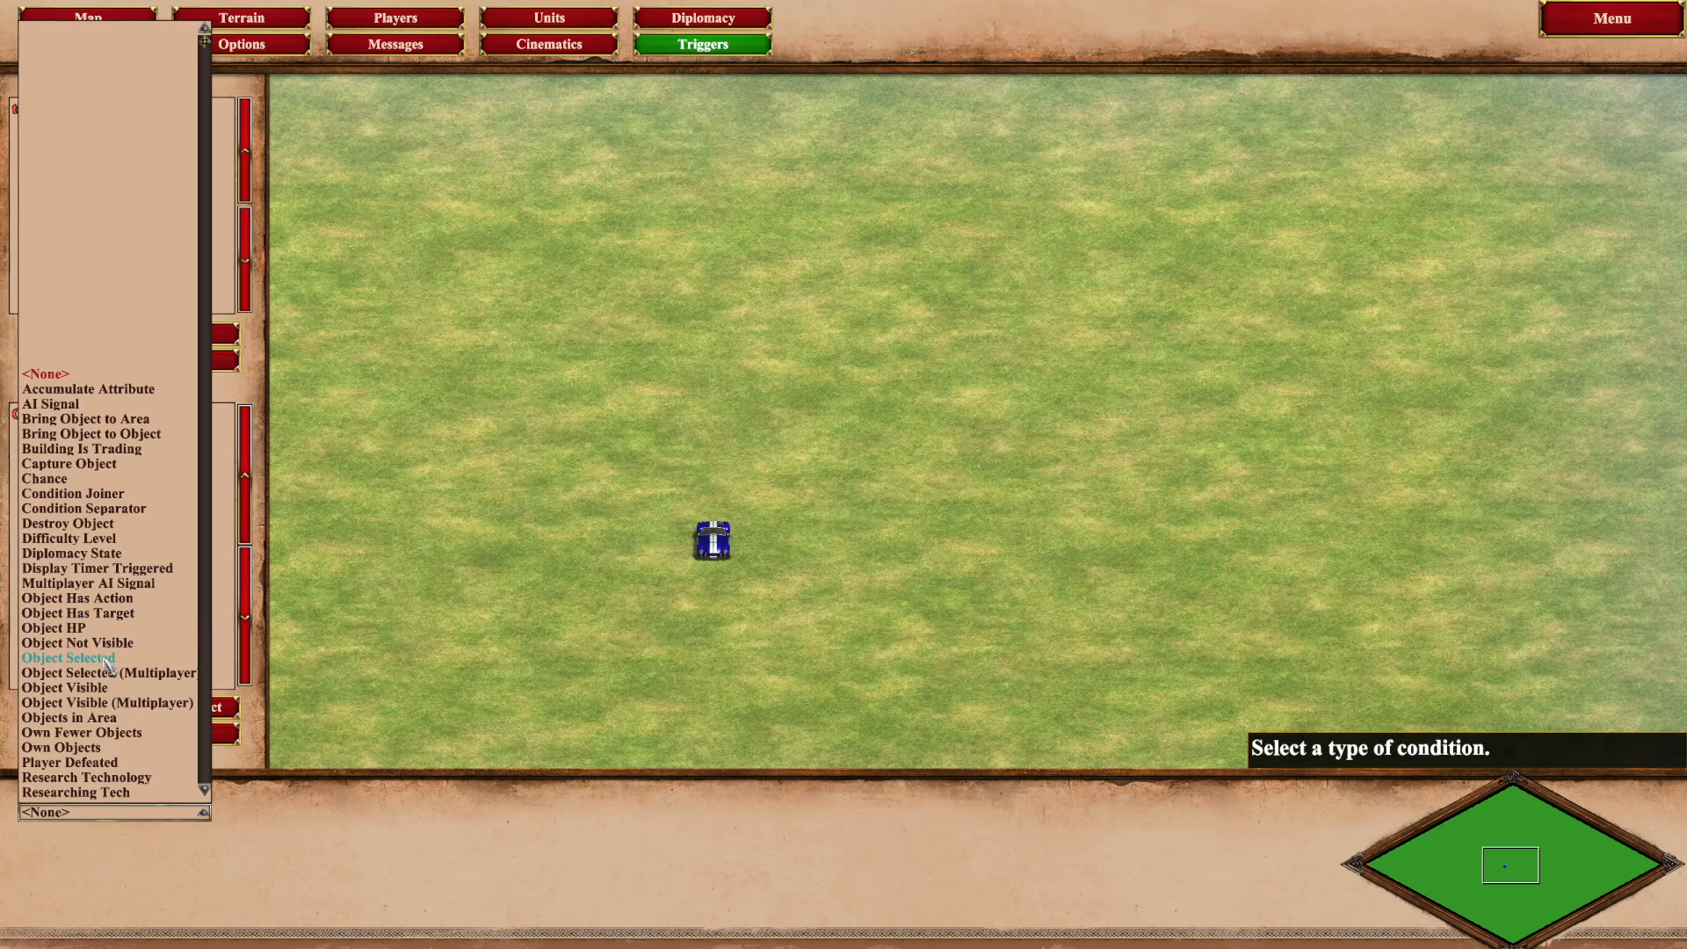
left_click(67, 657)
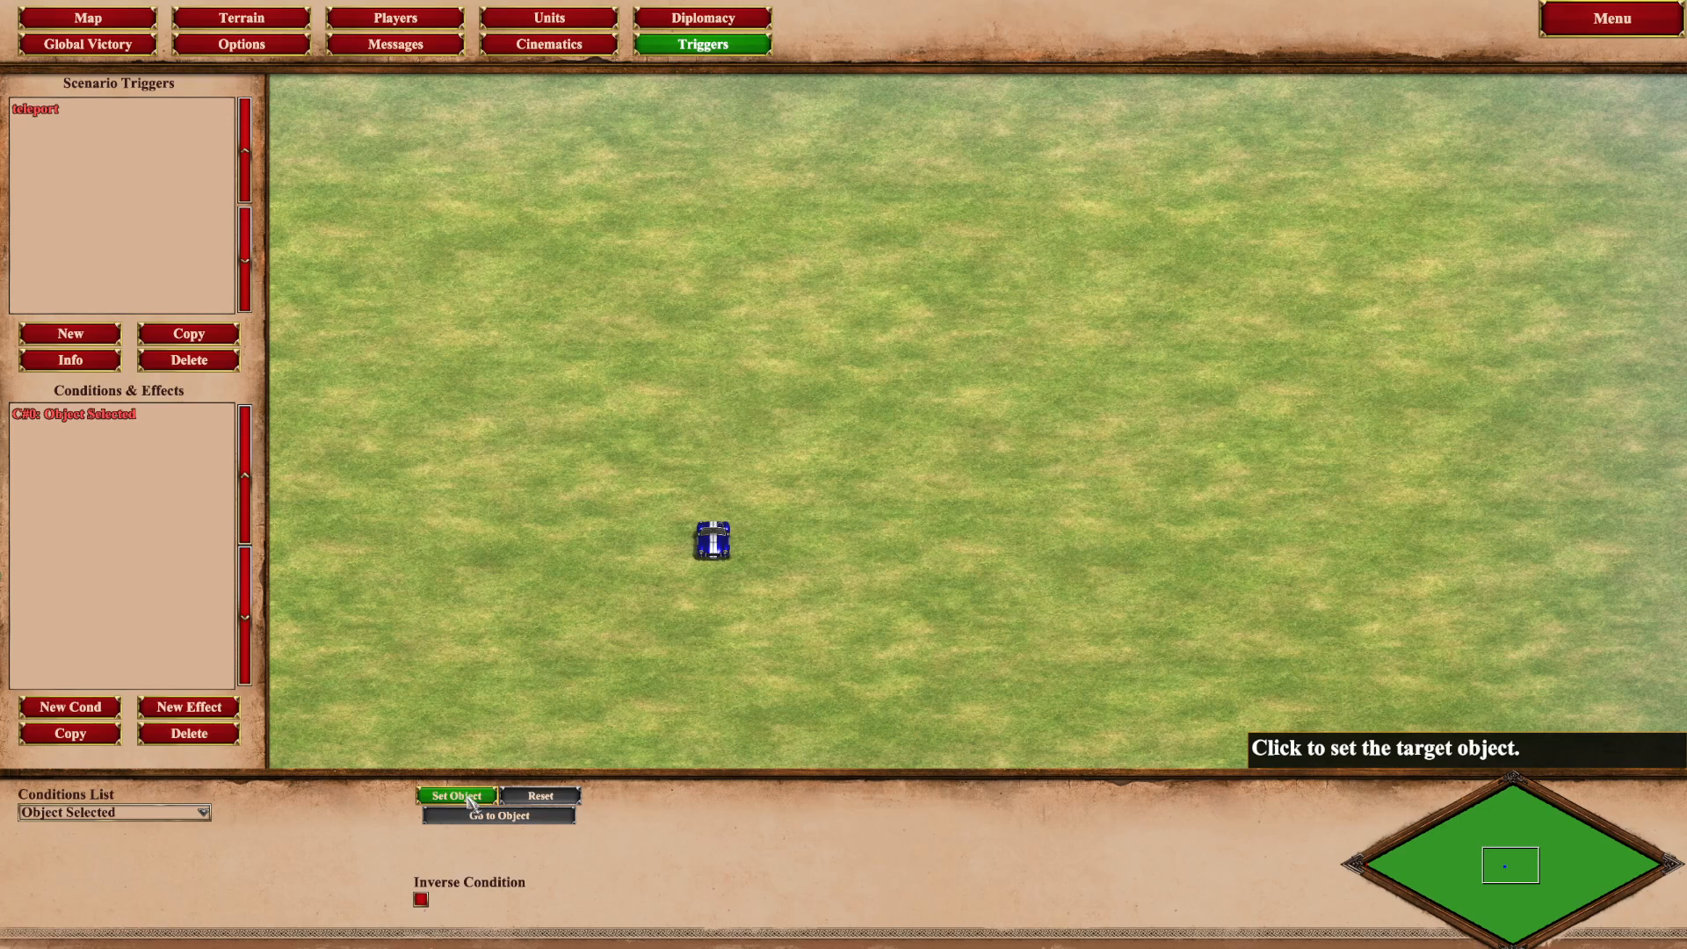
left_click(711, 538)
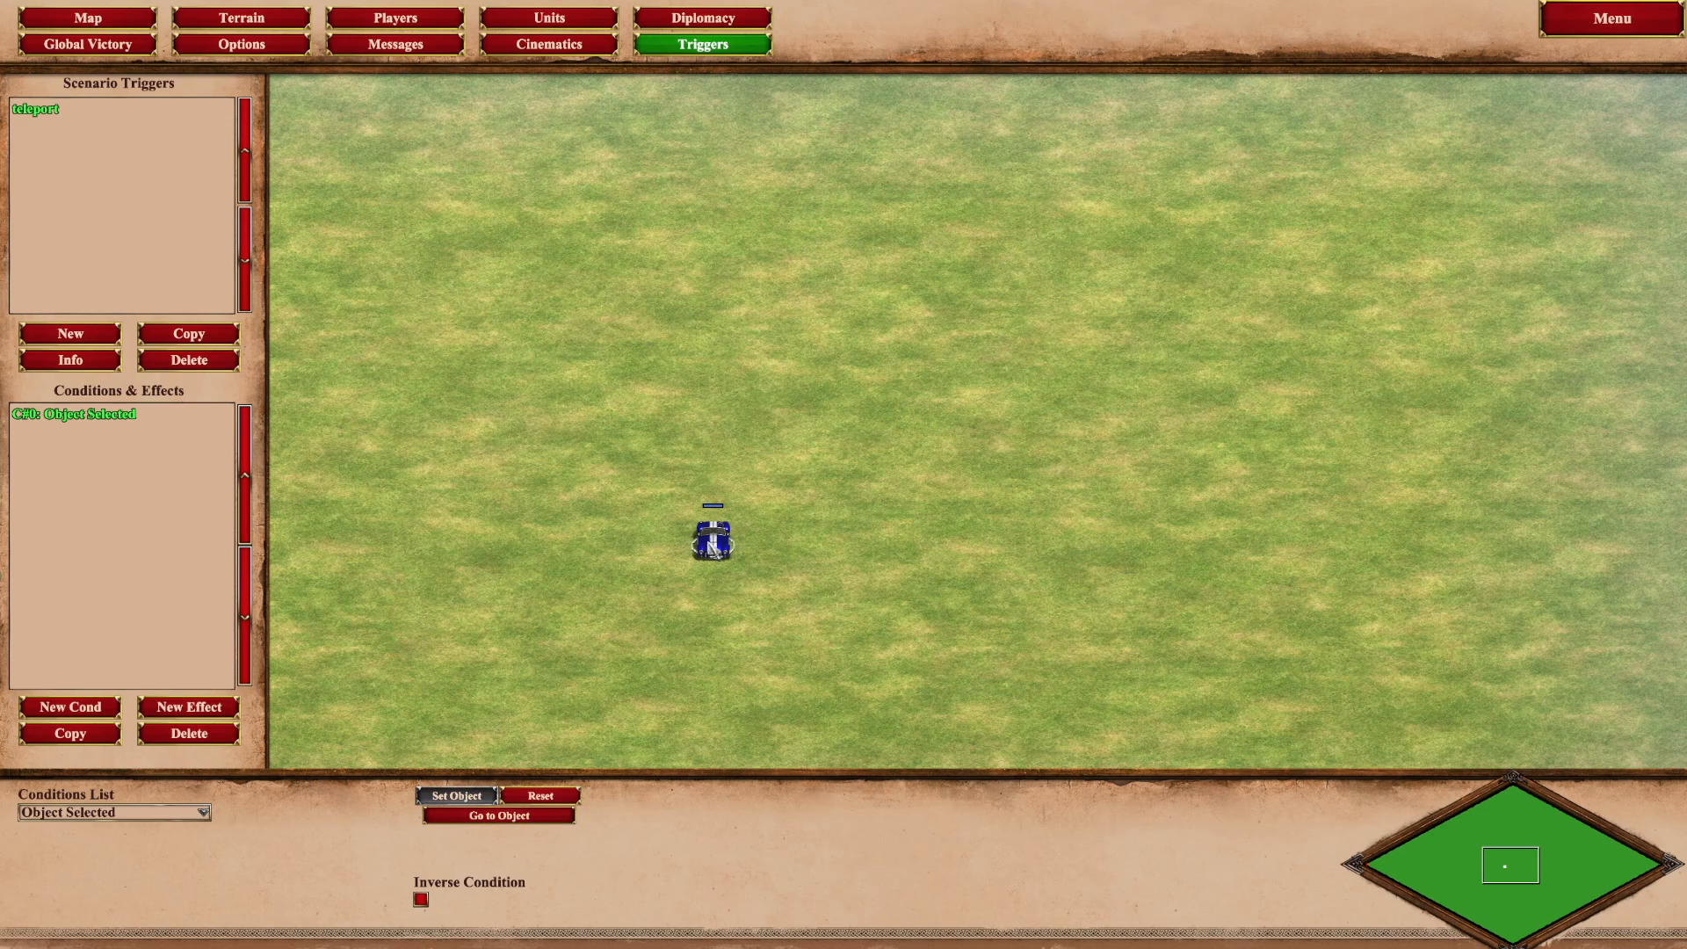
left_click(188, 706)
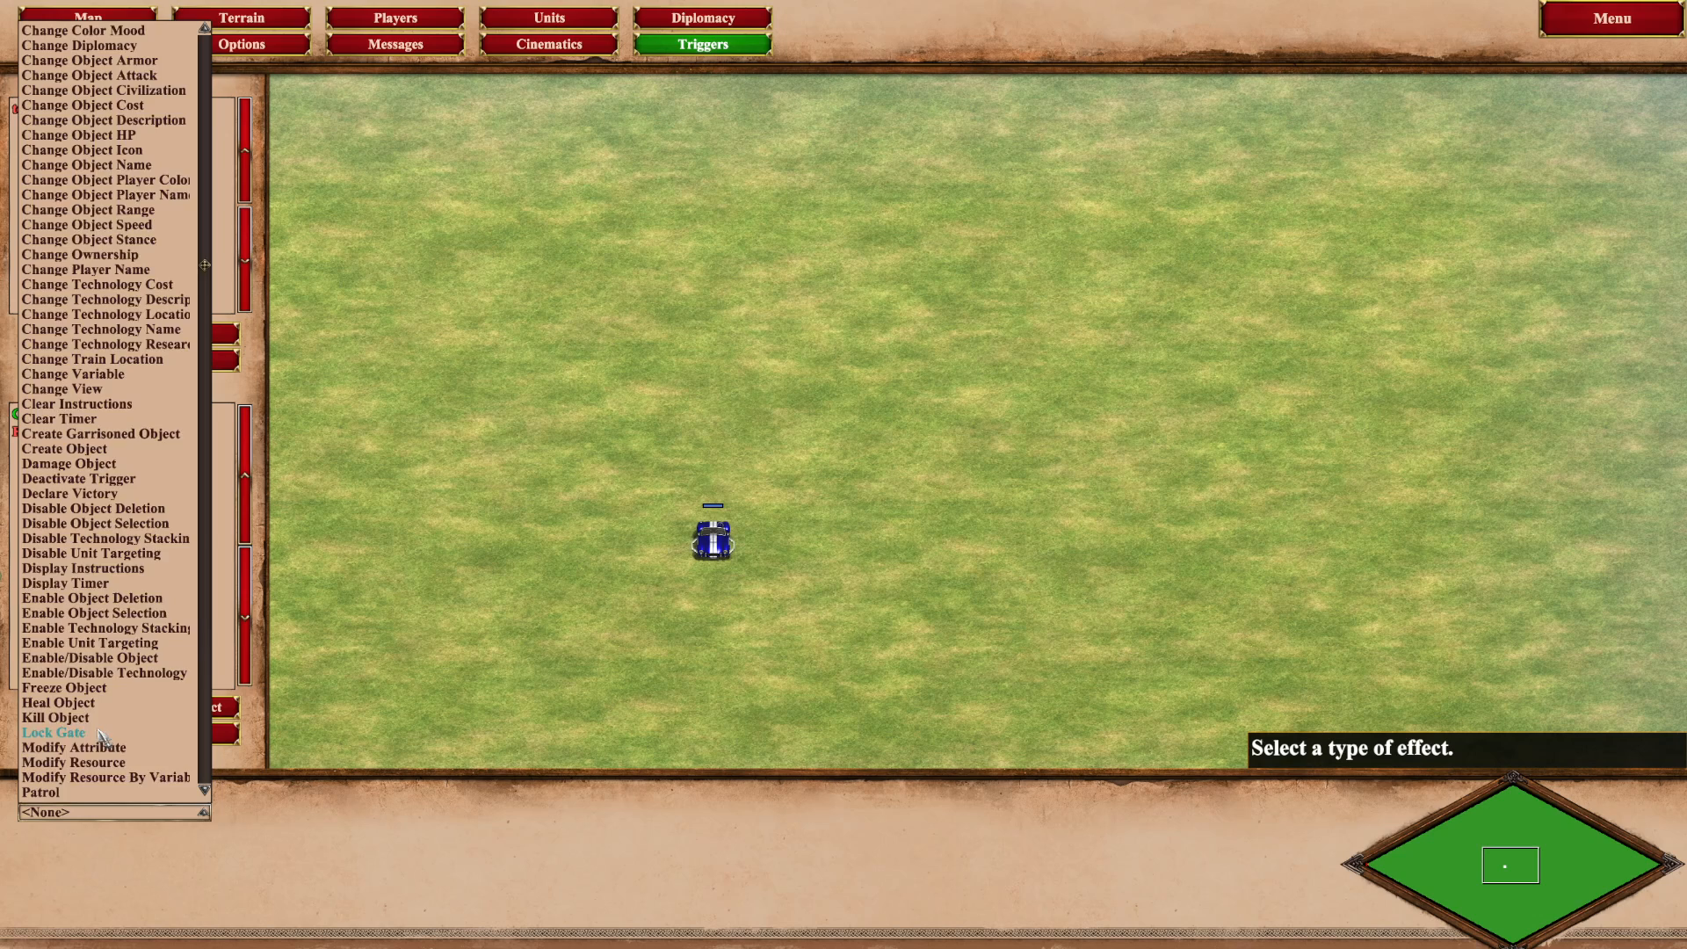
Add a Teleport Object effect with its destination set to a tile on the grass.
scroll("down", 3)
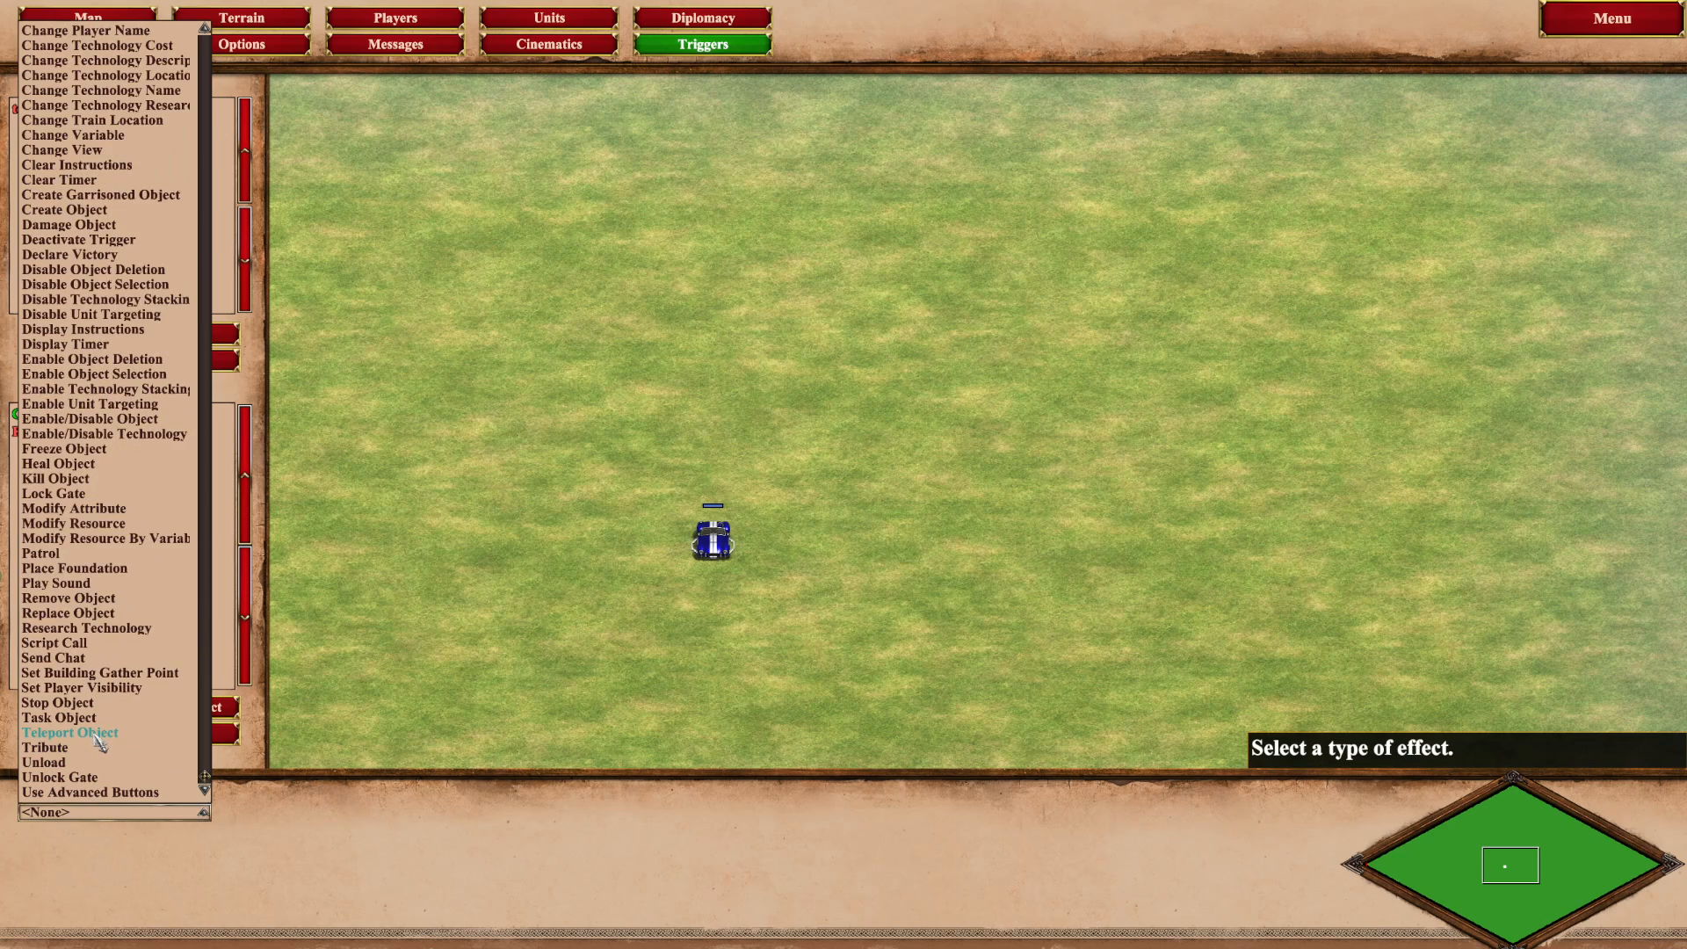
left_click(69, 732)
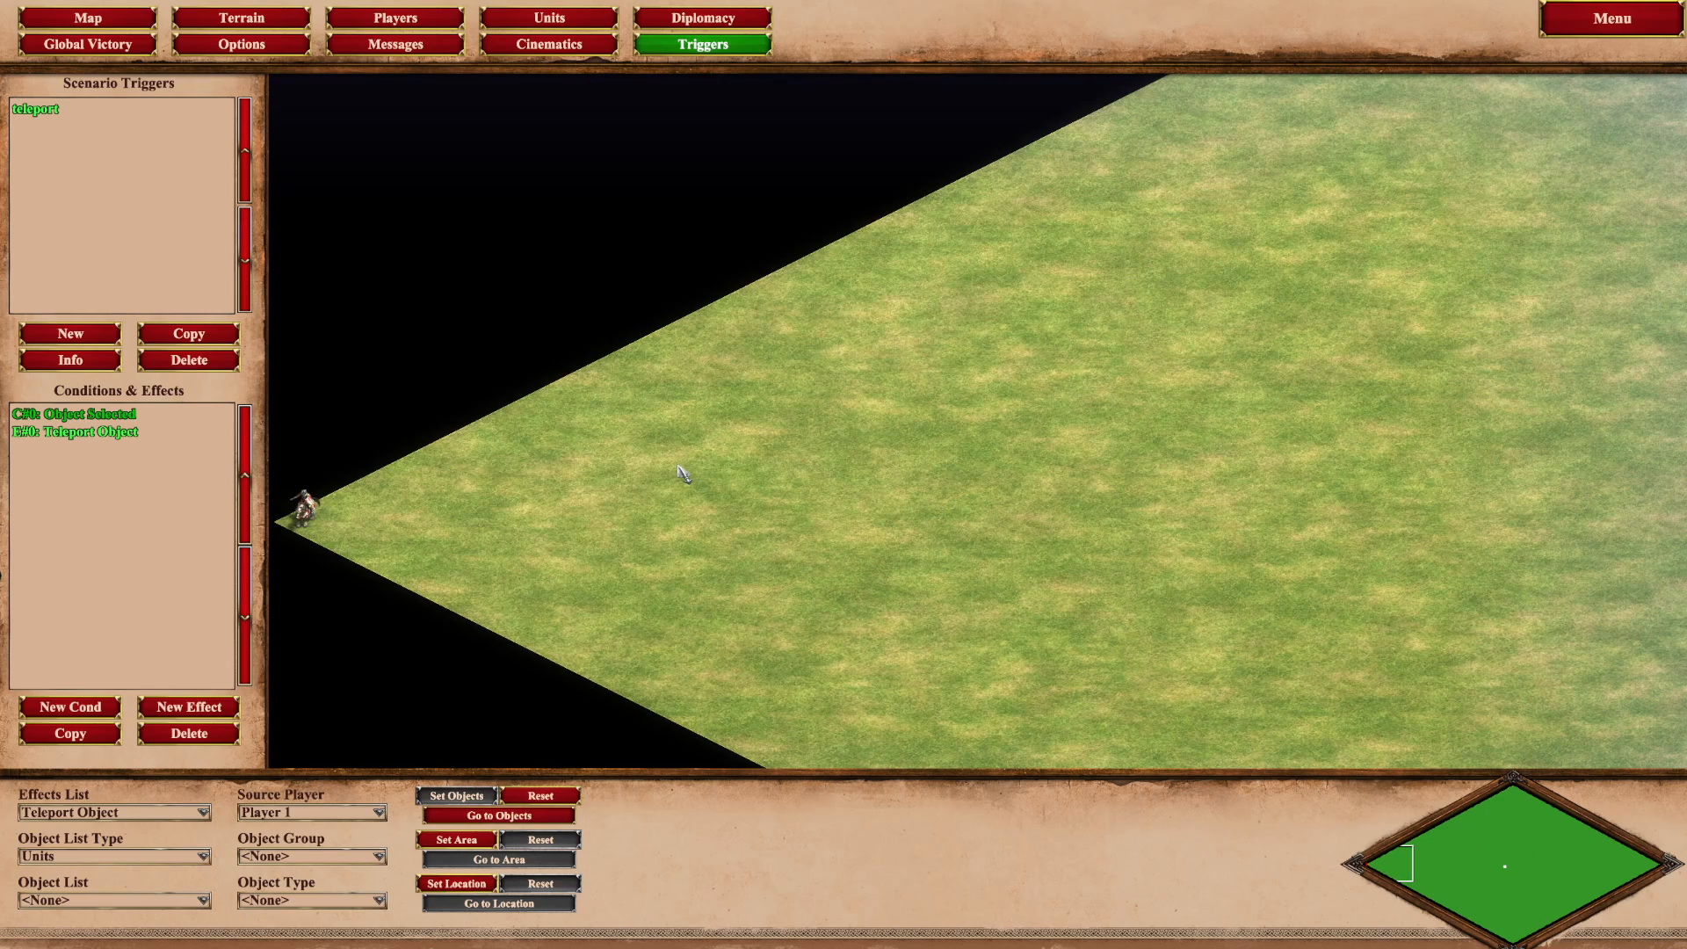
left_click(455, 883)
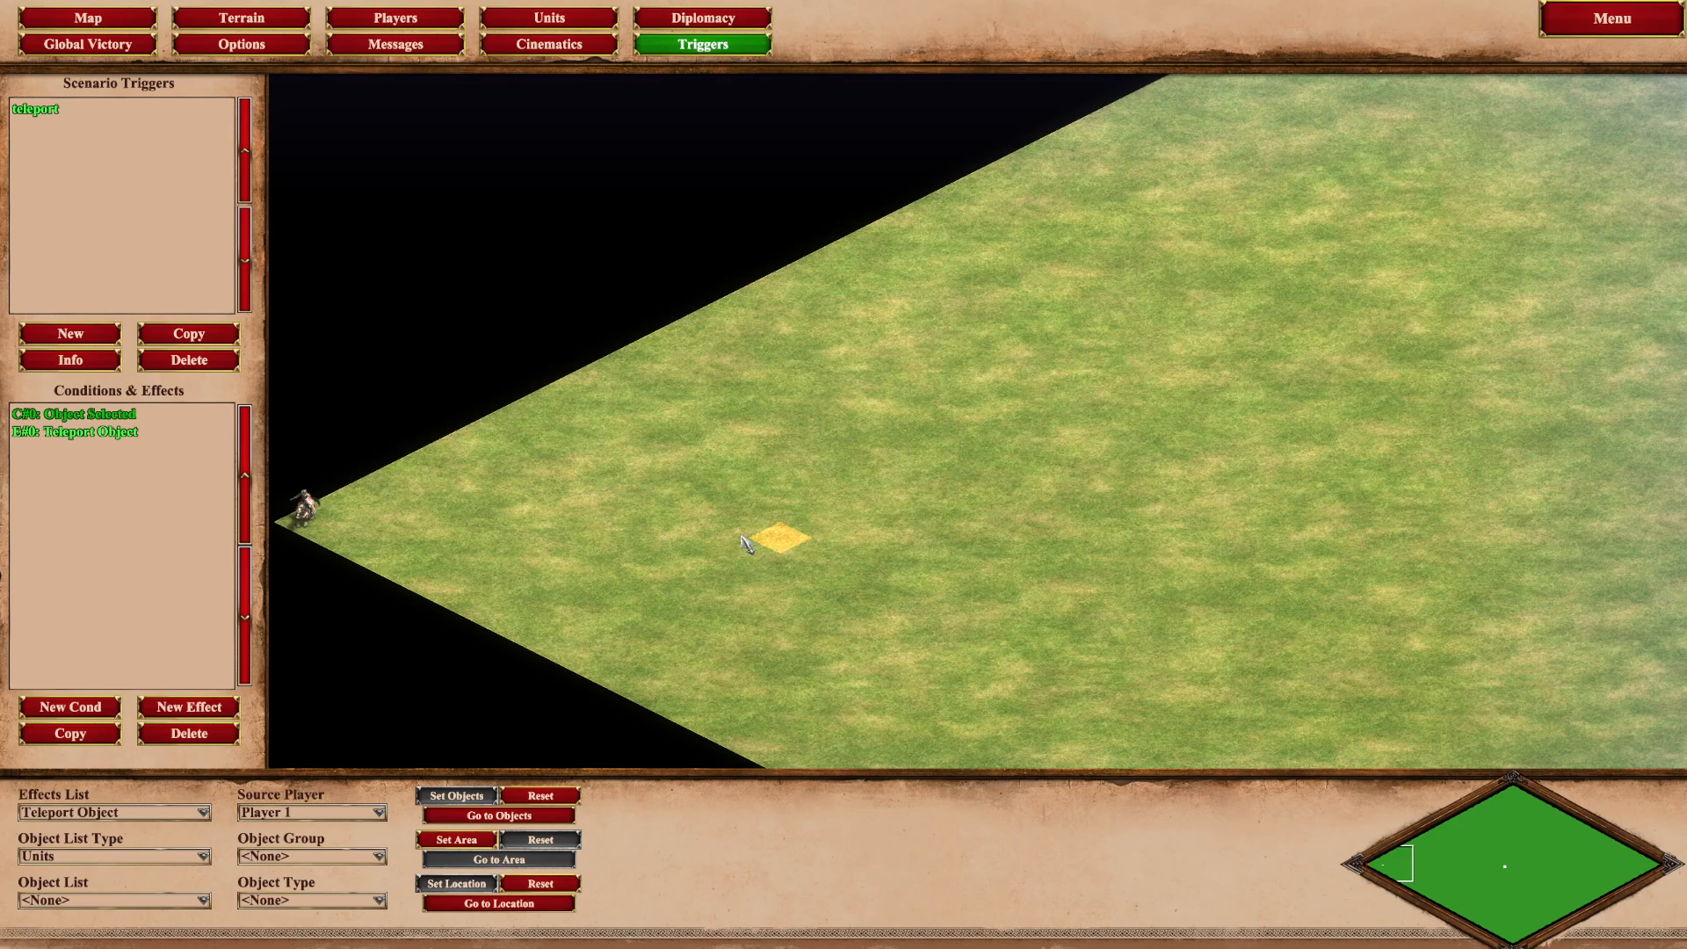
Add a second effect to the trigger and make it Change View.
left_click(188, 707)
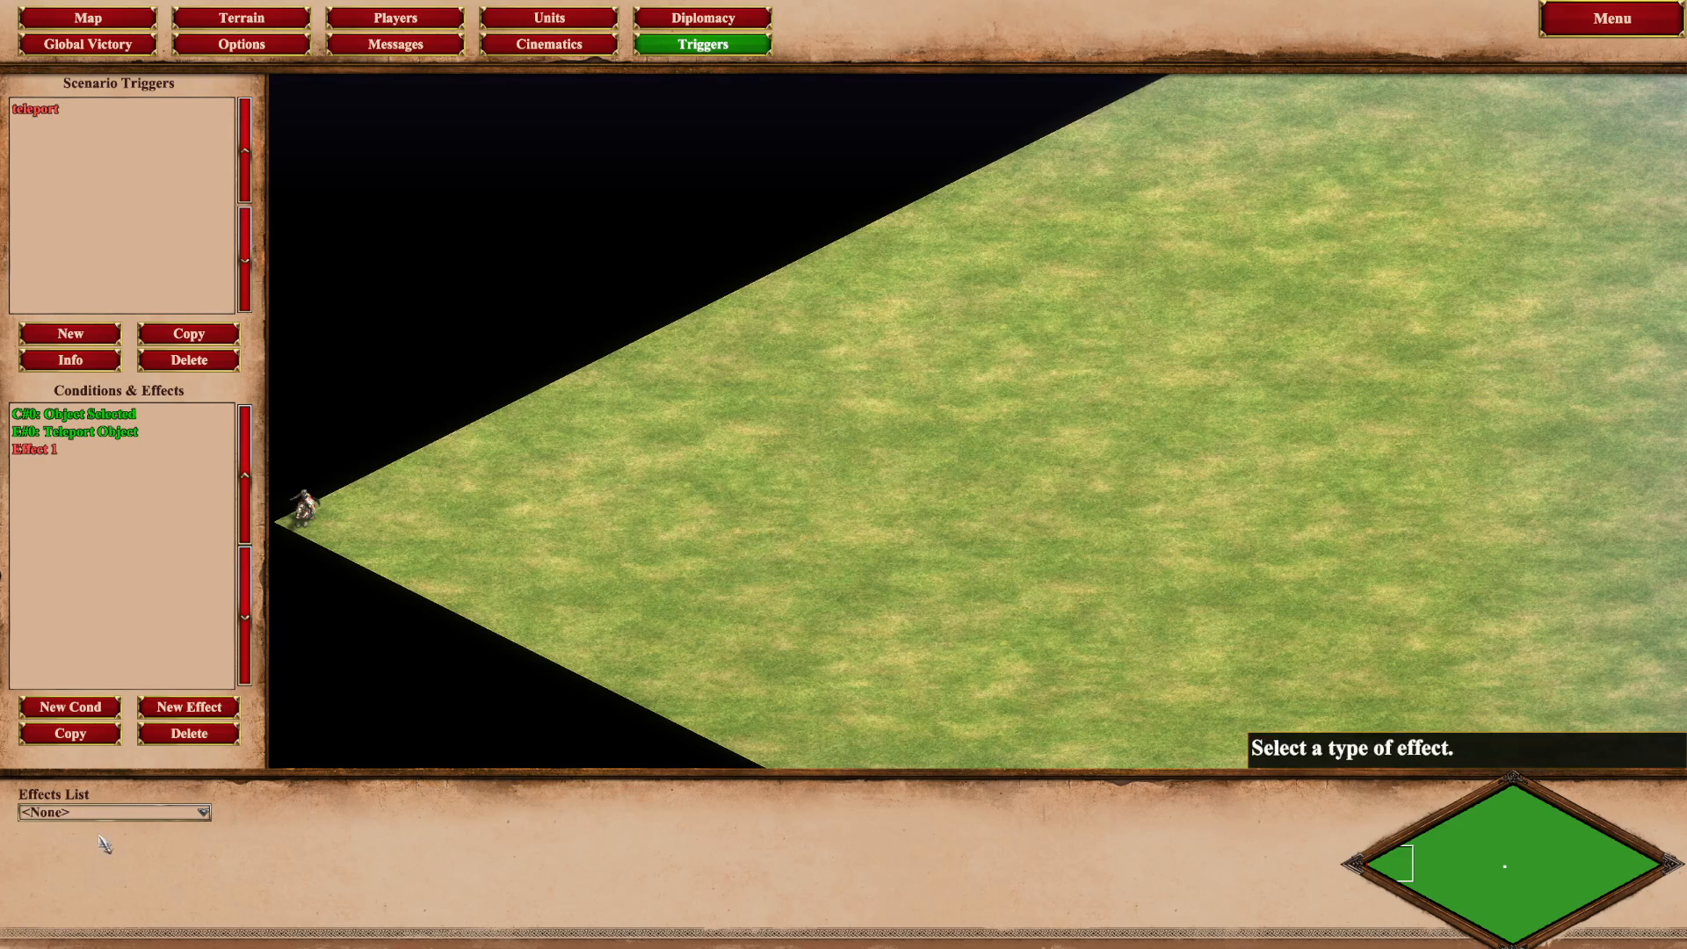
left_click(113, 811)
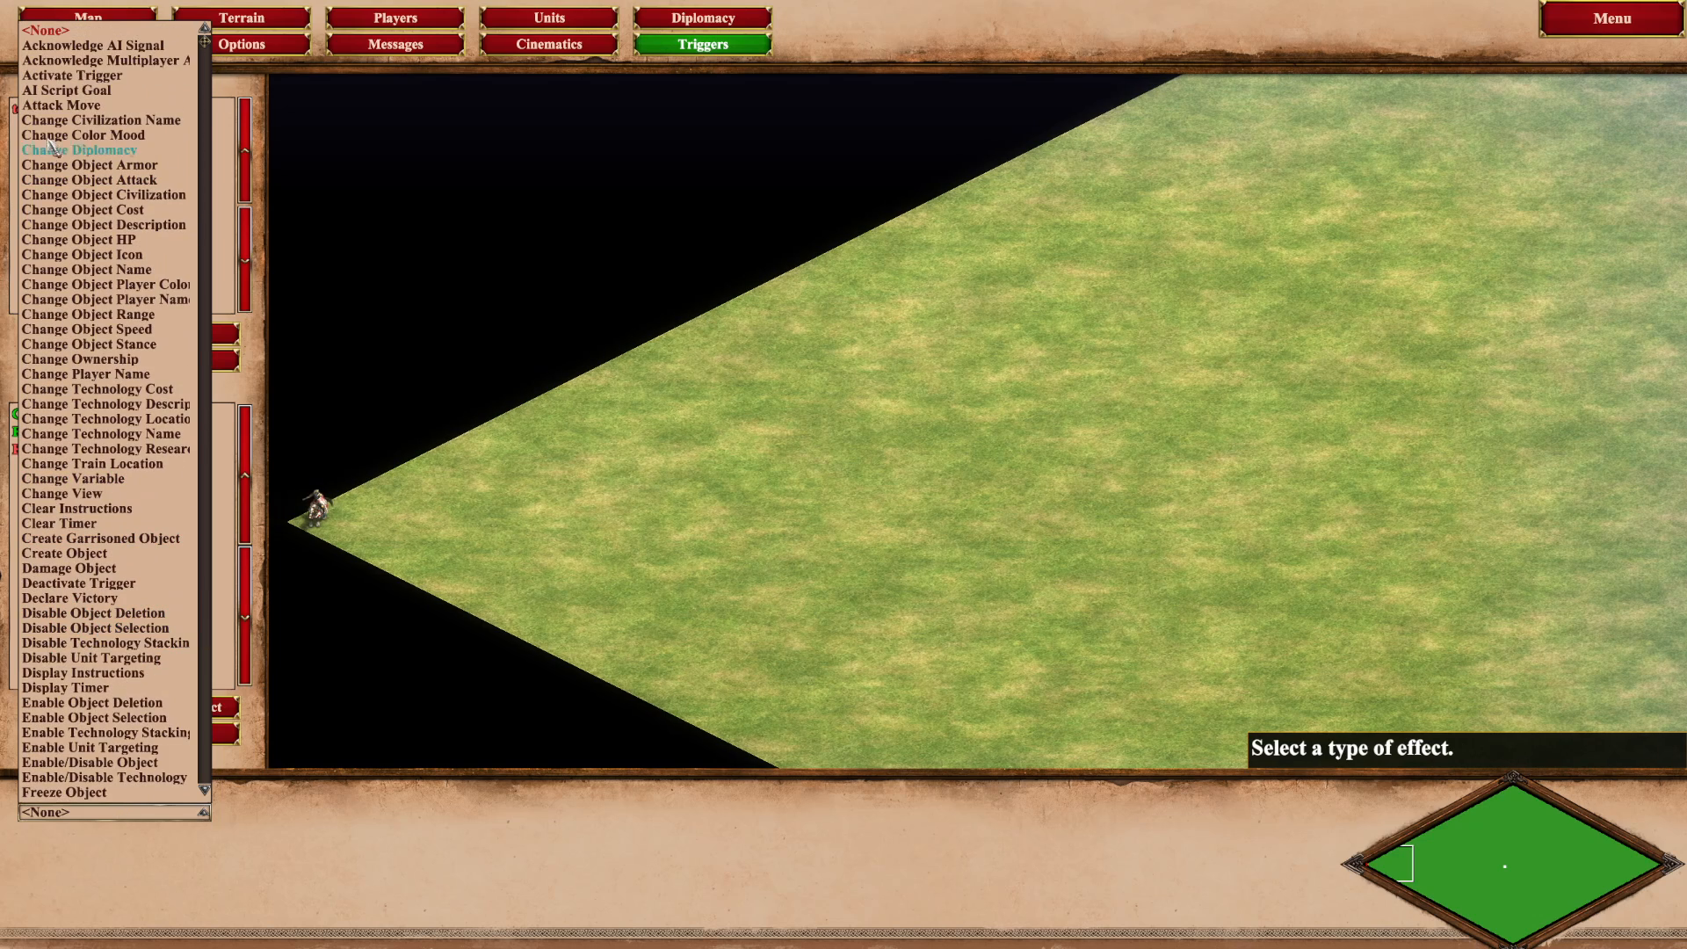
mouse_move(72, 478)
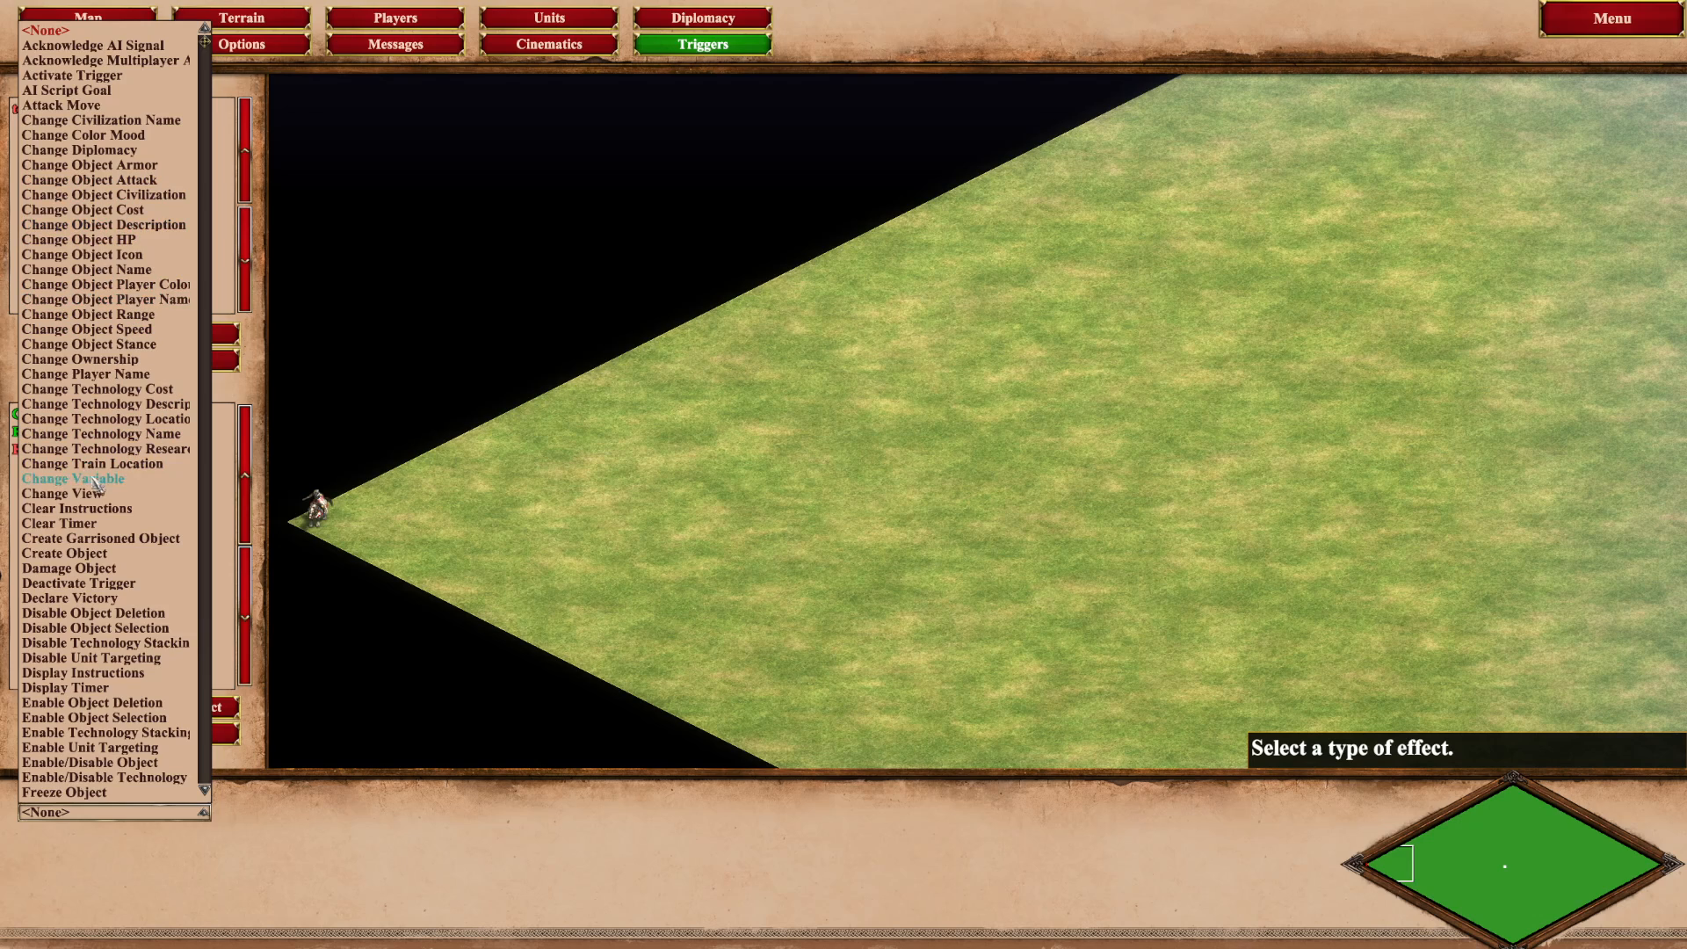
left_click(62, 493)
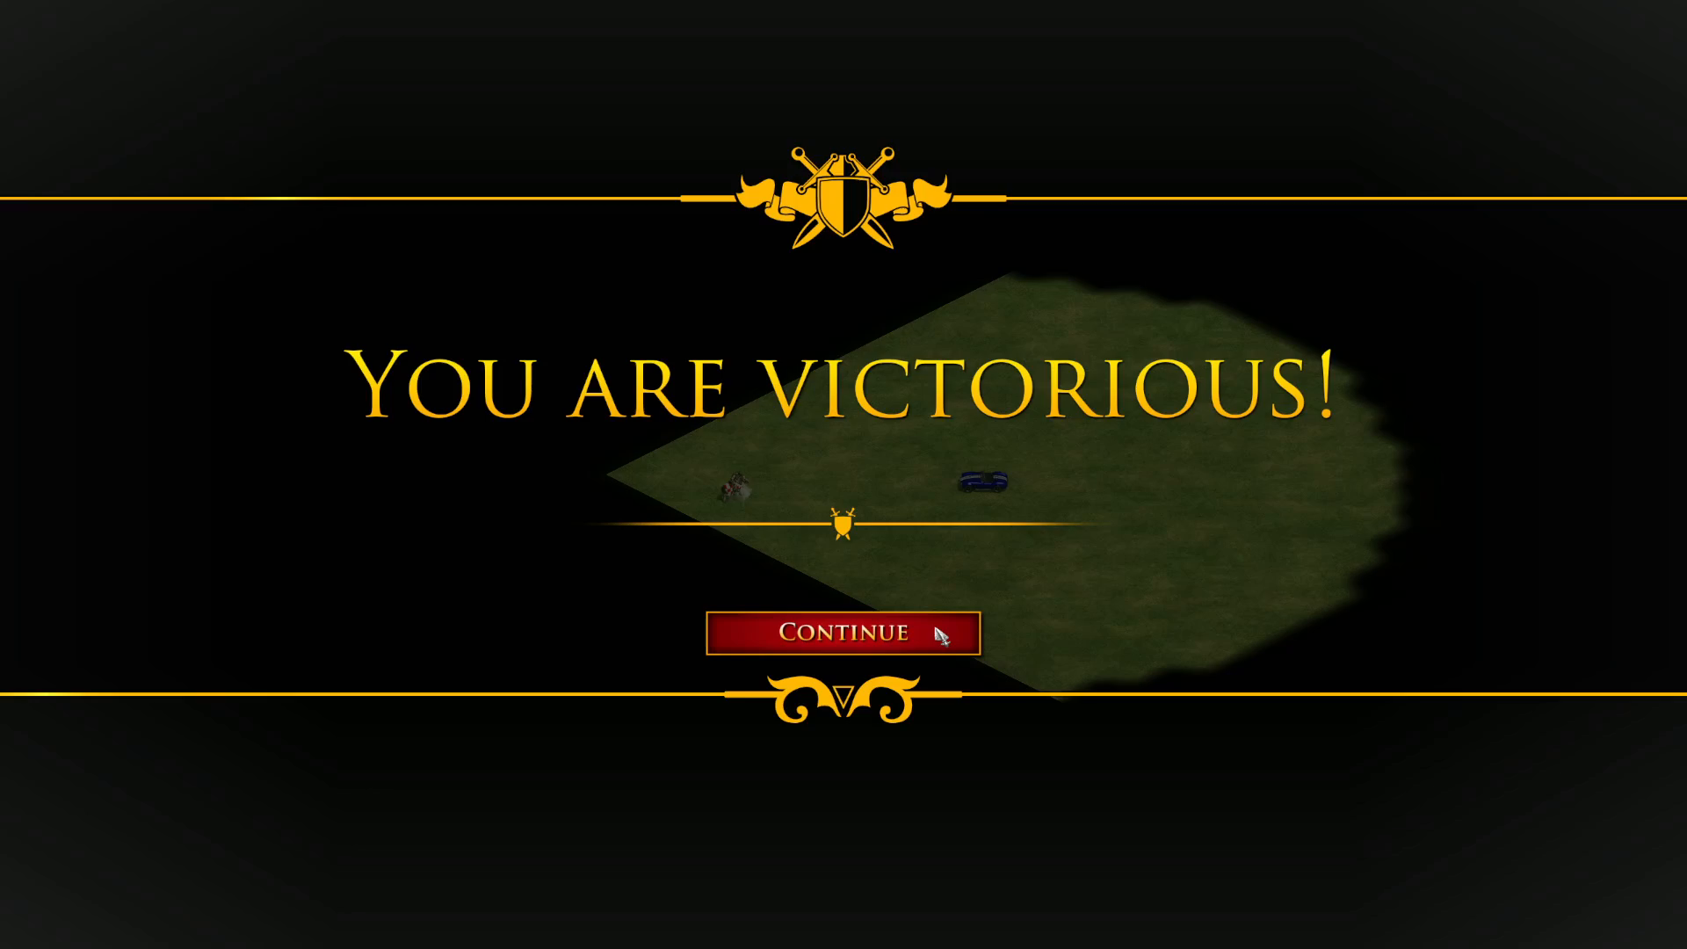
Leave the test game's victory screen and return to the editor.
left_click(843, 632)
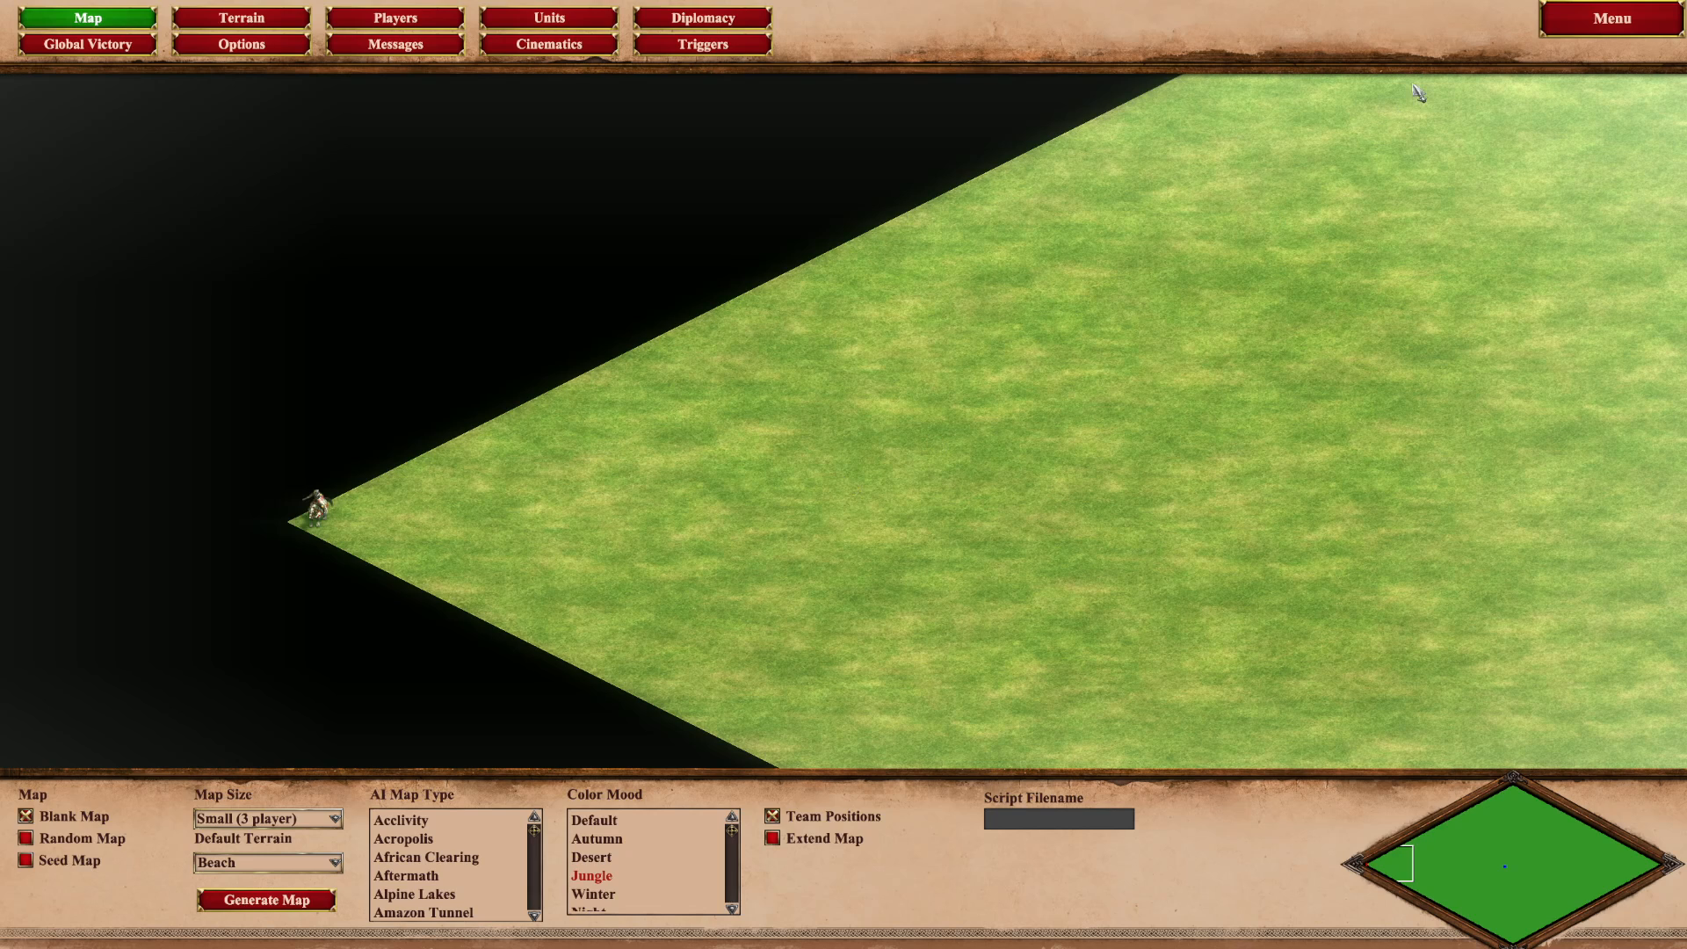
Delete the Change View effect from the teleport trigger and start another test run.
left_click(1611, 19)
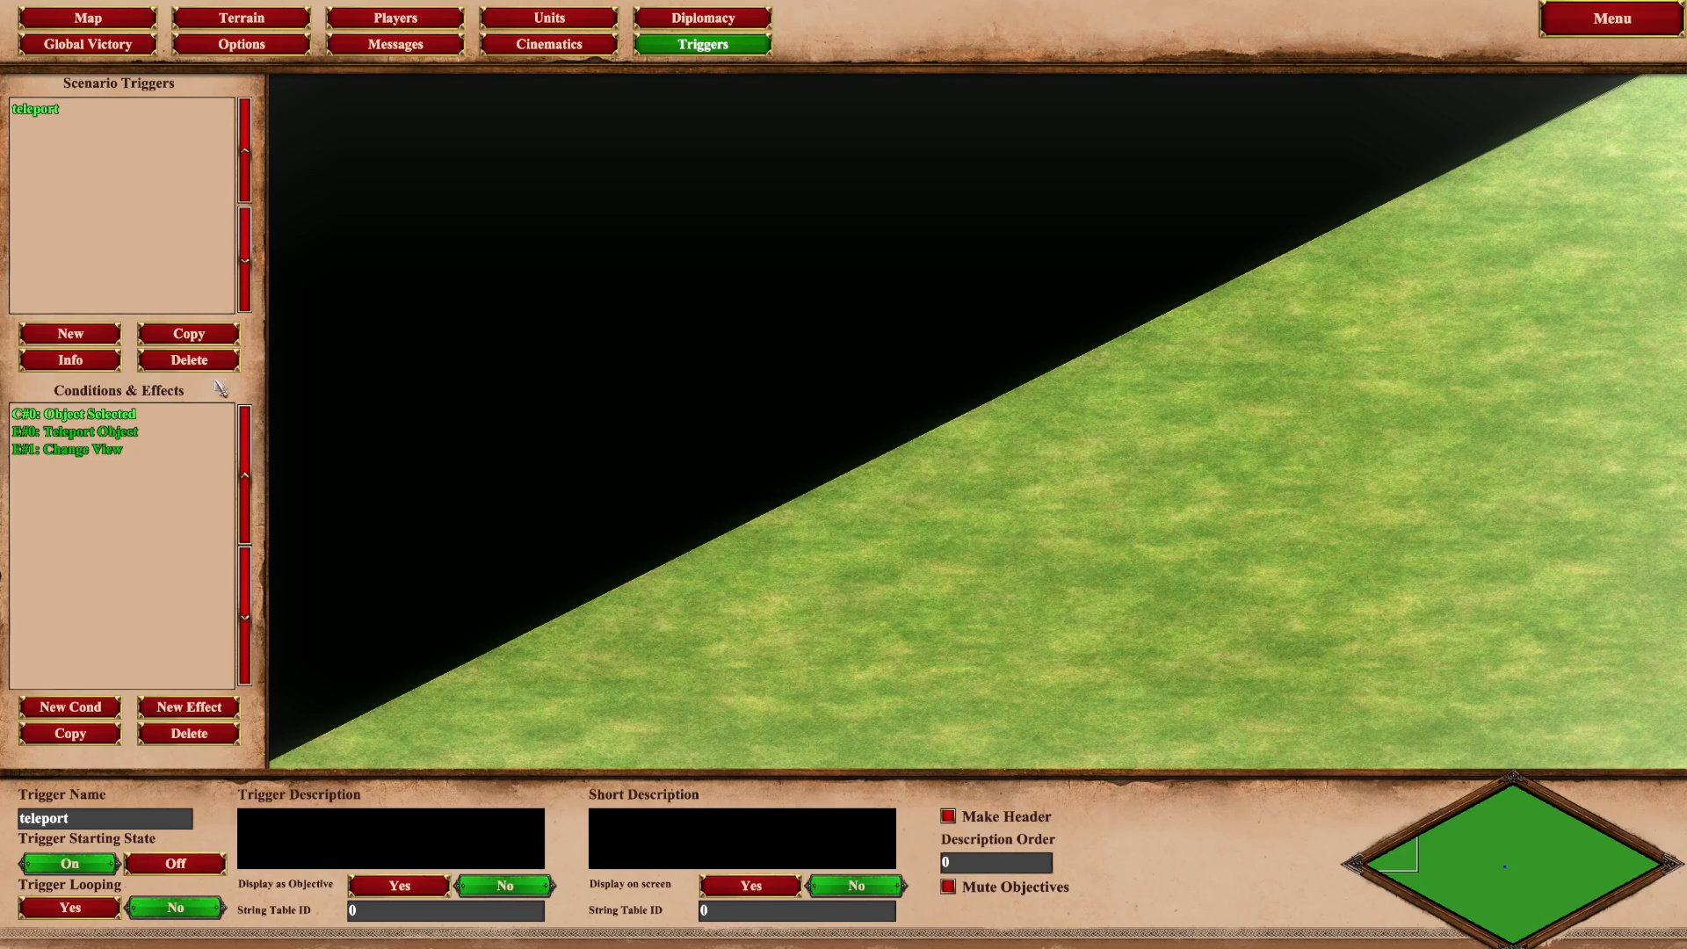
left_click(187, 733)
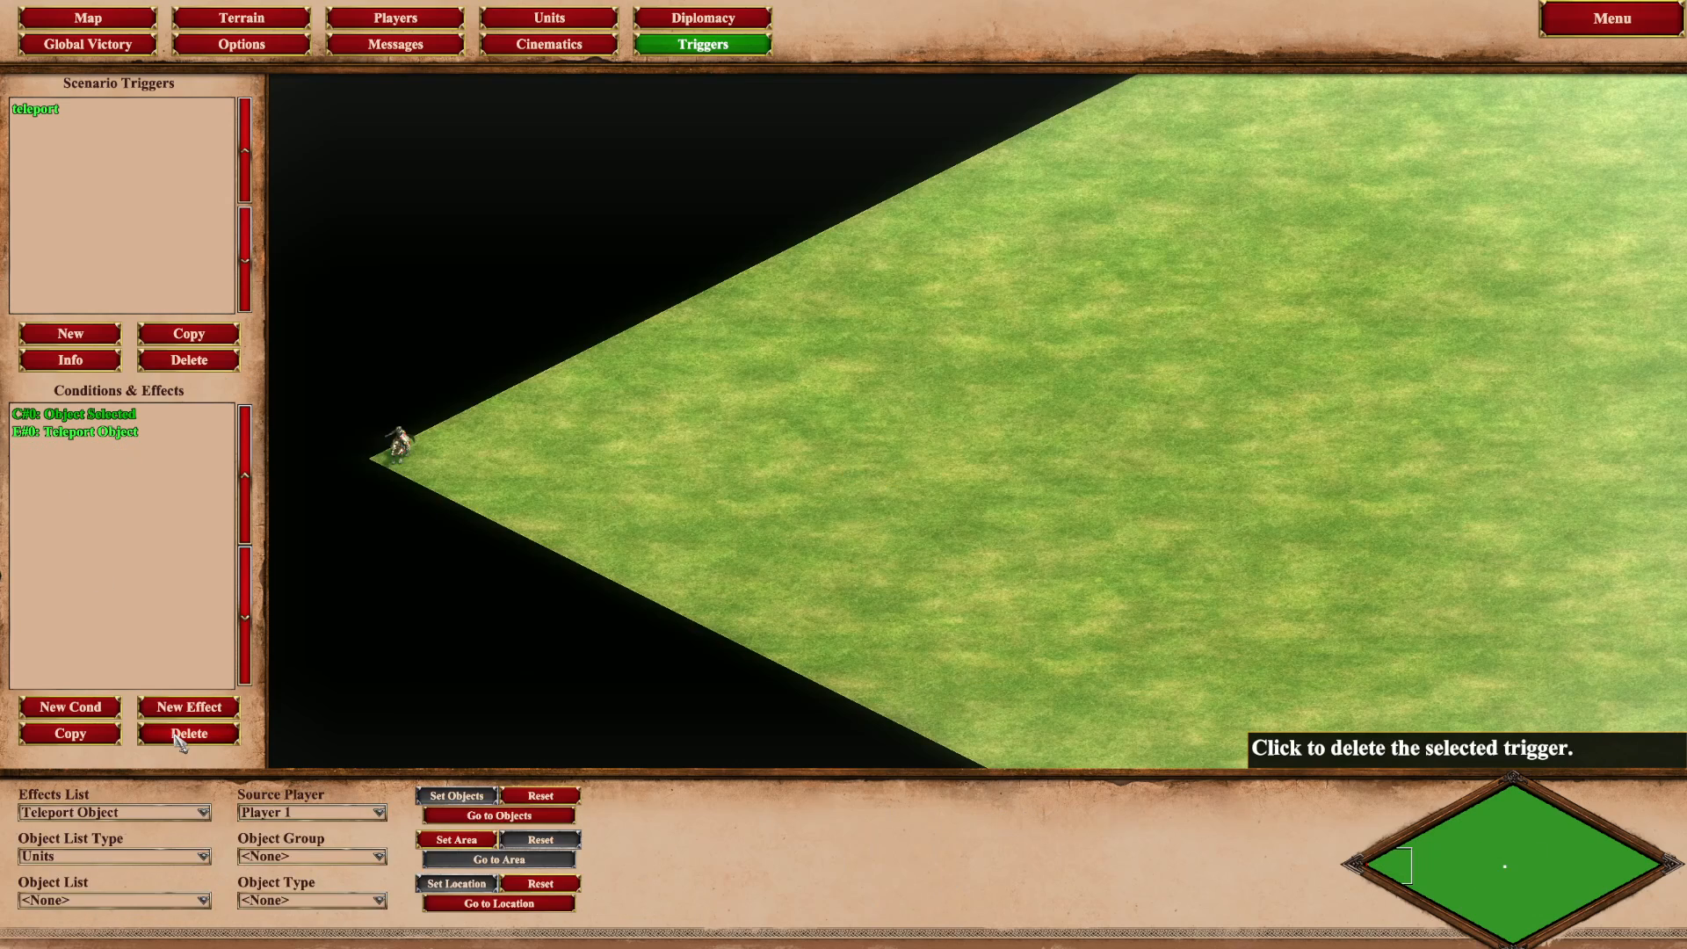
left_click(1611, 18)
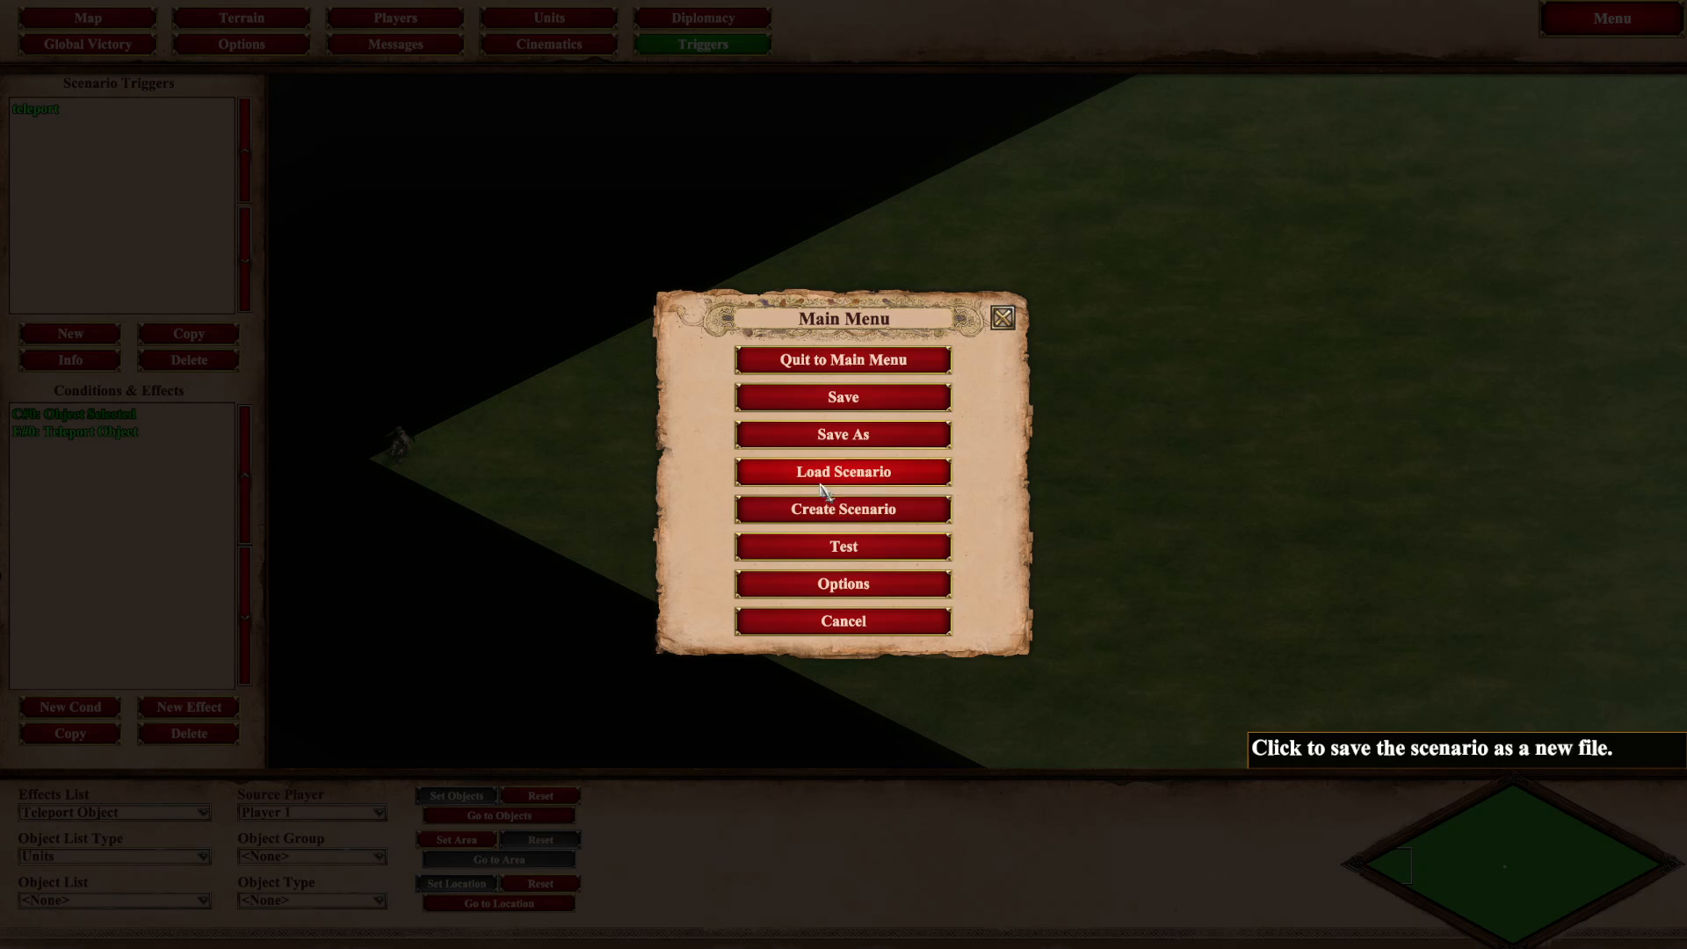
left_click(843, 360)
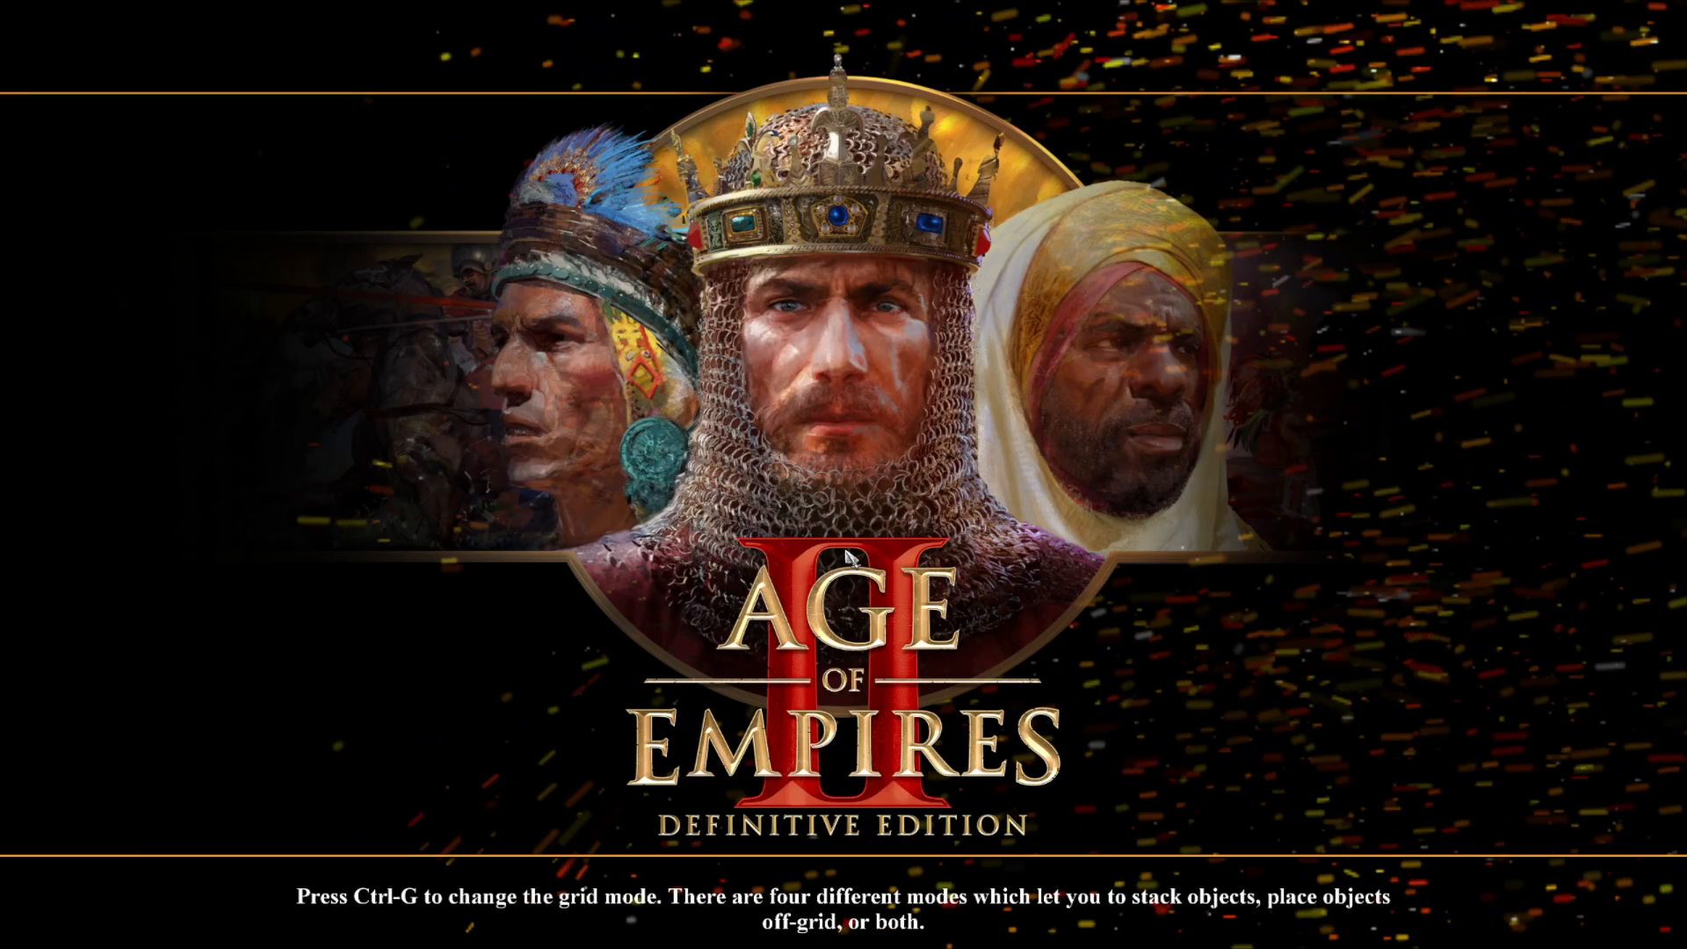